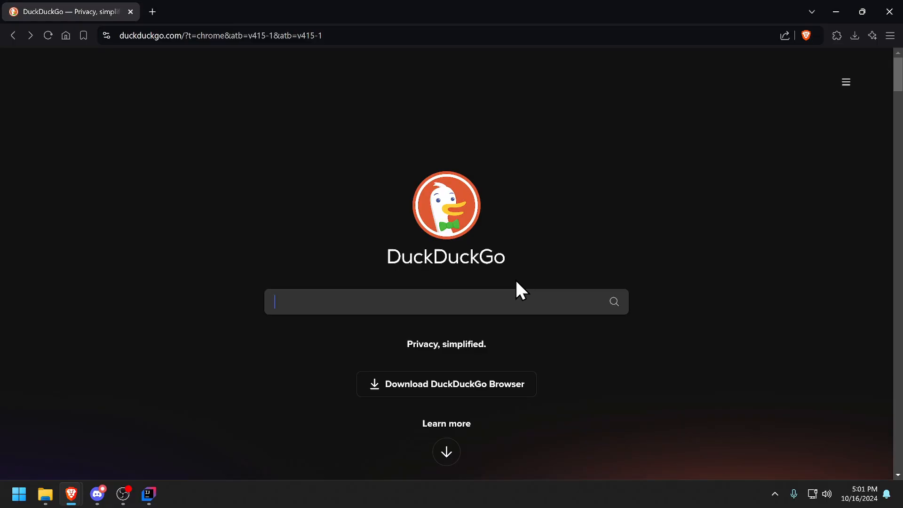
# - Search DuckDuckGo for 'godot kotlin' and open the godot-kotl.in documentation site
pyautogui.write('godot kotlin')
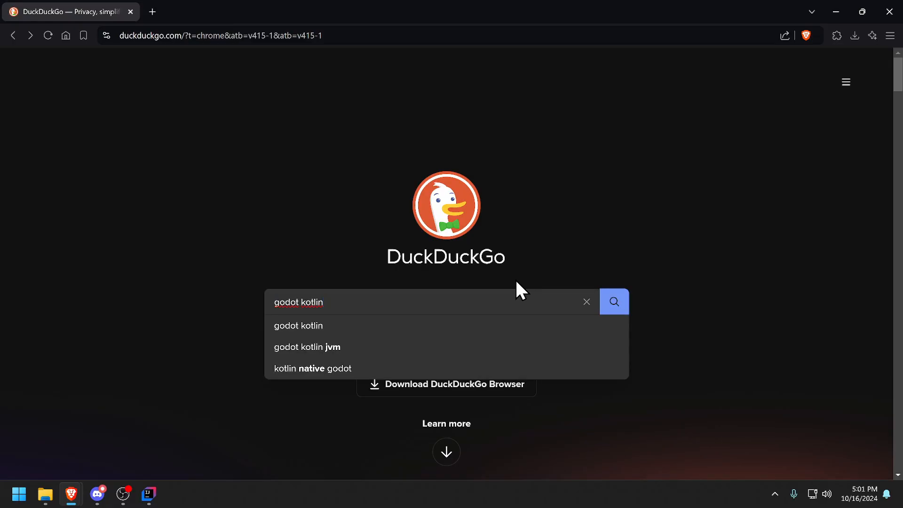
pyautogui.click(613, 301)
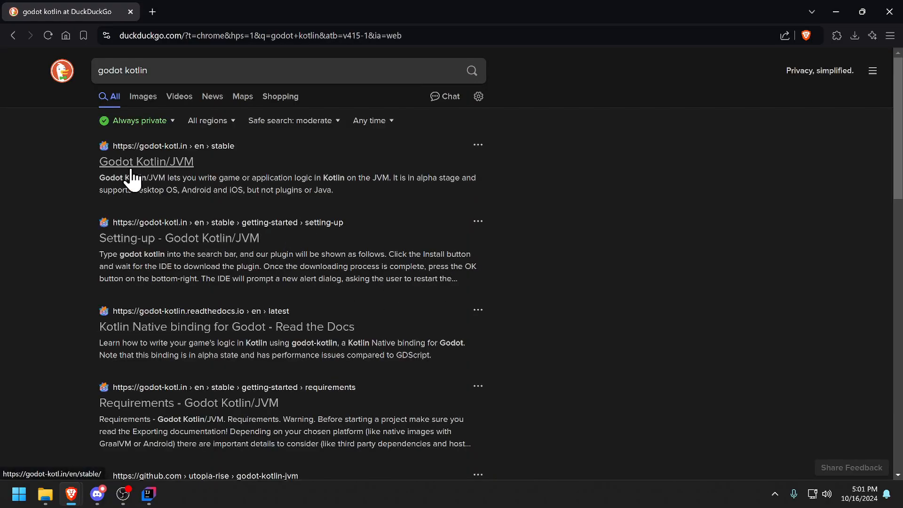
pyautogui.click(146, 161)
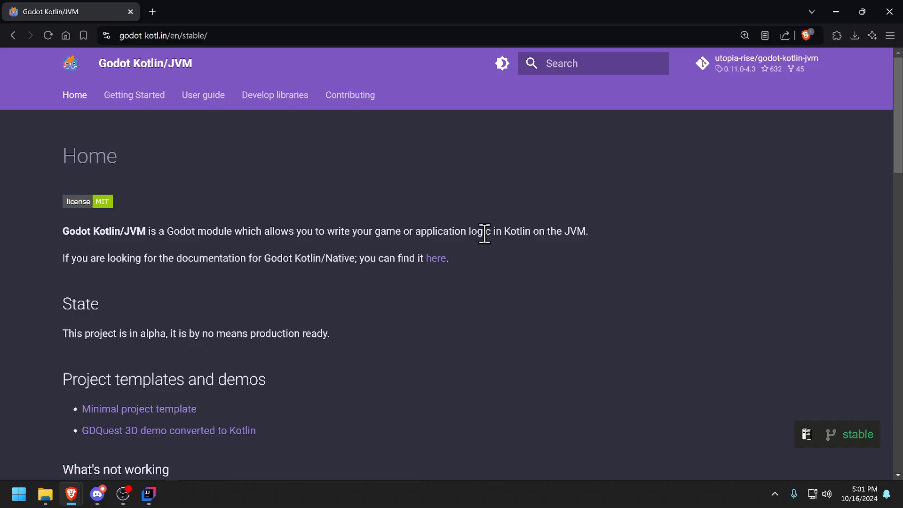
pyautogui.moveTo(635, 233)
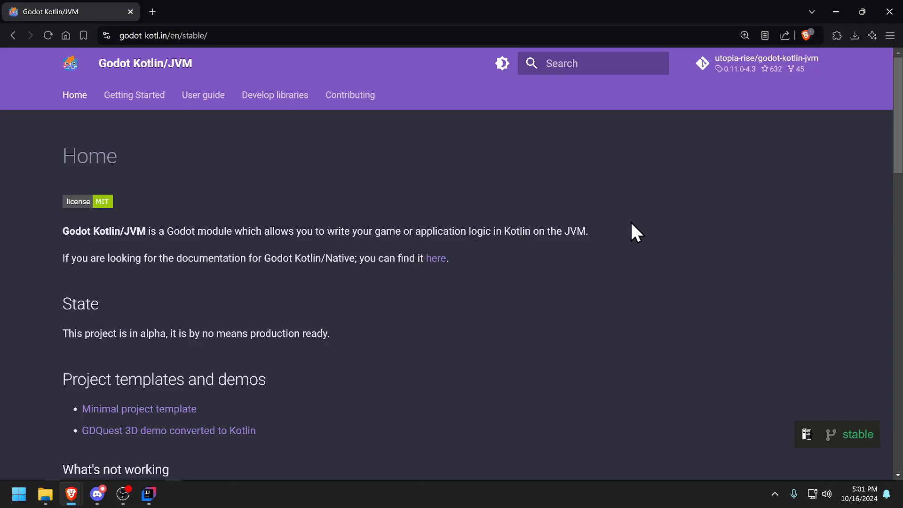
pyautogui.moveTo(501, 218)
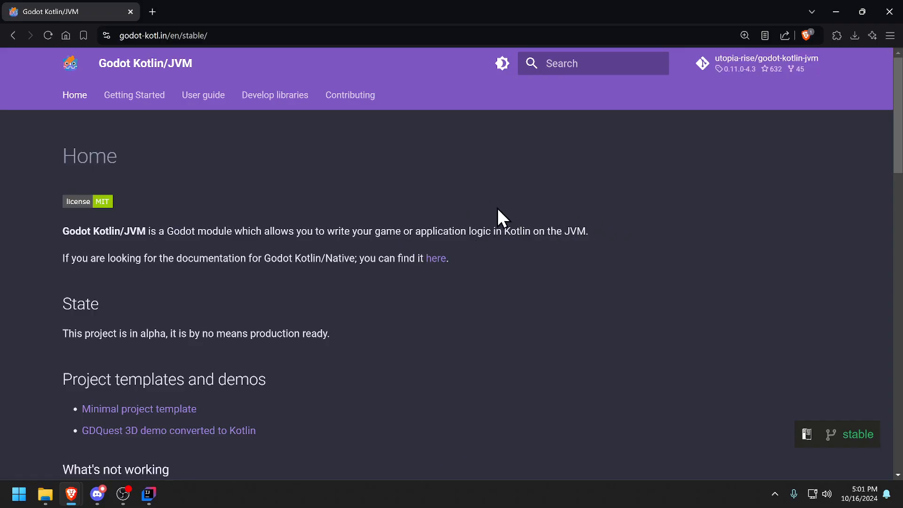
pyautogui.moveTo(753, 70)
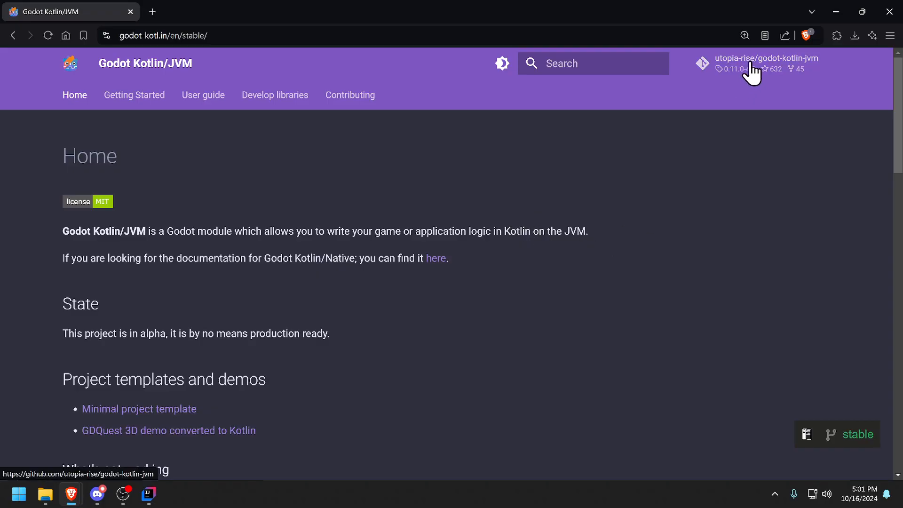
# - Open the godot-kotlin-jvm GitHub repo and Minimal project template in new tabs
pyautogui.click(765, 57)
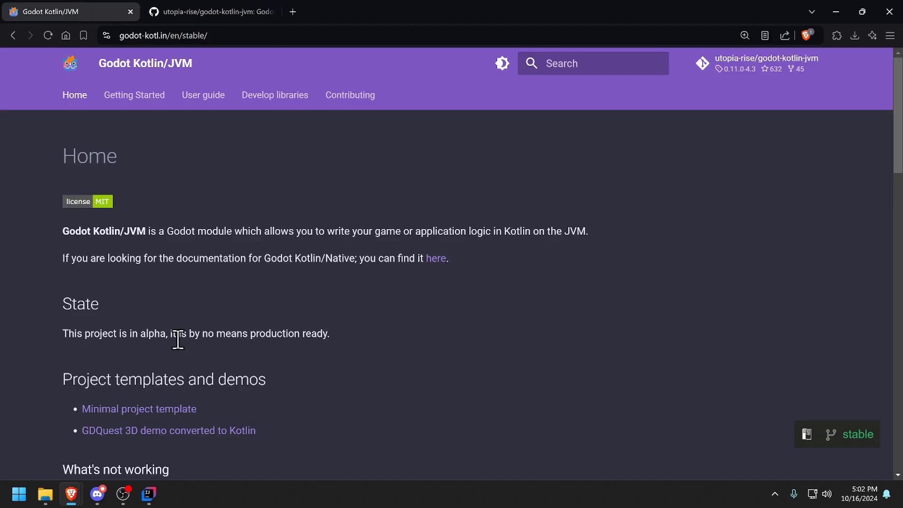
pyautogui.moveTo(138, 408)
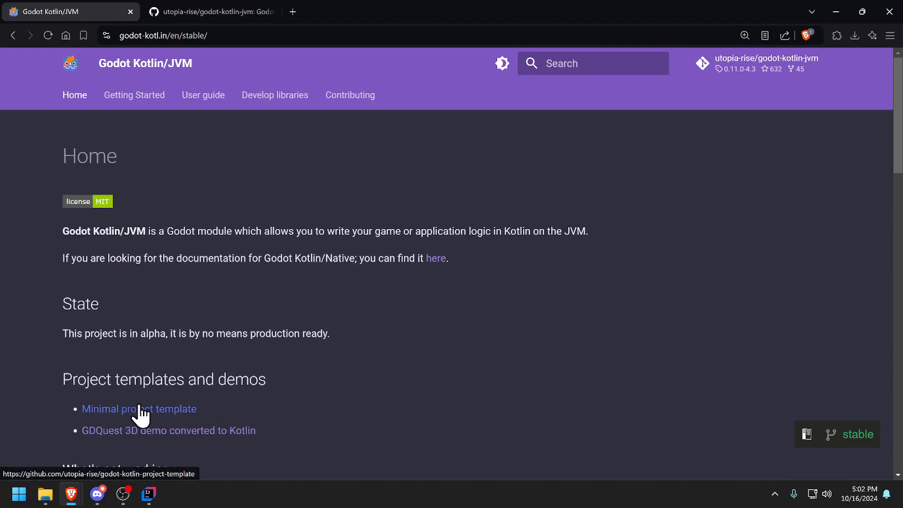
pyautogui.moveTo(149, 419)
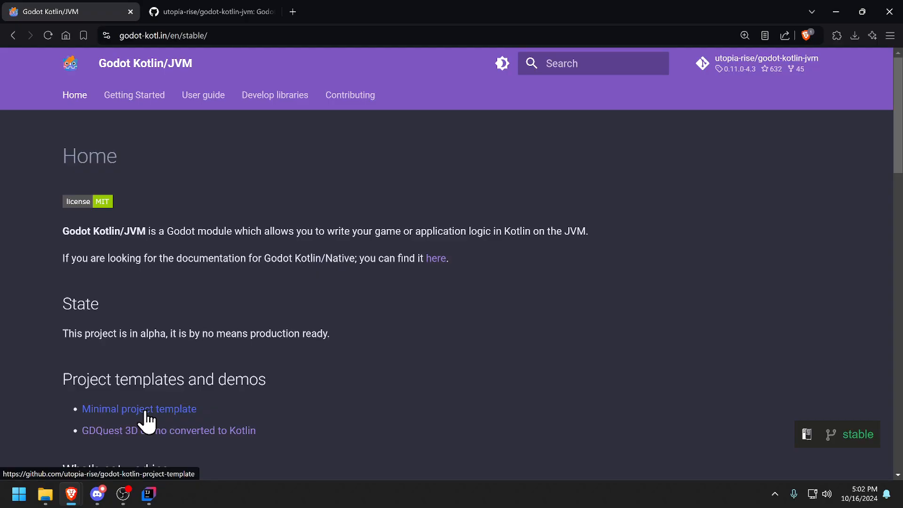
pyautogui.rightClick(139, 409)
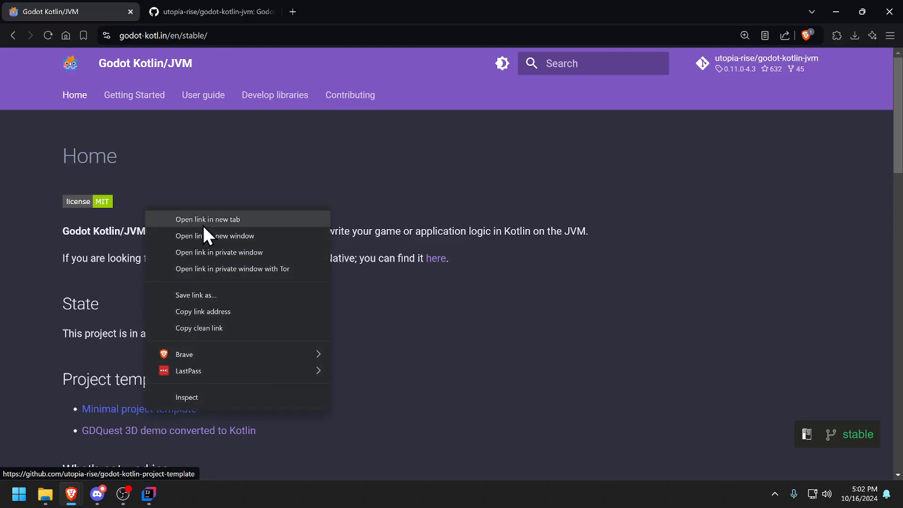
pyautogui.moveTo(222, 233)
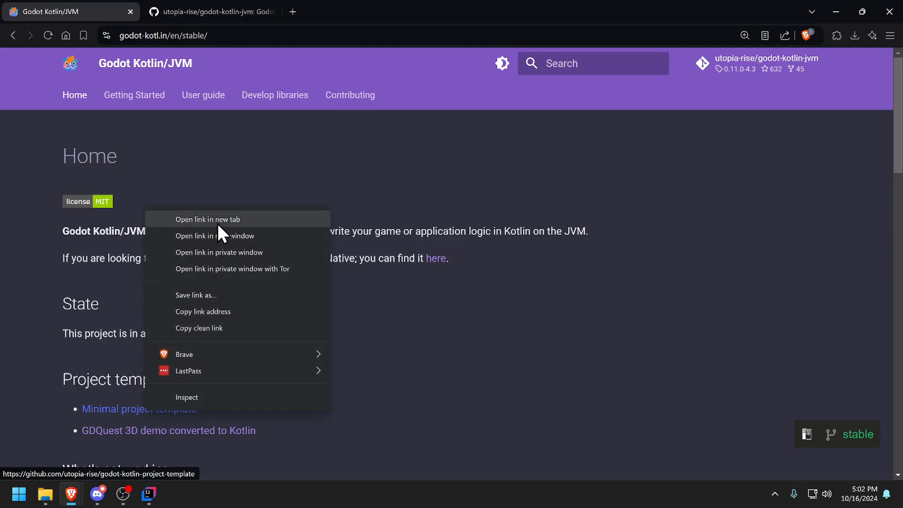
pyautogui.click(208, 219)
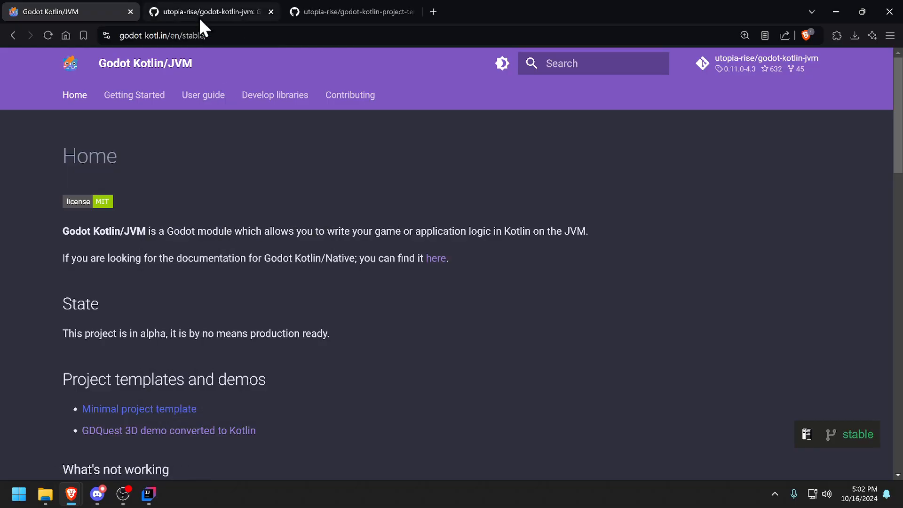
# - Open the 0.11.0-4.3 release page and download the Windows editor archive
pyautogui.click(210, 12)
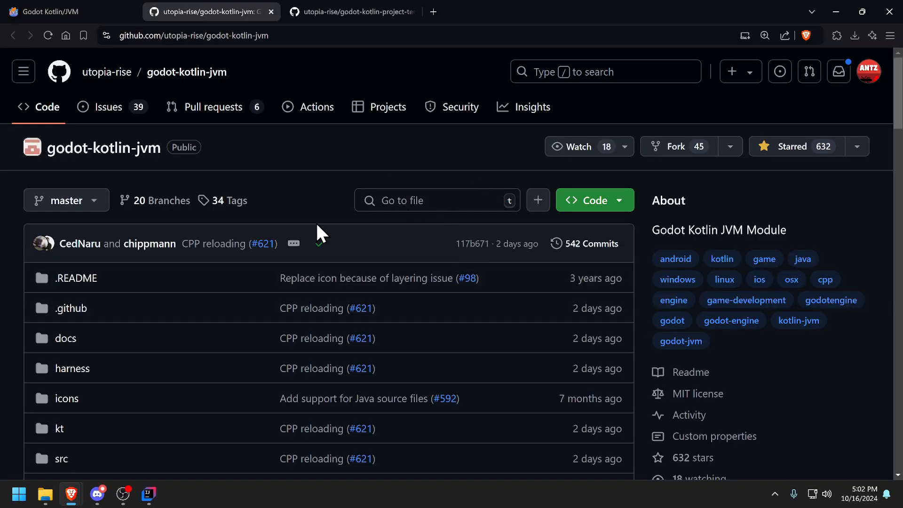
pyautogui.scroll(-3)
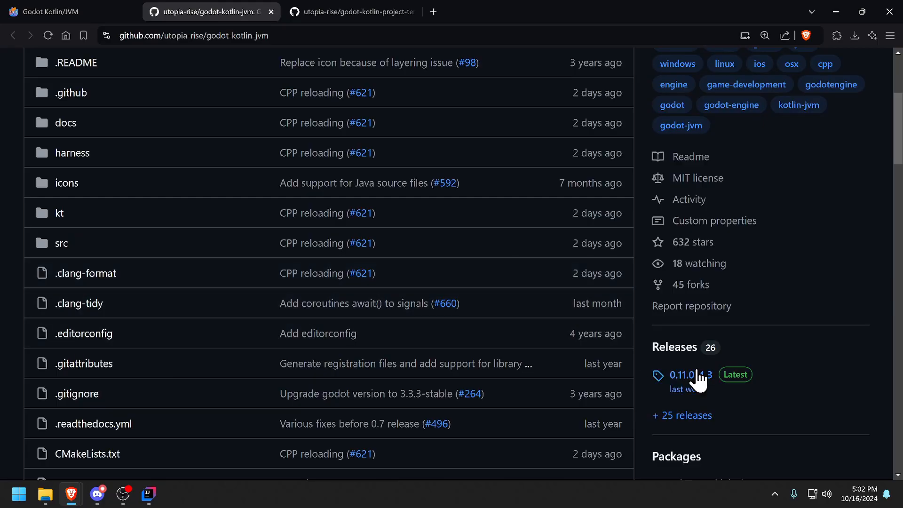
pyautogui.moveTo(384, 161)
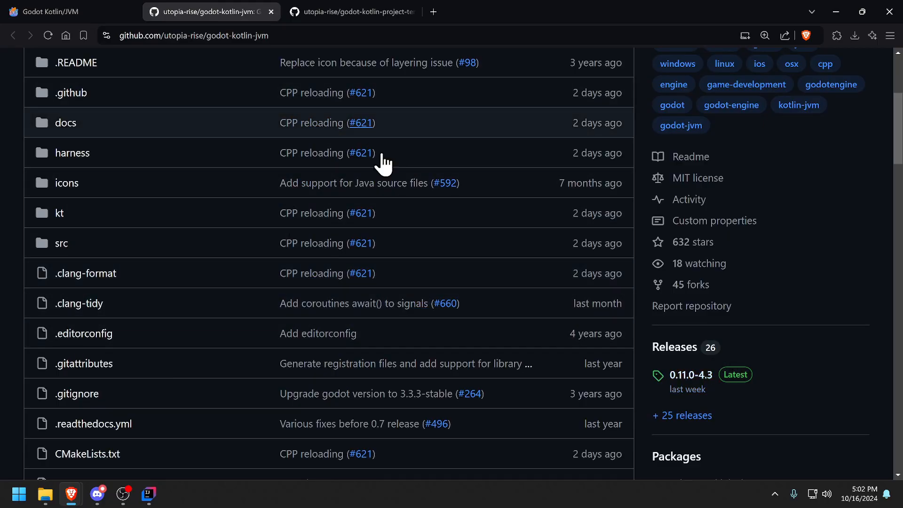
pyautogui.moveTo(735, 374)
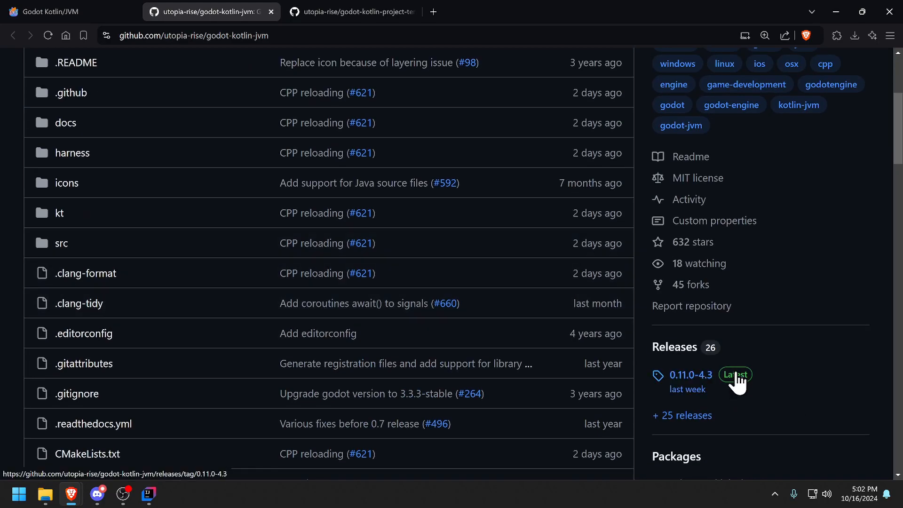
pyautogui.click(684, 375)
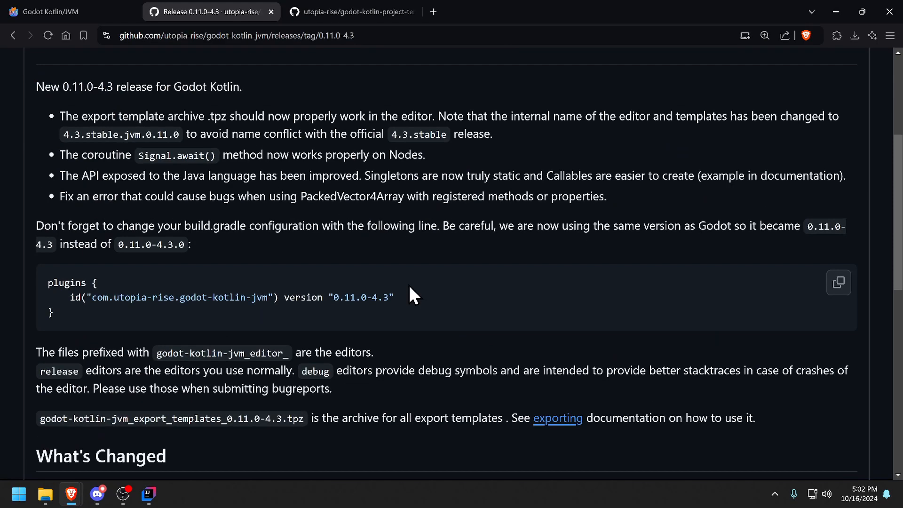
pyautogui.scroll(-3)
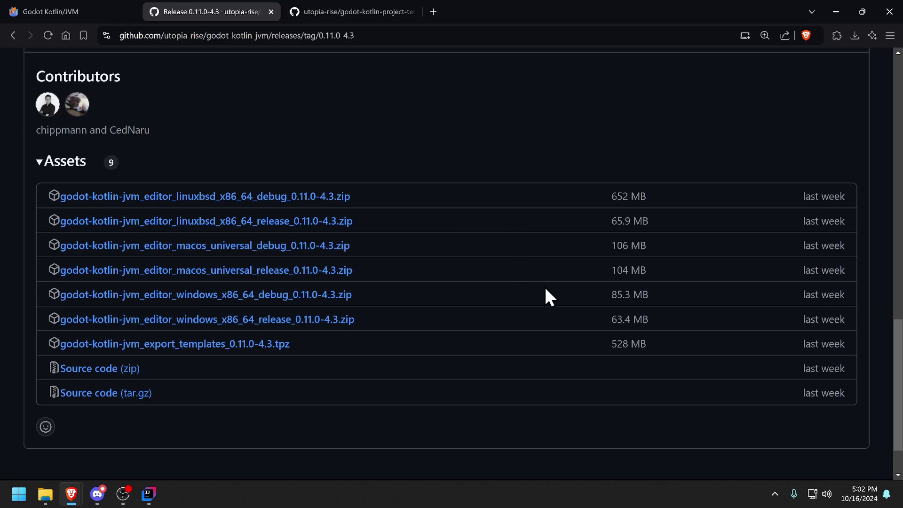
pyautogui.moveTo(207, 319)
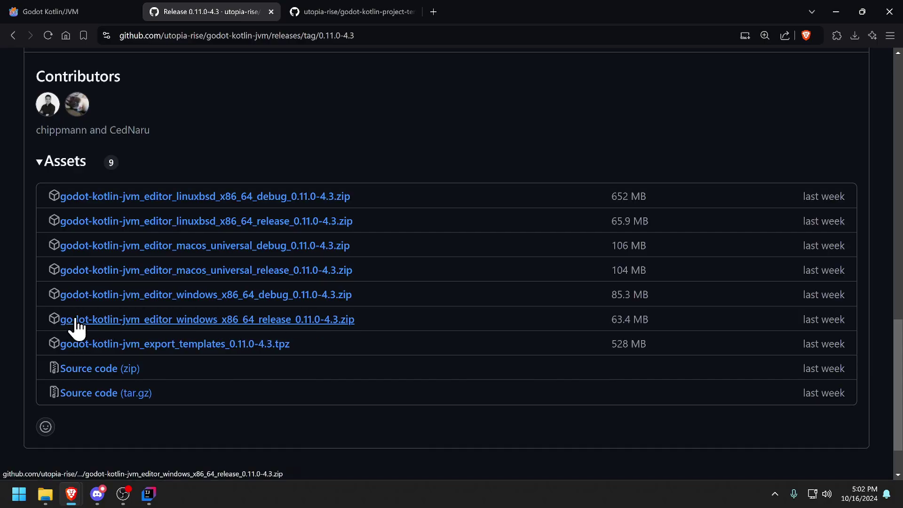
pyautogui.moveTo(296, 329)
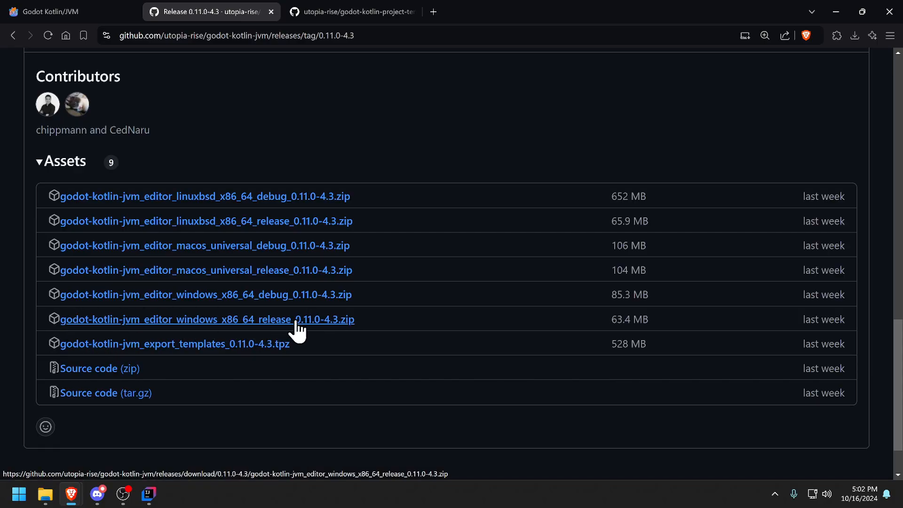
pyautogui.moveTo(541, 305)
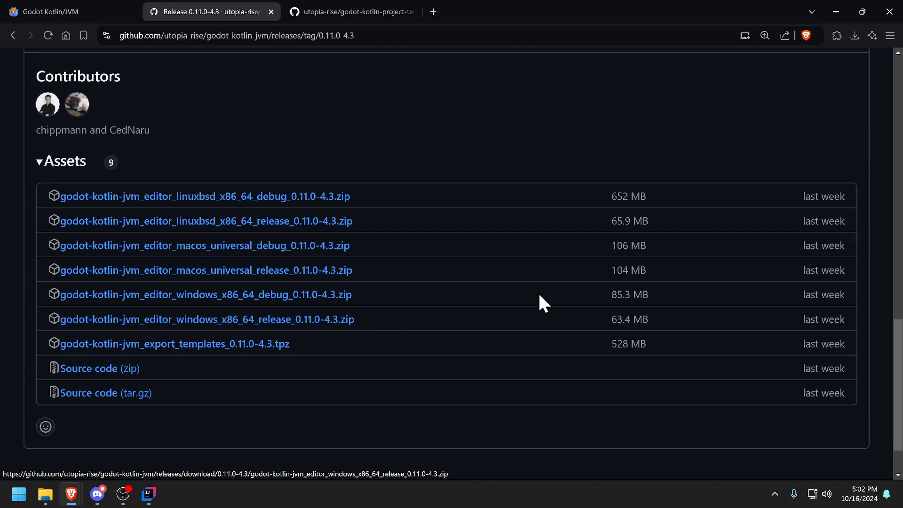
pyautogui.click(855, 35)
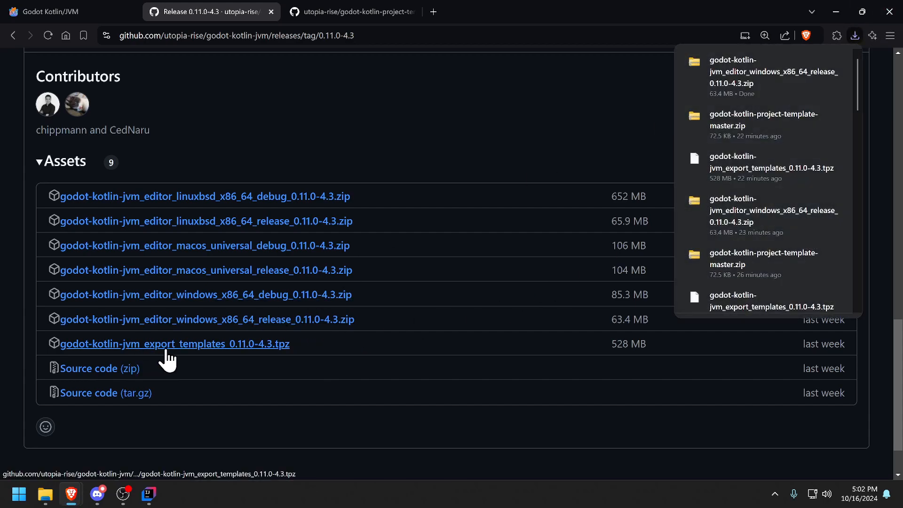
pyautogui.moveTo(200, 379)
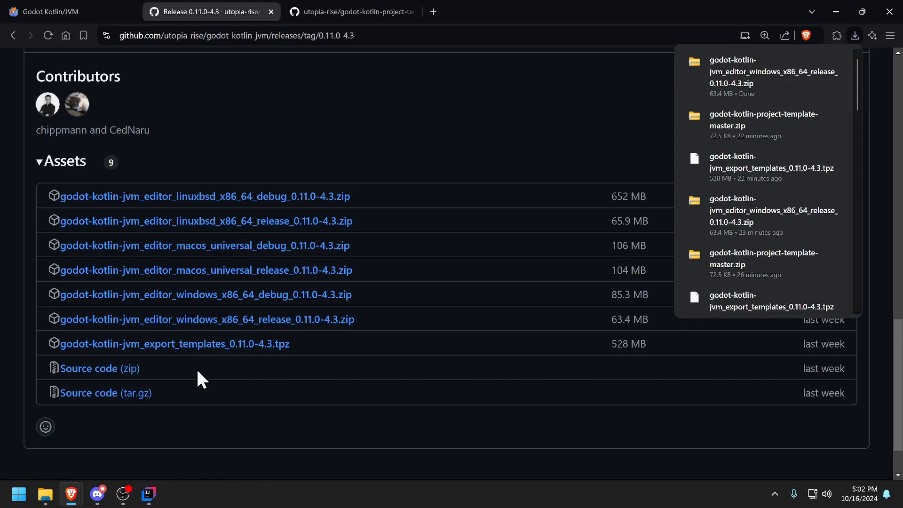
pyautogui.moveTo(254, 377)
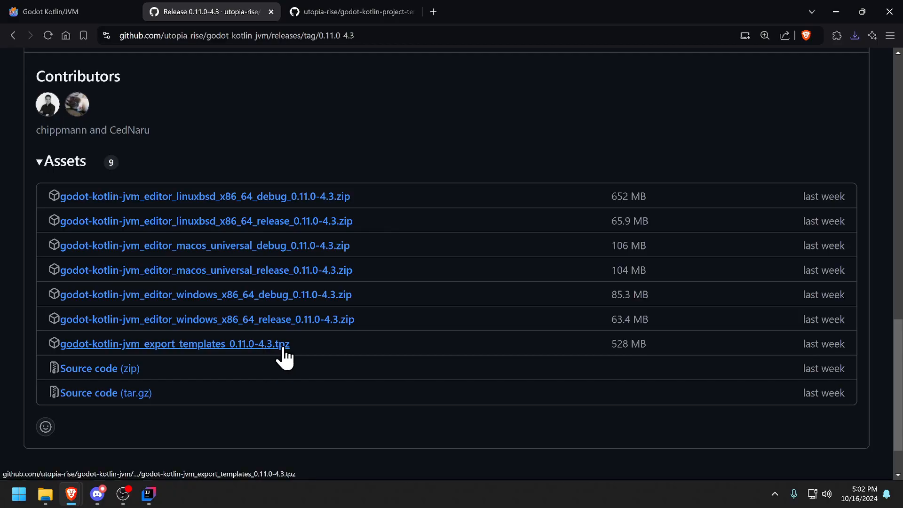
pyautogui.moveTo(252, 362)
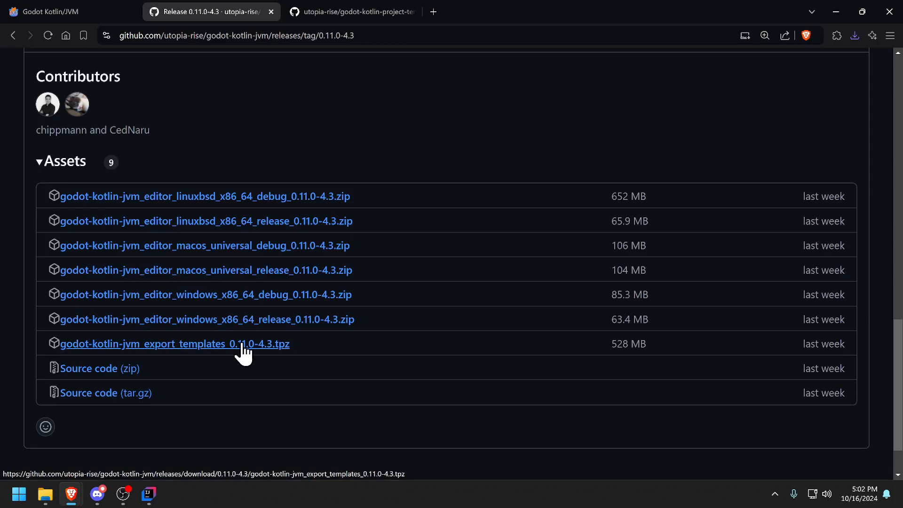
pyautogui.moveTo(250, 351)
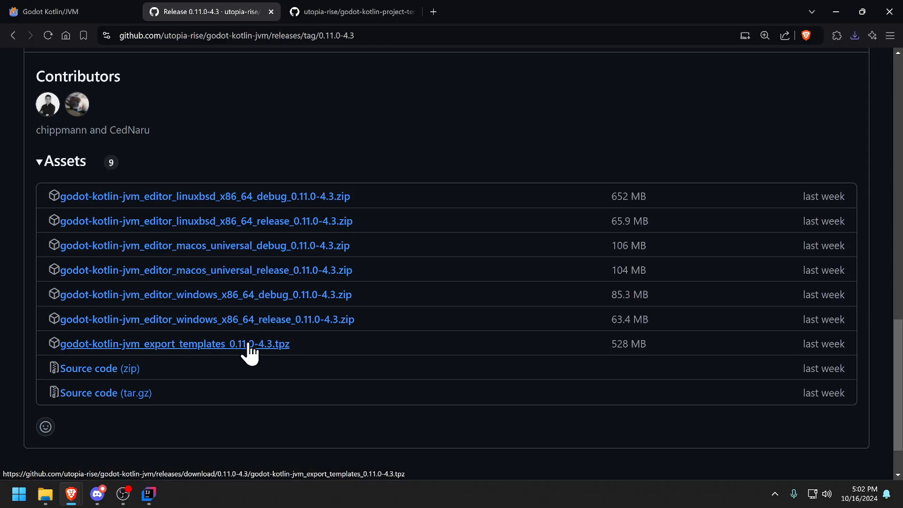
pyautogui.moveTo(266, 352)
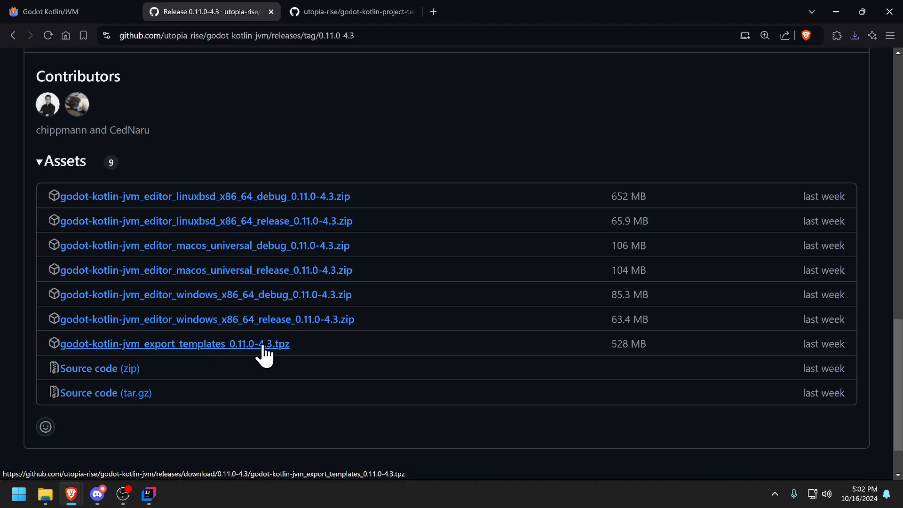
# - Download the export templates, confirm finished downloads, and open the template repo's Code options
pyautogui.click(172, 344)
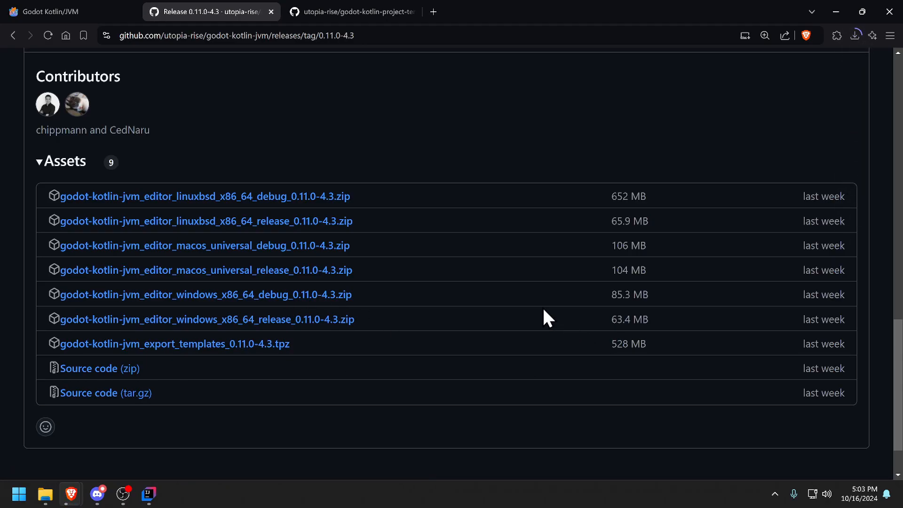
pyautogui.click(351, 11)
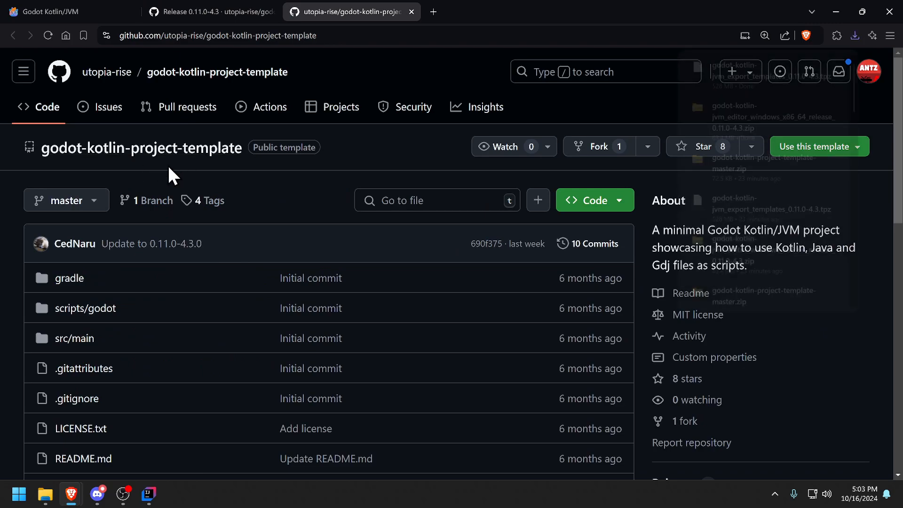
pyautogui.click(854, 35)
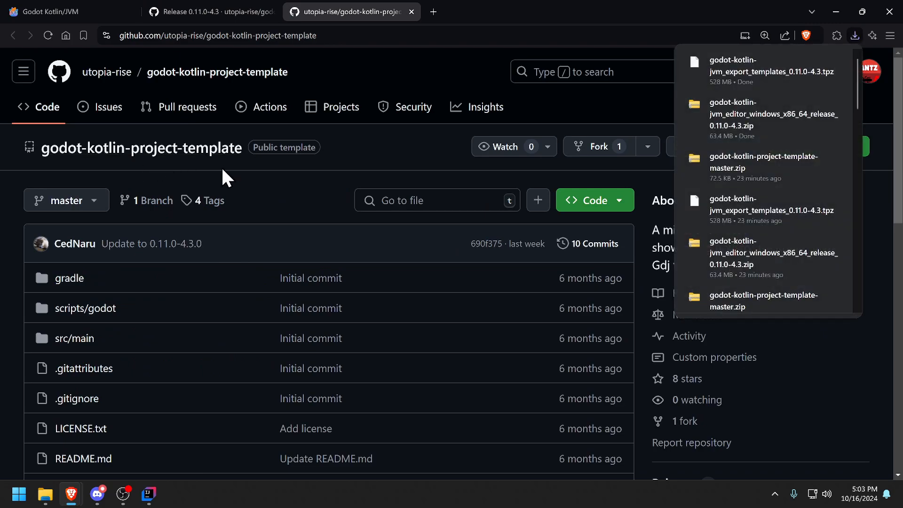
pyautogui.moveTo(377, 202)
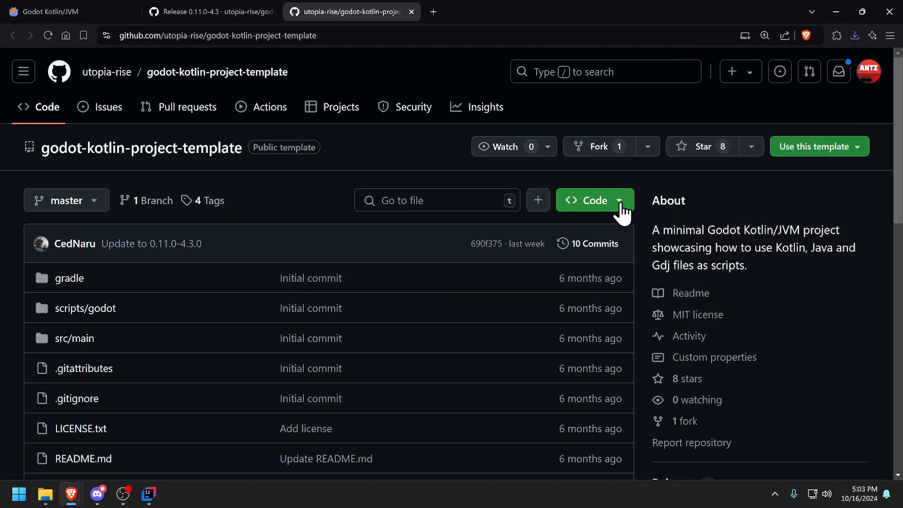
pyautogui.click(593, 200)
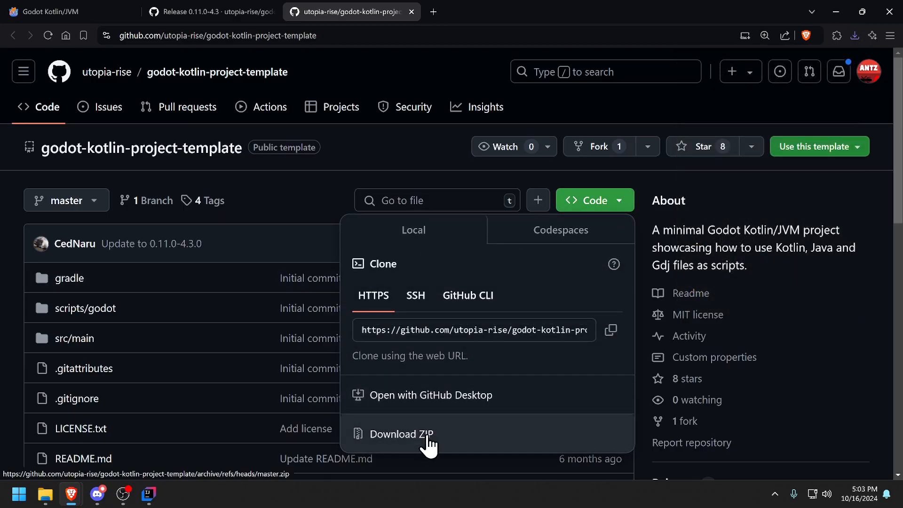
pyautogui.moveTo(494, 425)
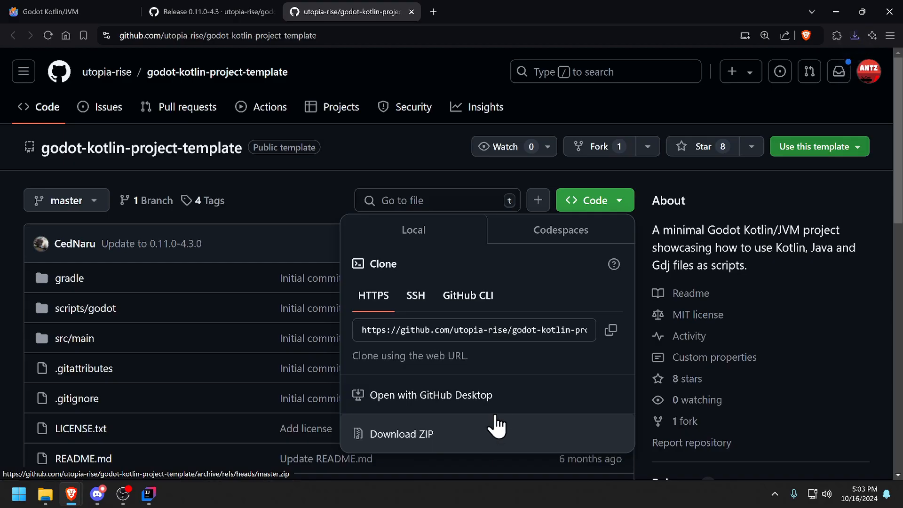
pyautogui.moveTo(83, 459)
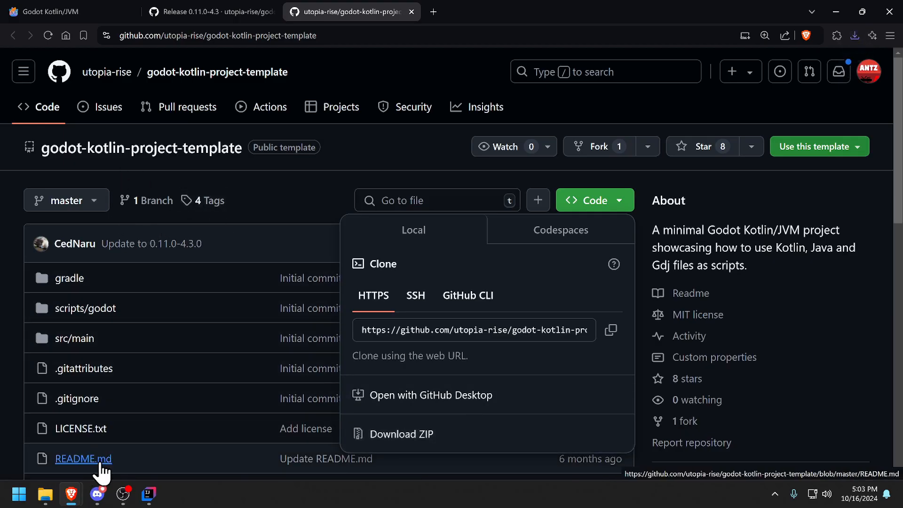
pyautogui.moveTo(45, 494)
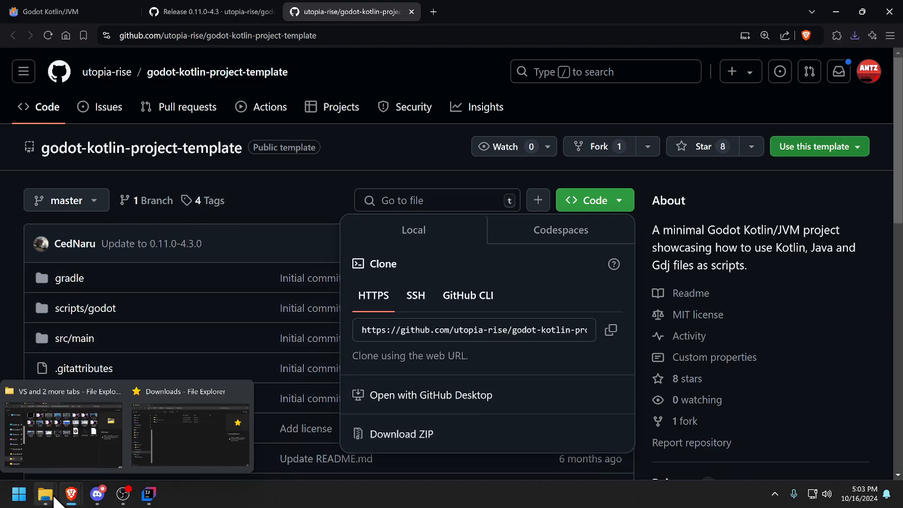
# - Extract the Windows editor release archive in the Downloads folder
pyautogui.click(190, 429)
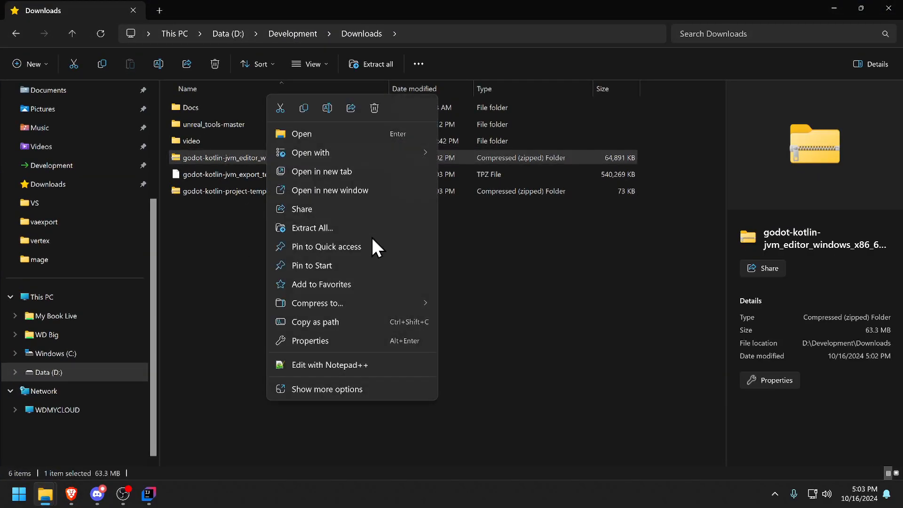
pyautogui.click(311, 227)
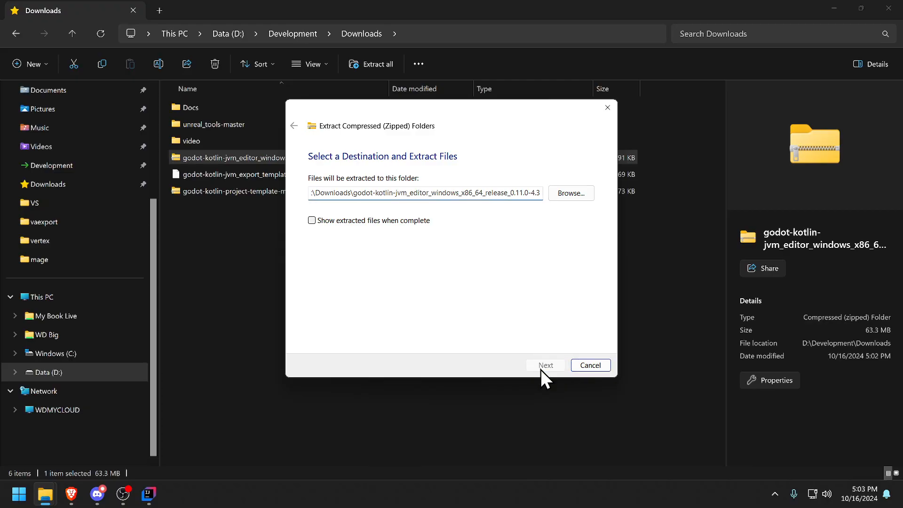
pyautogui.click(544, 365)
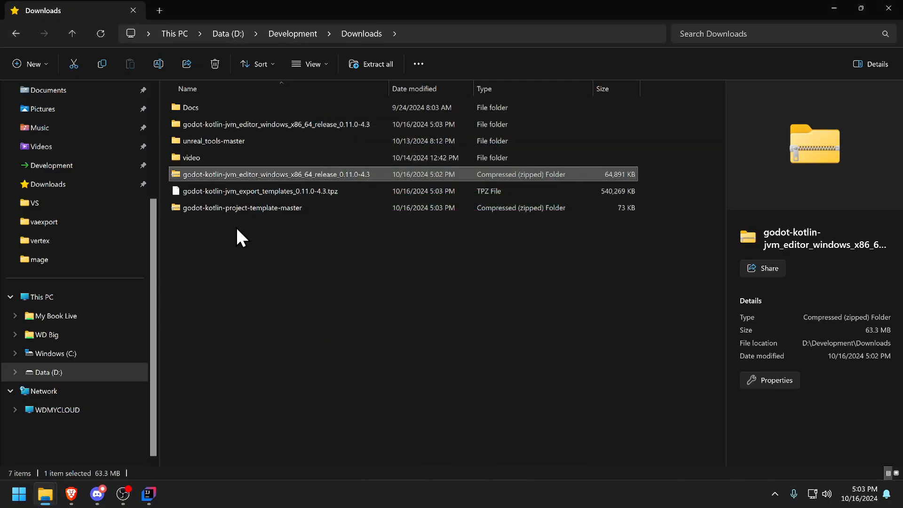
# - Extract the project template archive into its own folder
pyautogui.rightClick(242, 208)
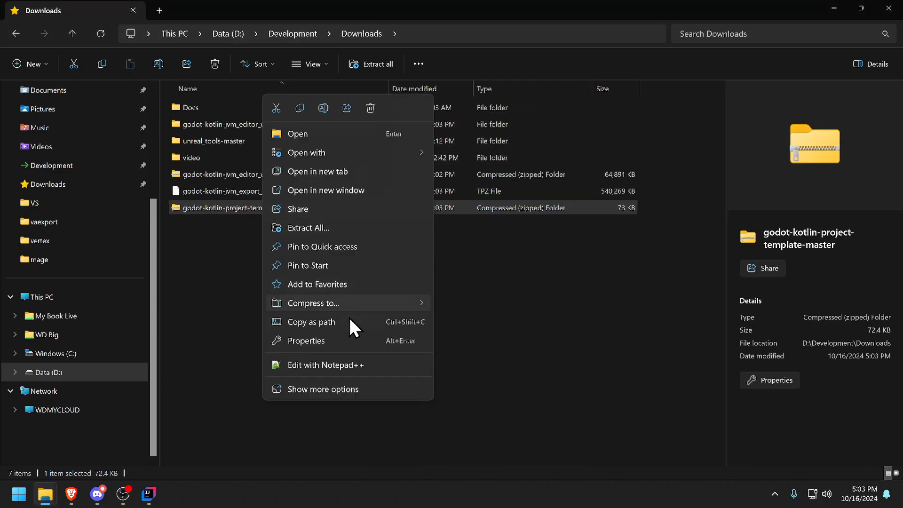
pyautogui.click(308, 228)
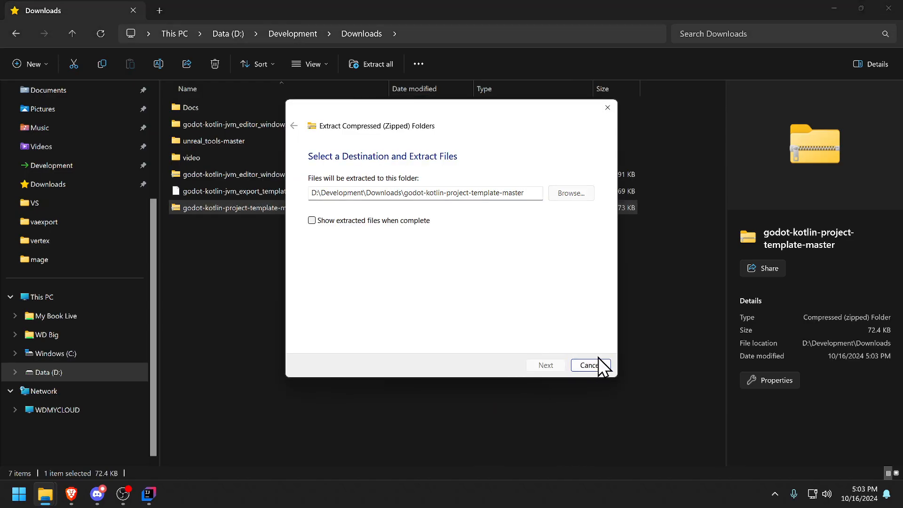
pyautogui.click(588, 365)
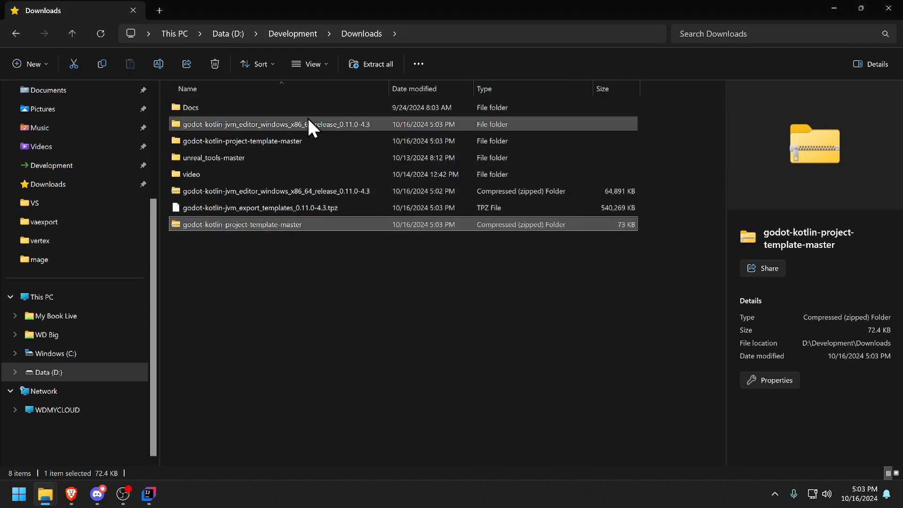
pyautogui.moveTo(343, 129)
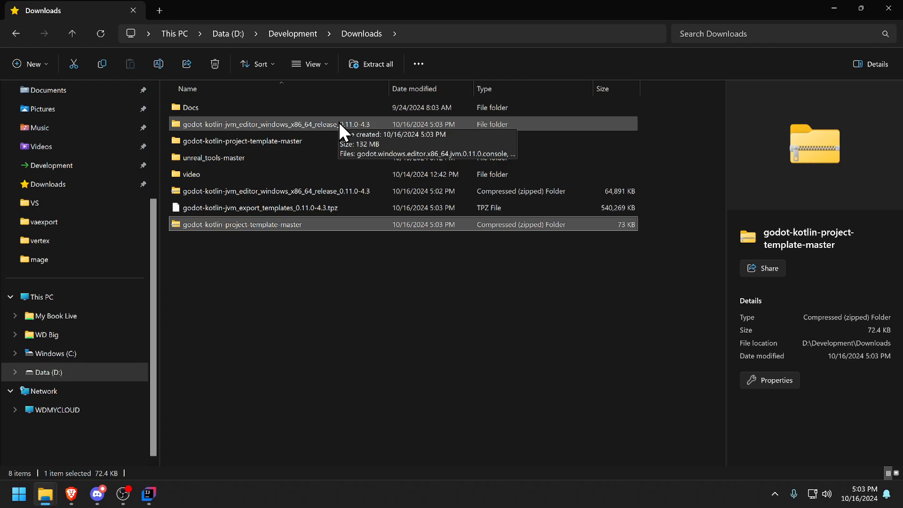
pyautogui.moveTo(271, 132)
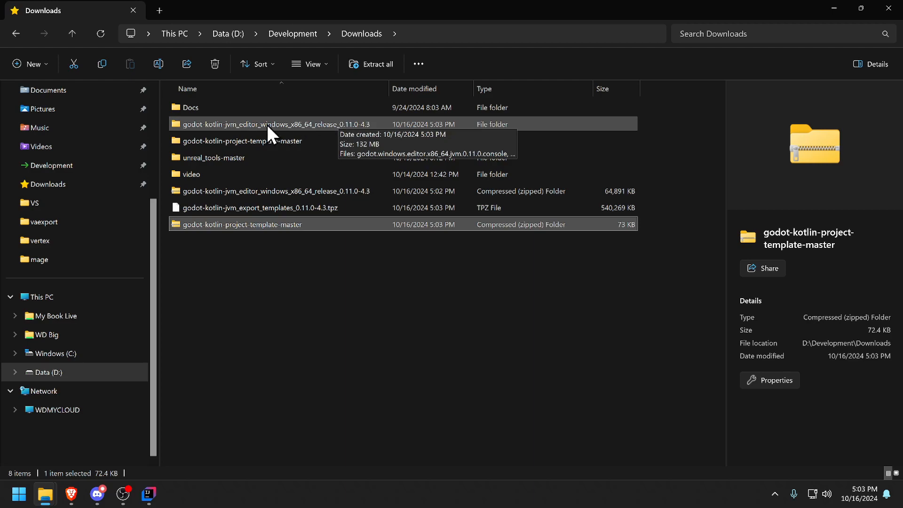
# - Launch godot.windows.editor.x86_64.jvm.0.11.0 from its extracted folder, choosing More info then Run anyway
pyautogui.doubleClick(274, 124)
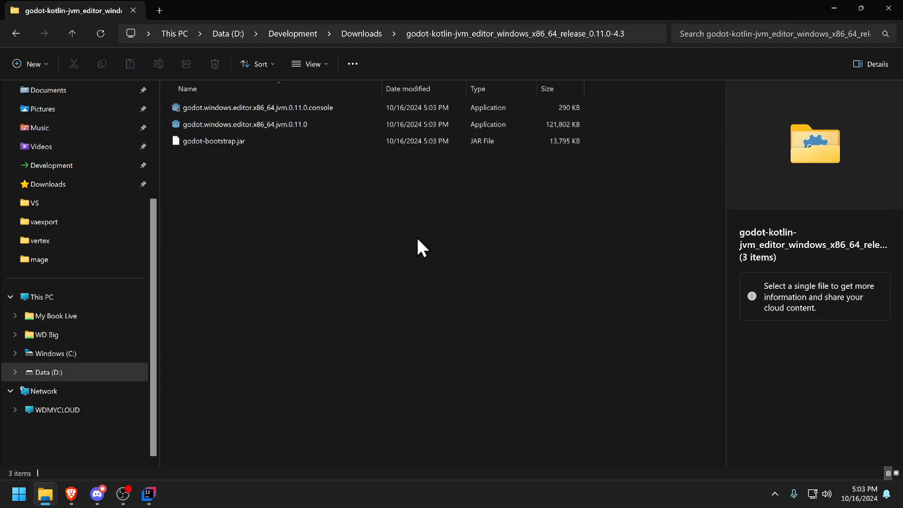
pyautogui.click(243, 124)
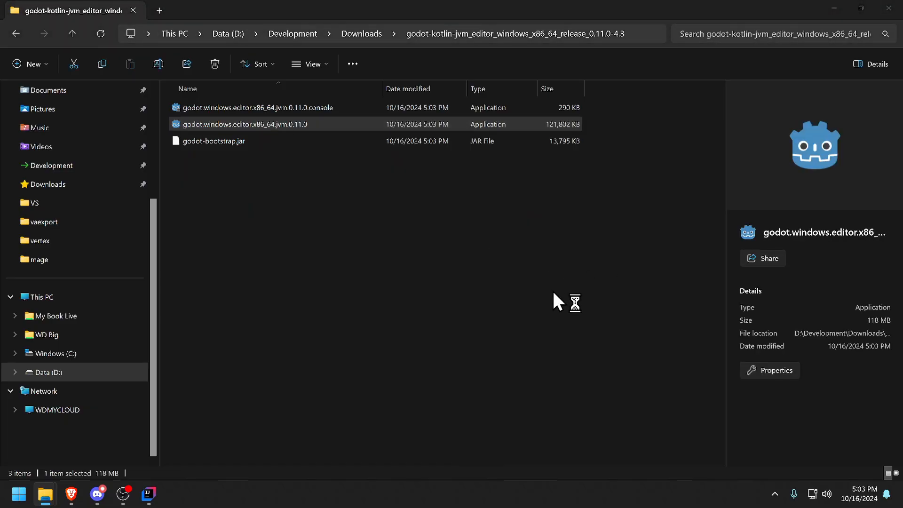
pyautogui.doubleClick(243, 123)
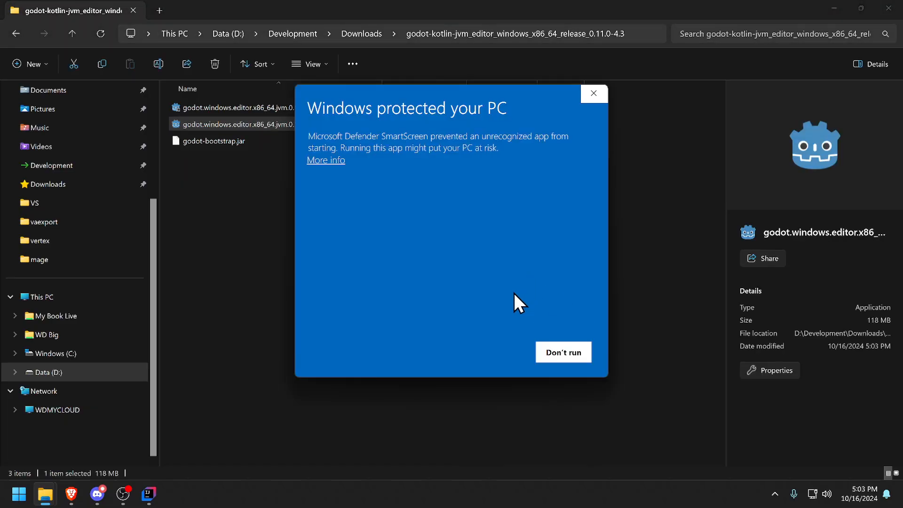
pyautogui.click(325, 160)
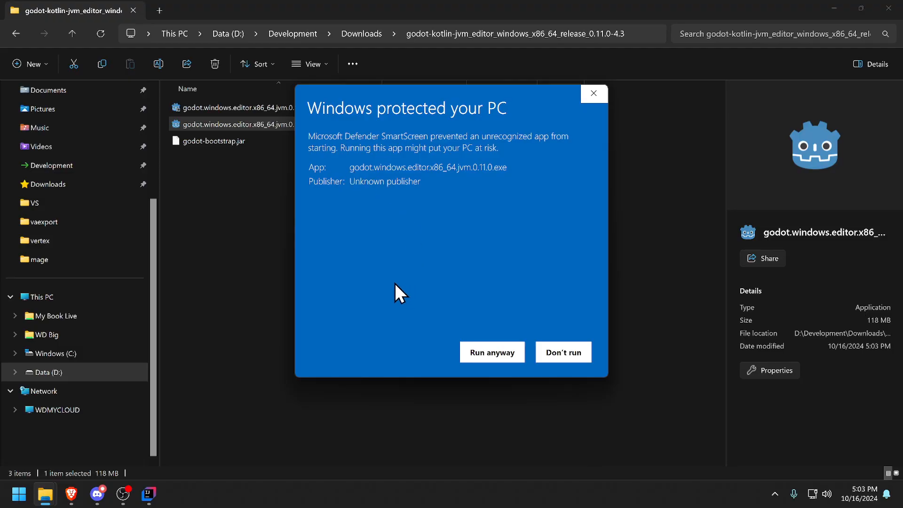
pyautogui.click(491, 352)
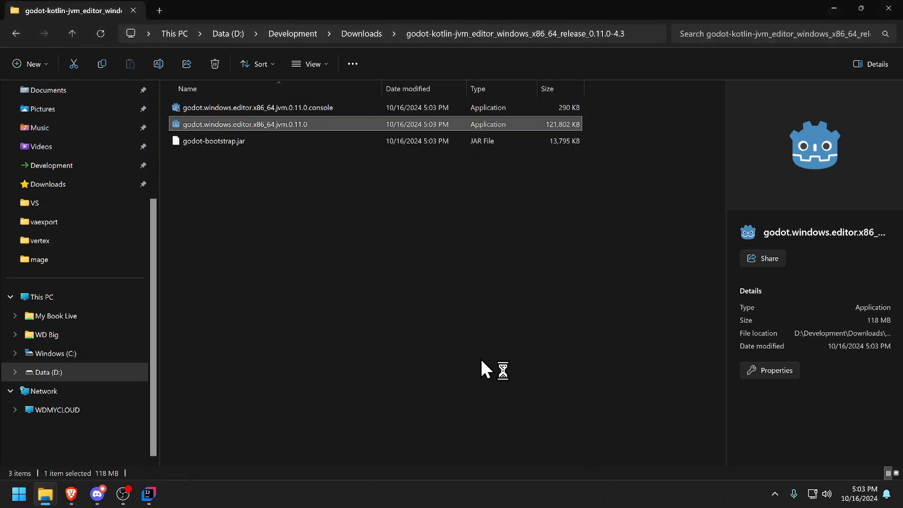
pyautogui.doubleClick(243, 124)
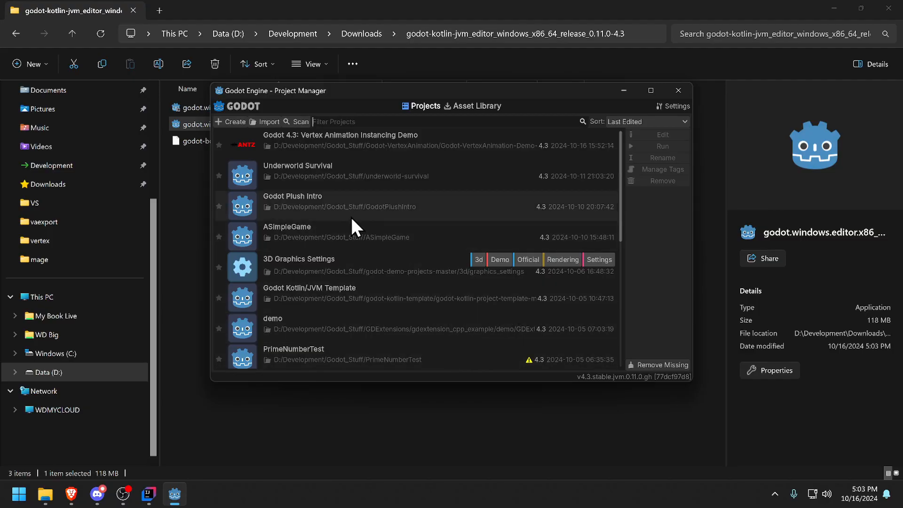
pyautogui.moveTo(435, 212)
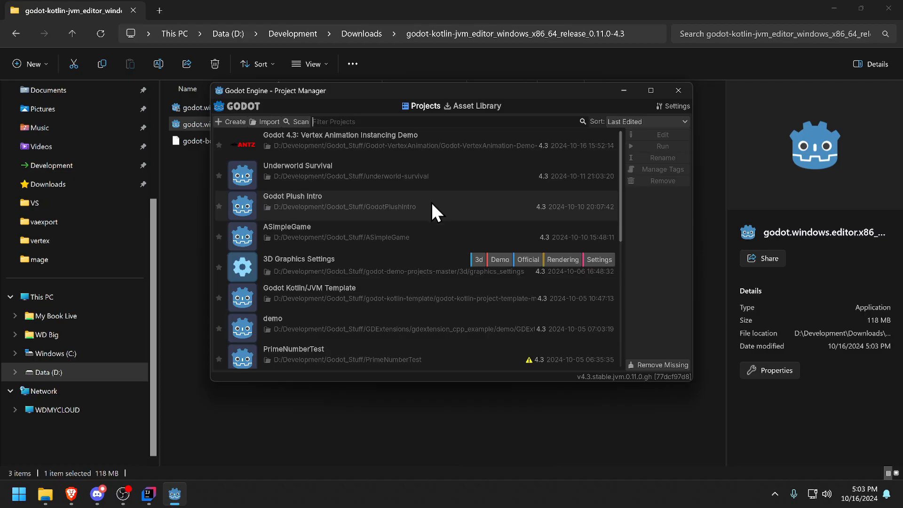
pyautogui.moveTo(393, 234)
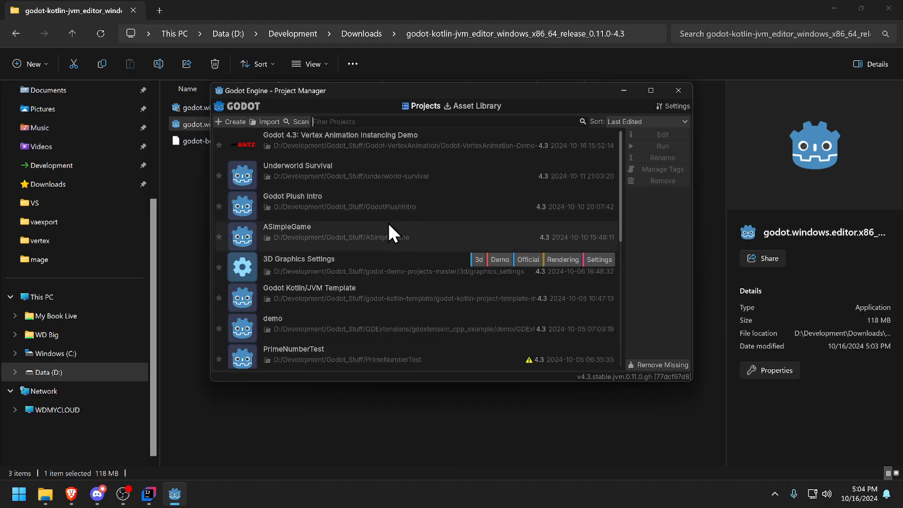
pyautogui.moveTo(386, 236)
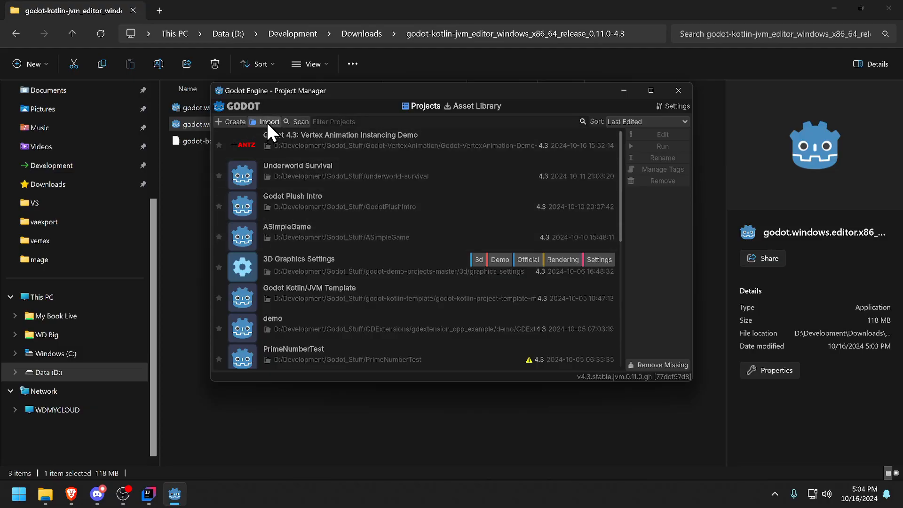
# - Import project.godot from Downloads/godot-kotlin-project-template-master using Import & Edit
pyautogui.click(268, 122)
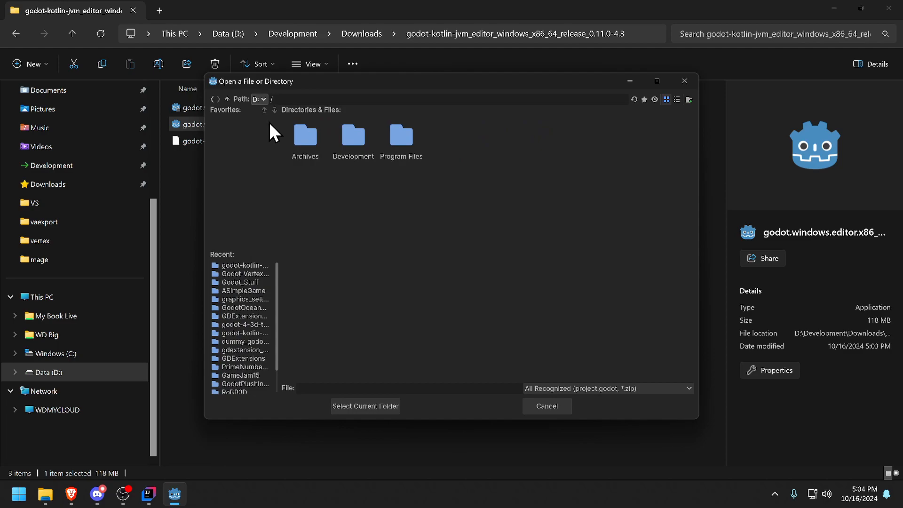
pyautogui.doubleClick(353, 138)
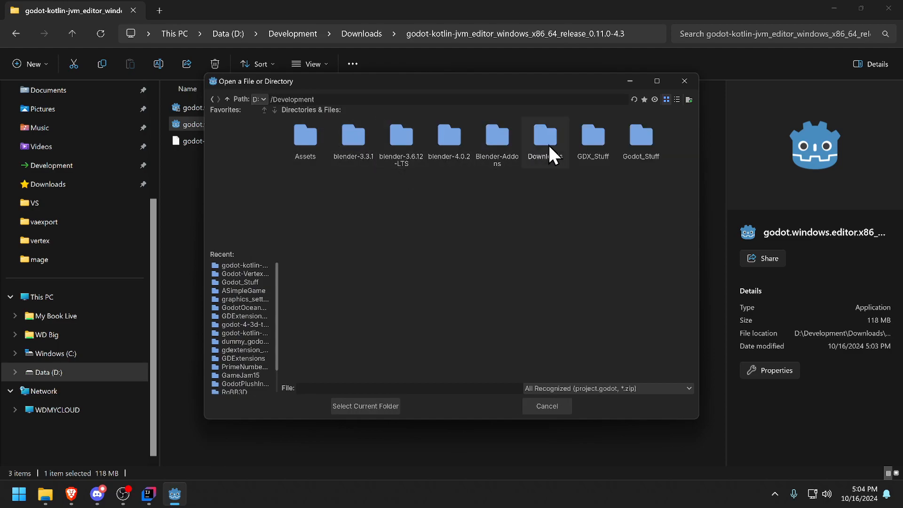
pyautogui.doubleClick(544, 138)
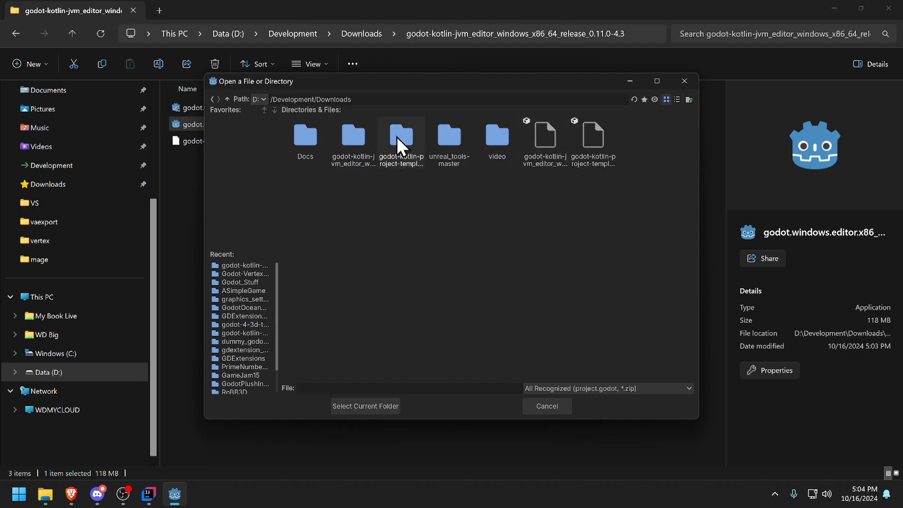
pyautogui.doubleClick(400, 138)
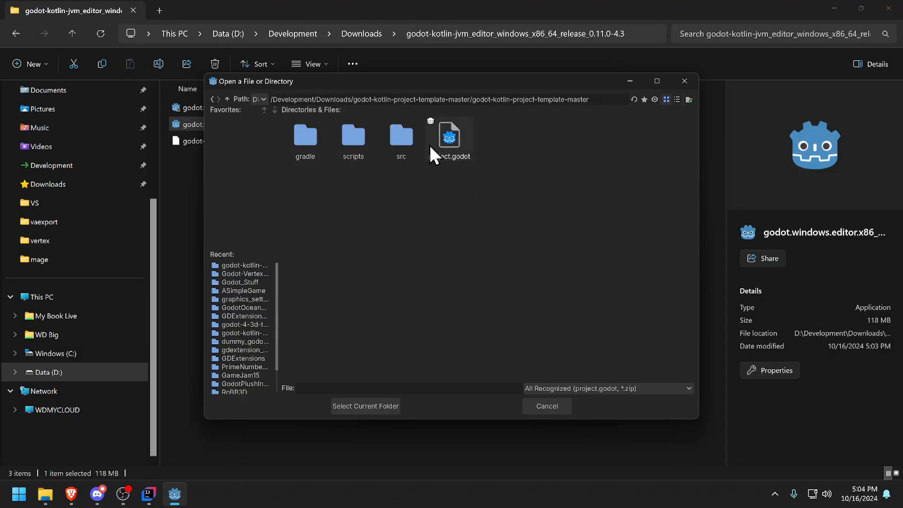
pyautogui.doubleClick(449, 139)
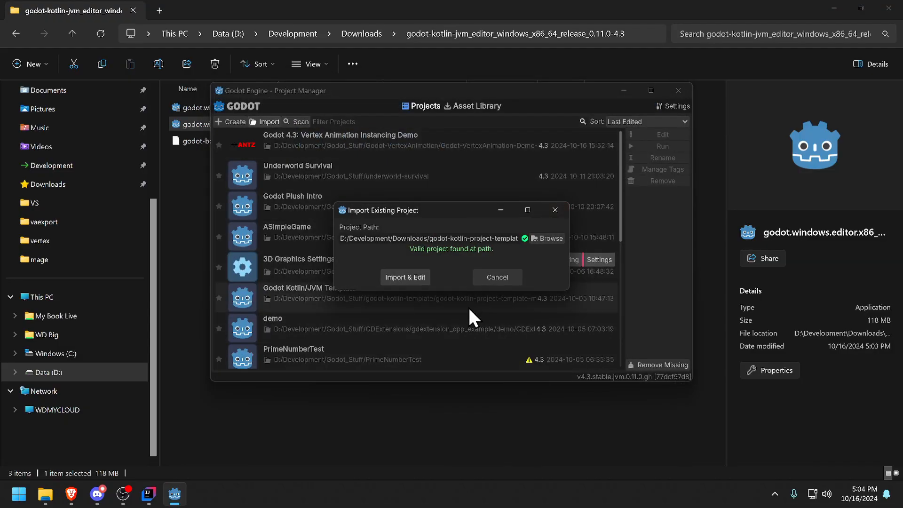
pyautogui.click(405, 277)
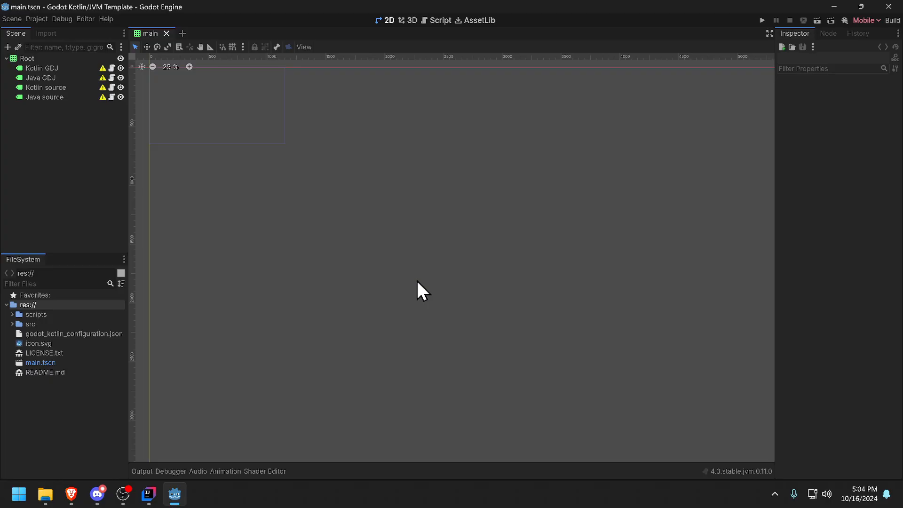
pyautogui.moveTo(139, 121)
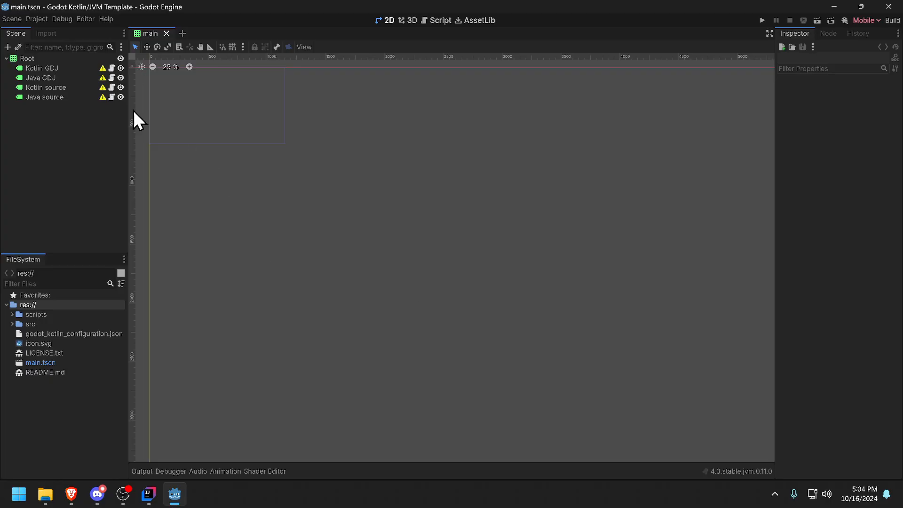
pyautogui.moveTo(66, 86)
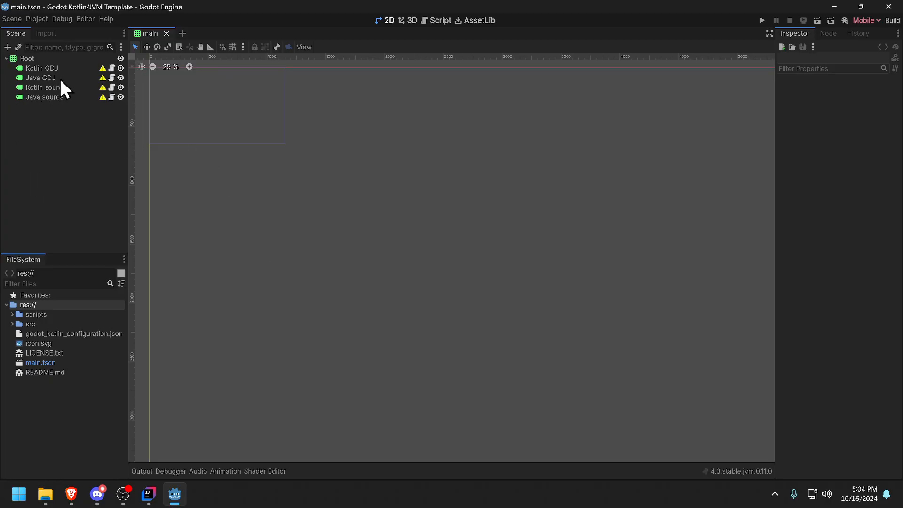
pyautogui.moveTo(78, 130)
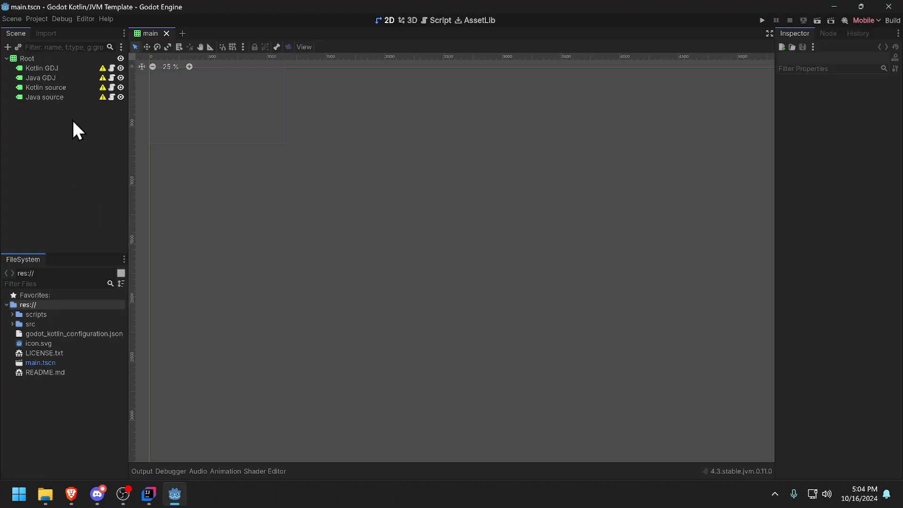
pyautogui.moveTo(61, 146)
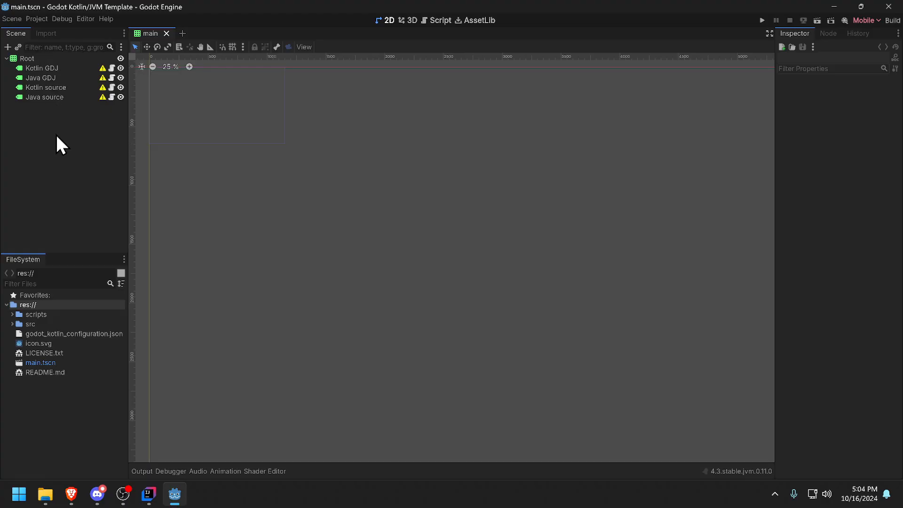
pyautogui.moveTo(65, 140)
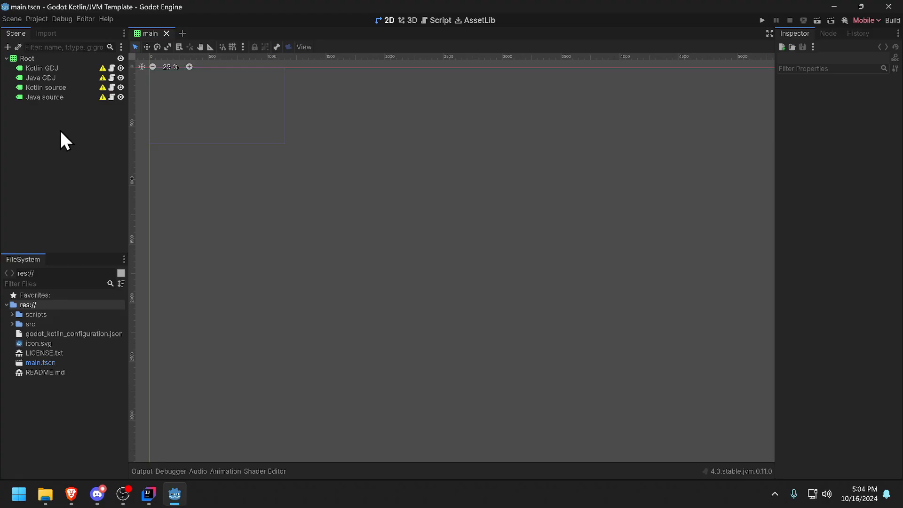
pyautogui.moveTo(79, 148)
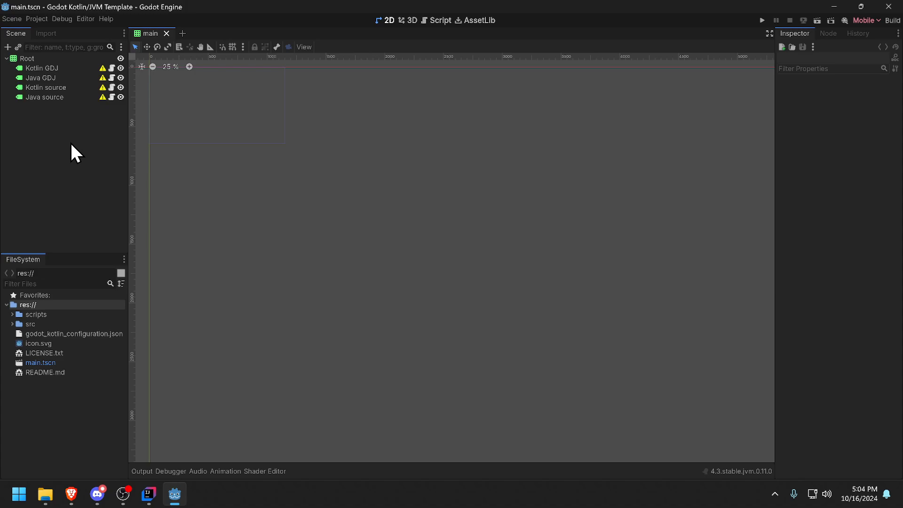
pyautogui.moveTo(76, 151)
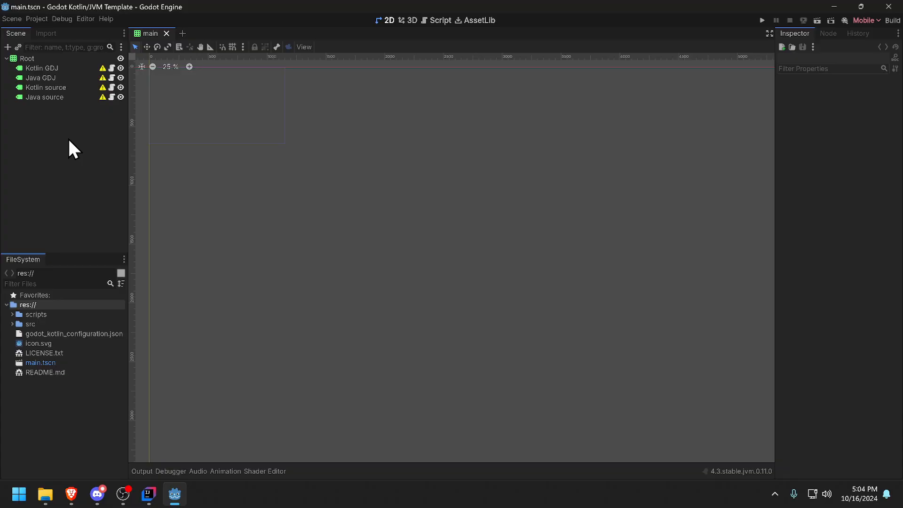
pyautogui.moveTo(93, 141)
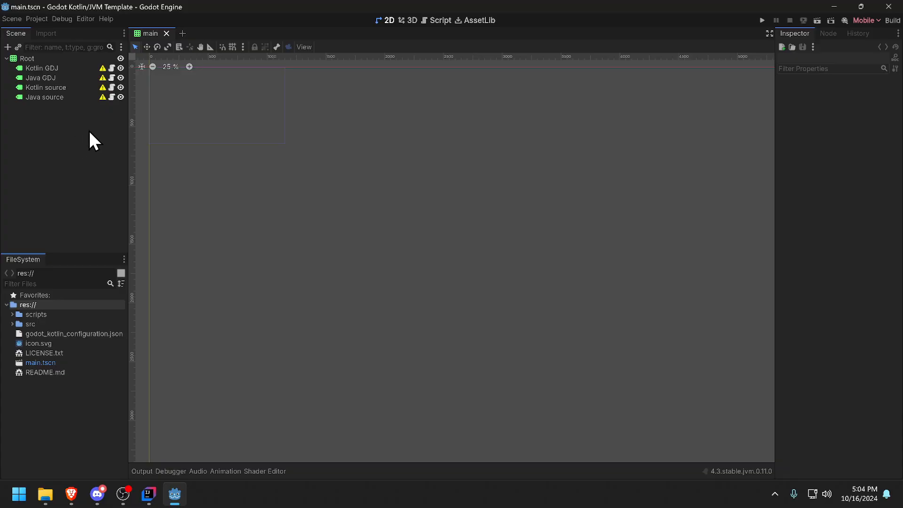
pyautogui.moveTo(97, 142)
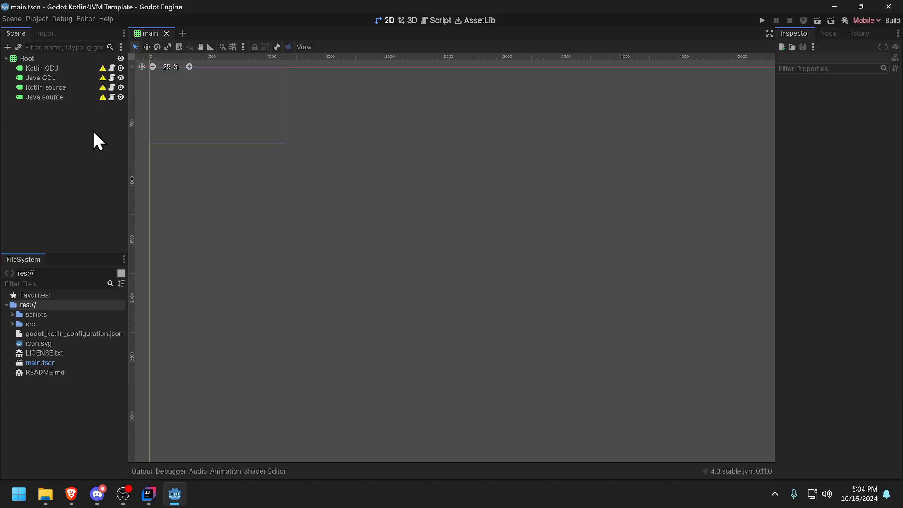
pyautogui.moveTo(90, 146)
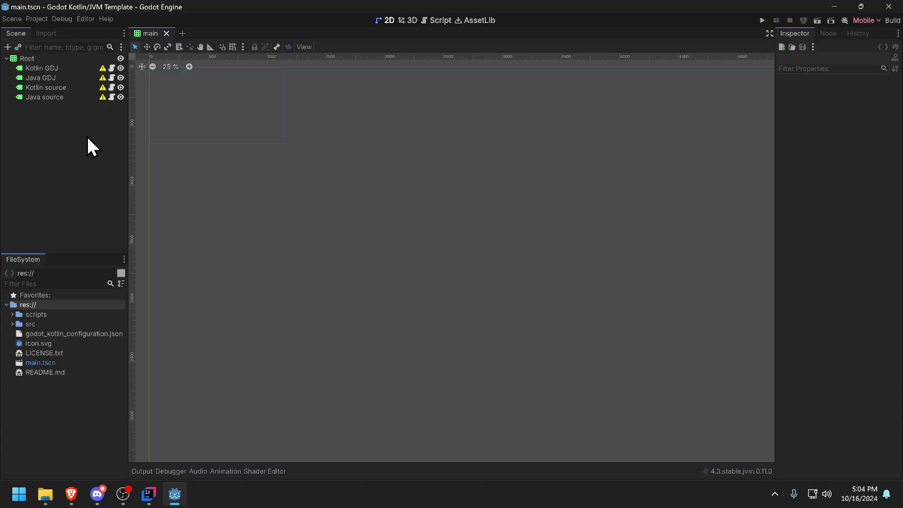
pyautogui.moveTo(792, 11)
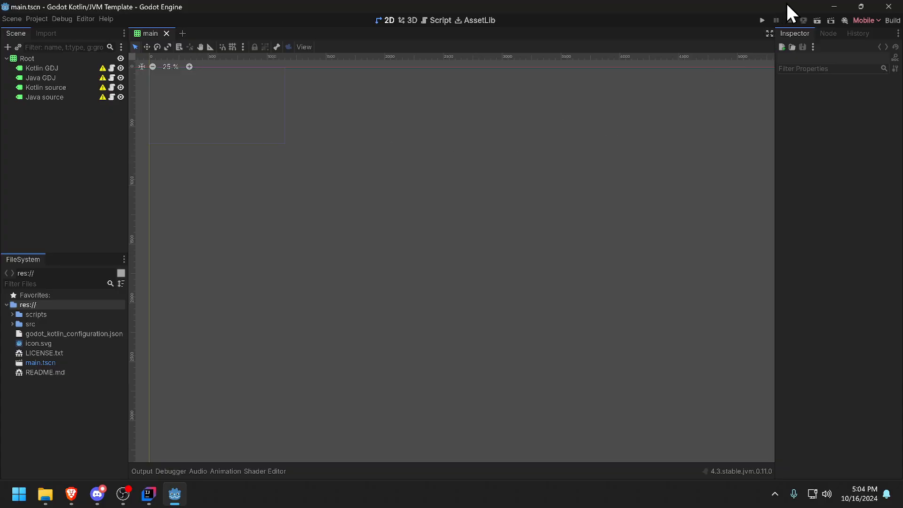
pyautogui.moveTo(107, 109)
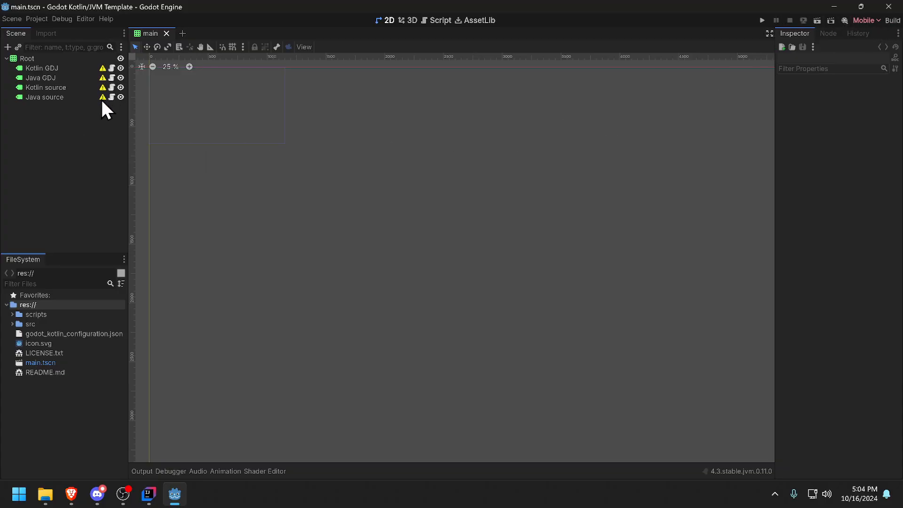
pyautogui.moveTo(892, 26)
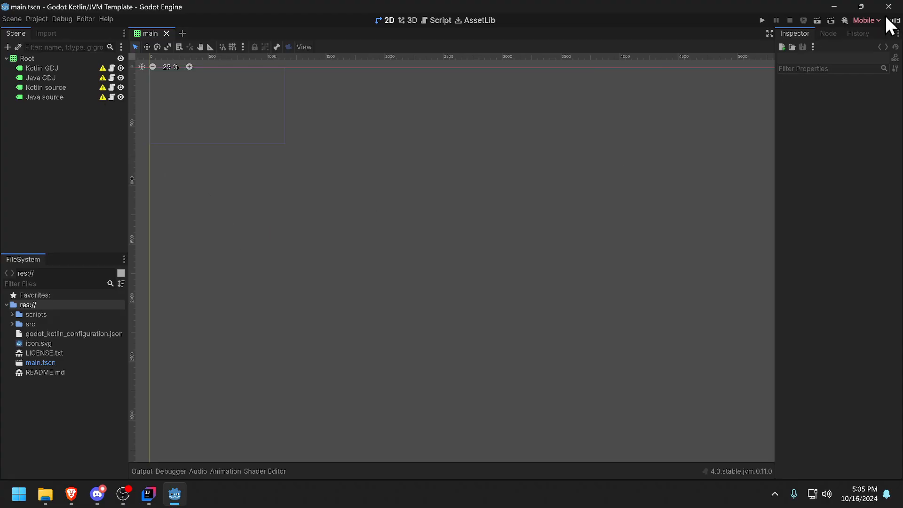
# - Build the Kotlin and Java sources with Gradle and dismiss the BUILD SUCCESSFUL log
pyautogui.click(893, 21)
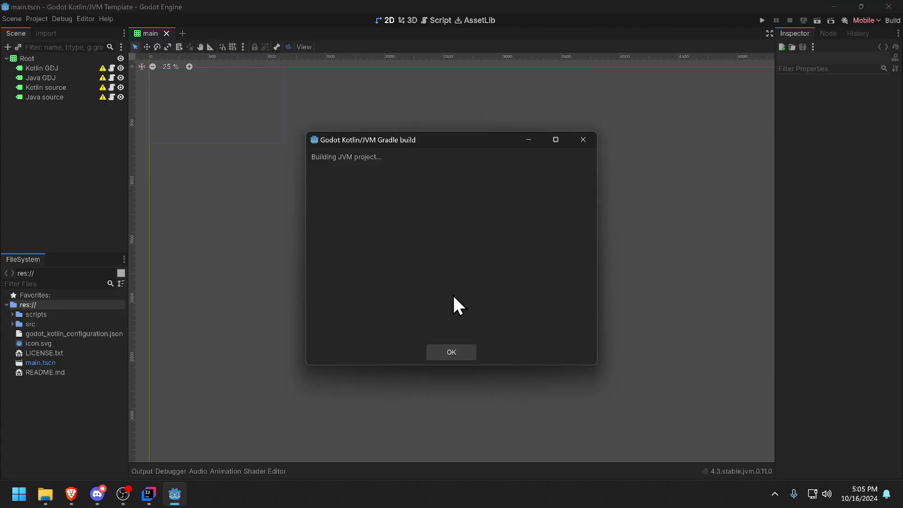
pyautogui.moveTo(464, 299)
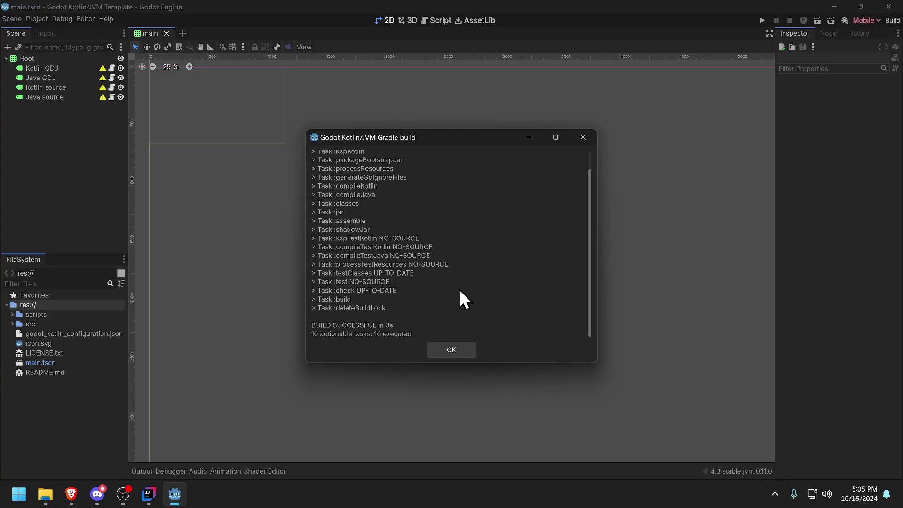
pyautogui.moveTo(352, 193)
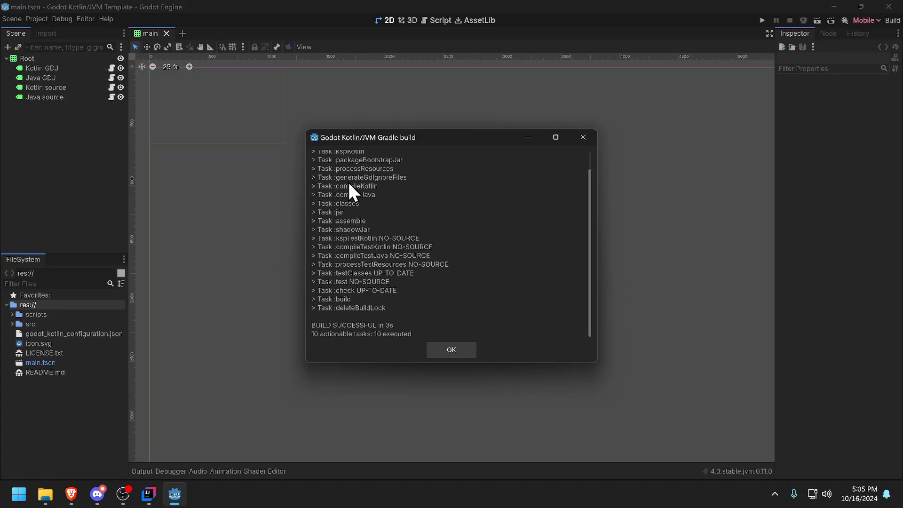
pyautogui.click(451, 350)
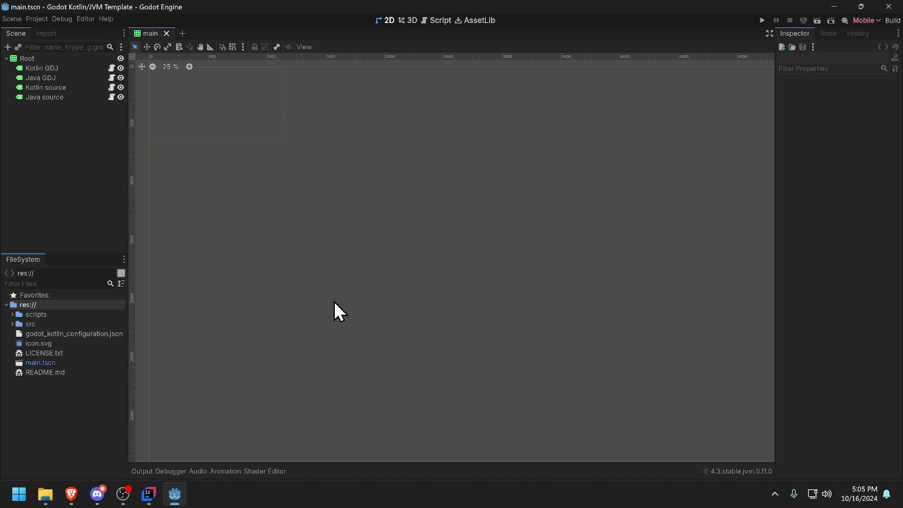
pyautogui.moveTo(102, 70)
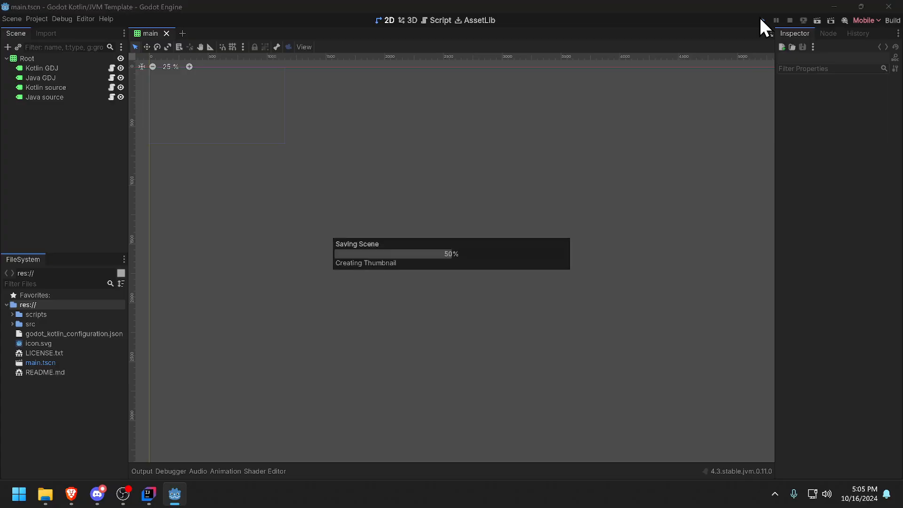
# - Run the project to see the Kotlin and Java greetings, then close the game window
pyautogui.click(762, 21)
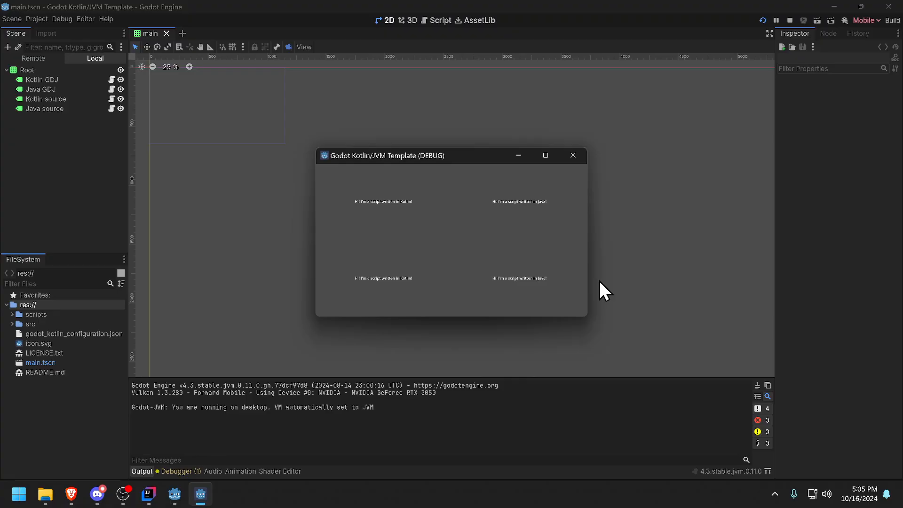
pyautogui.moveTo(572, 156)
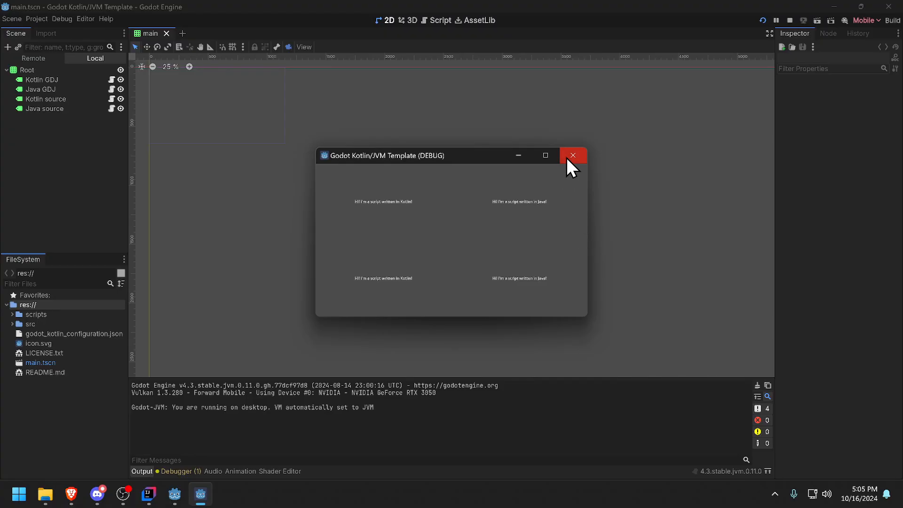
pyautogui.click(573, 156)
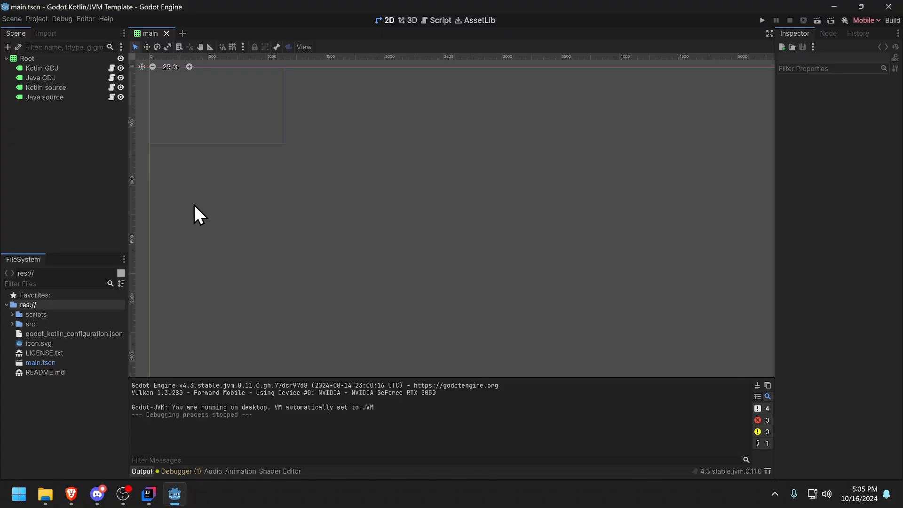
pyautogui.moveTo(123, 174)
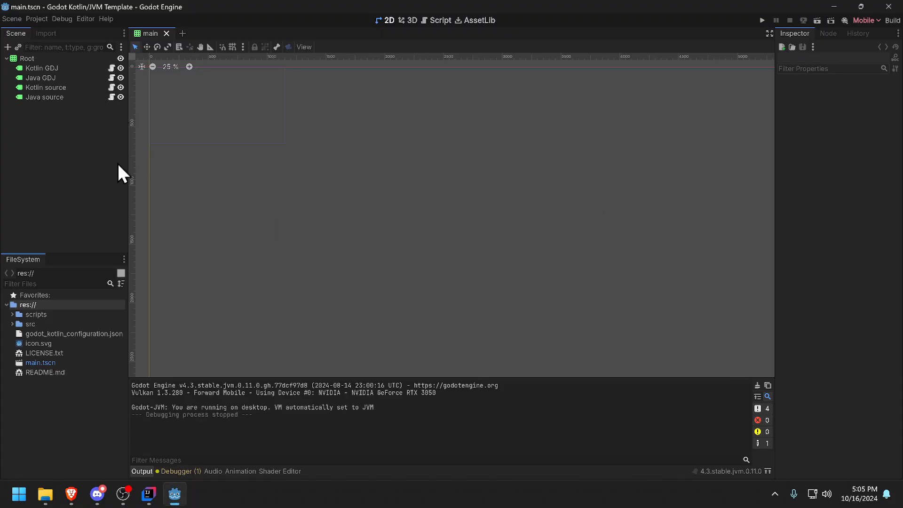
pyautogui.moveTo(471, 335)
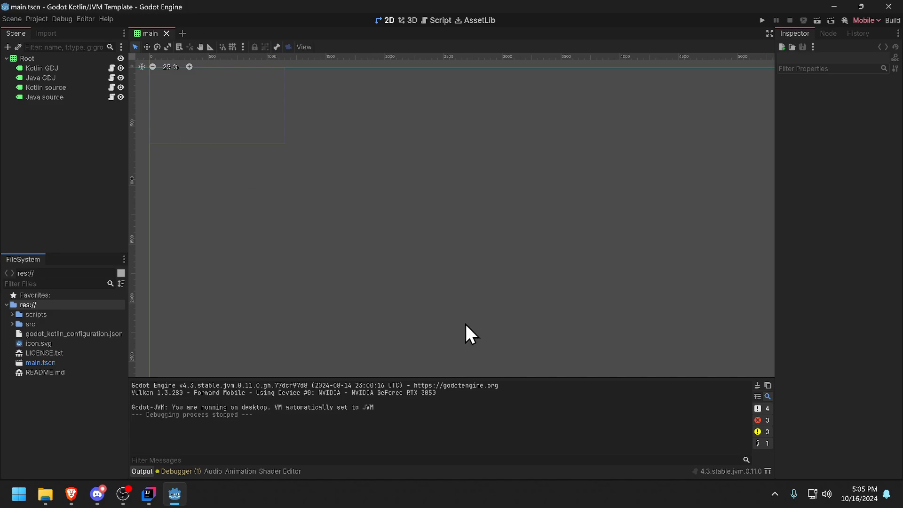
pyautogui.moveTo(116, 123)
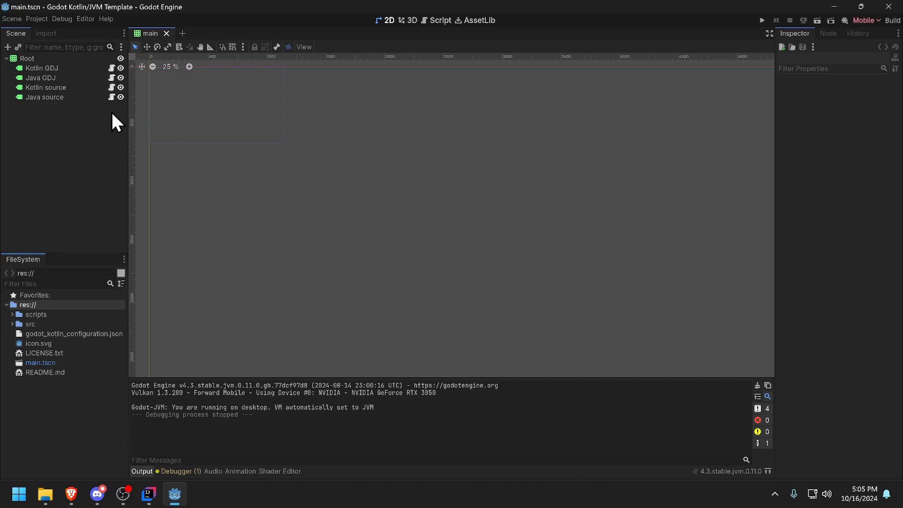
# - Open the PrintTextJava.java script in the Script editor
pyautogui.click(441, 20)
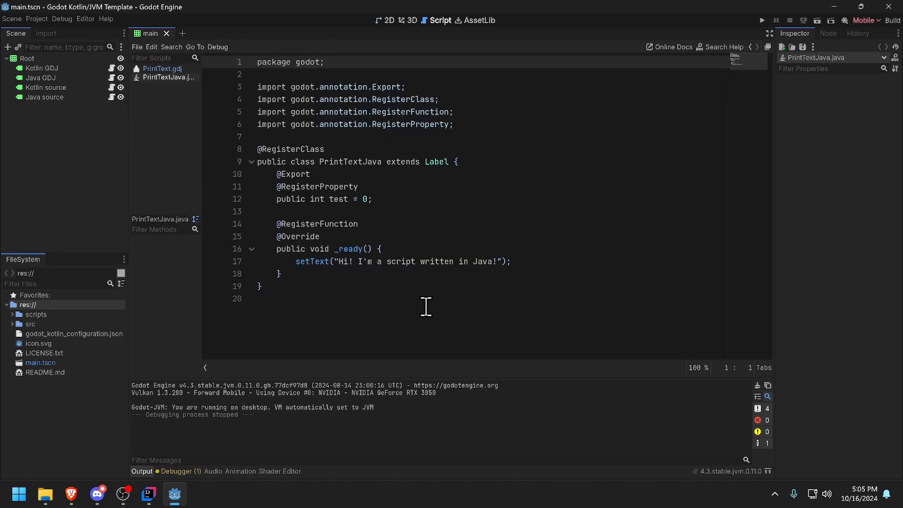
pyautogui.moveTo(413, 282)
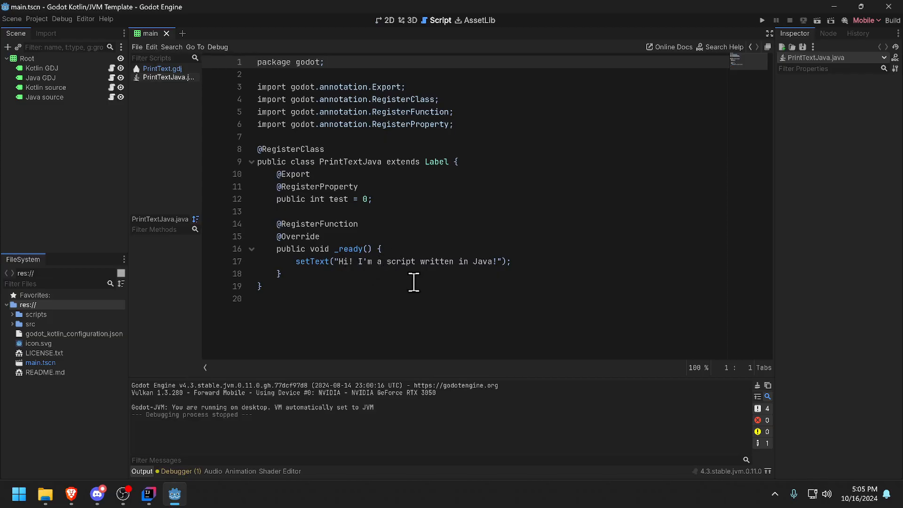
pyautogui.moveTo(379, 274)
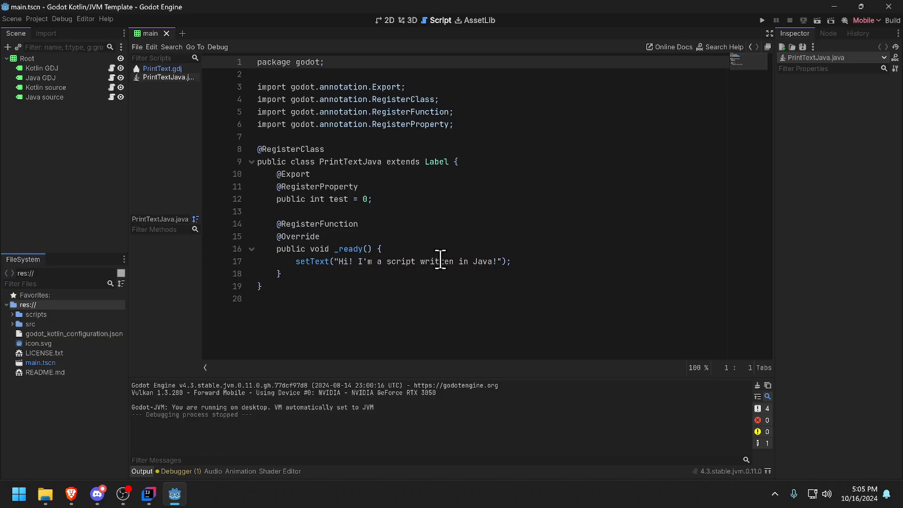
pyautogui.moveTo(408, 248)
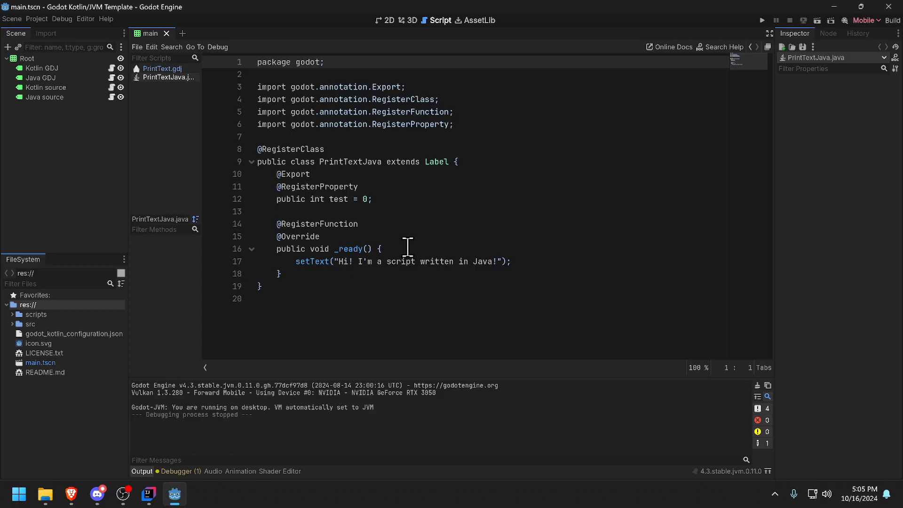
pyautogui.moveTo(403, 239)
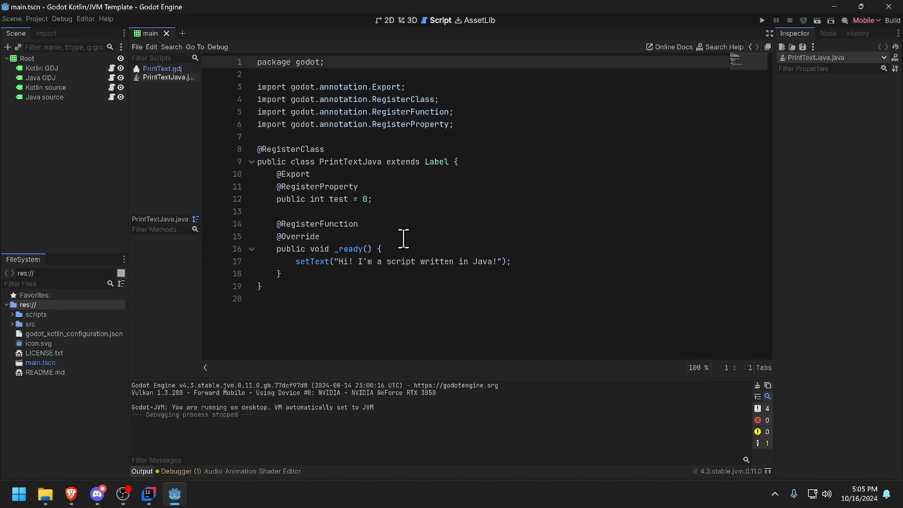
pyautogui.moveTo(386, 234)
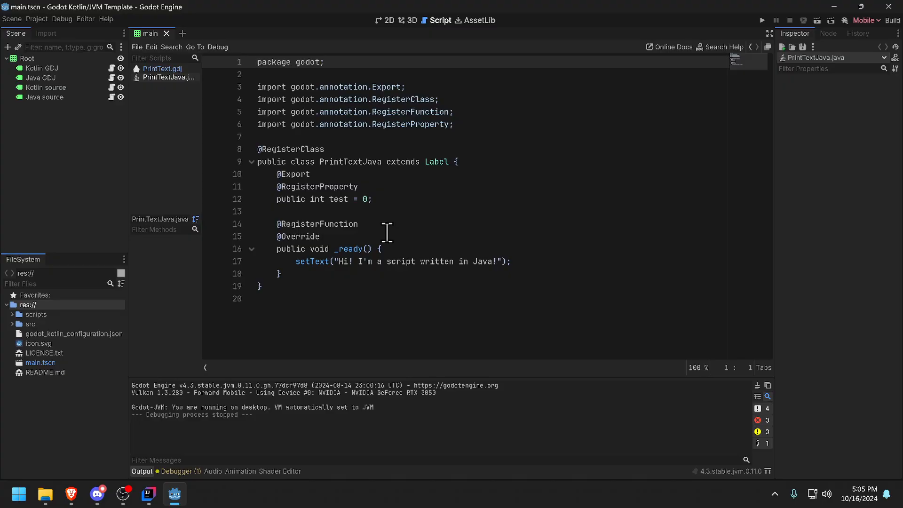
pyautogui.moveTo(166, 80)
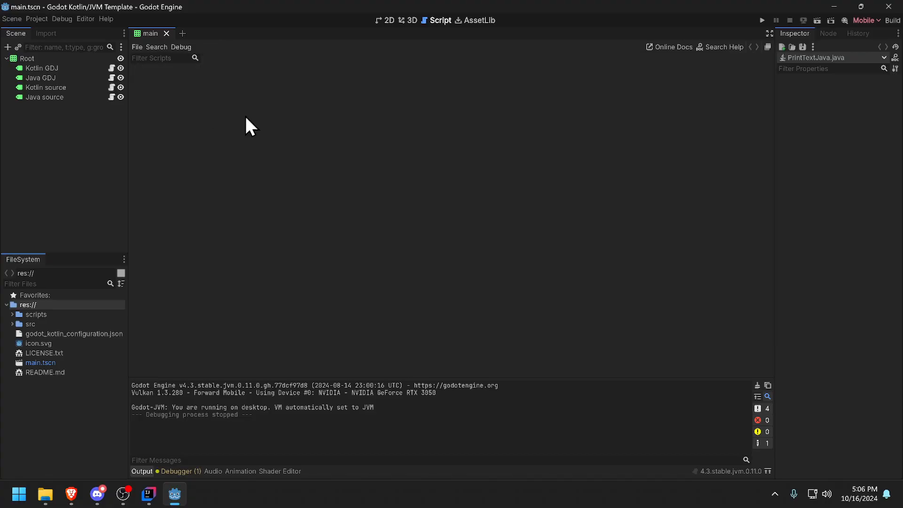
# - From IntelliJ IDEA's welcome screen, open the godot-kotlin-project-template-master folder
pyautogui.click(148, 494)
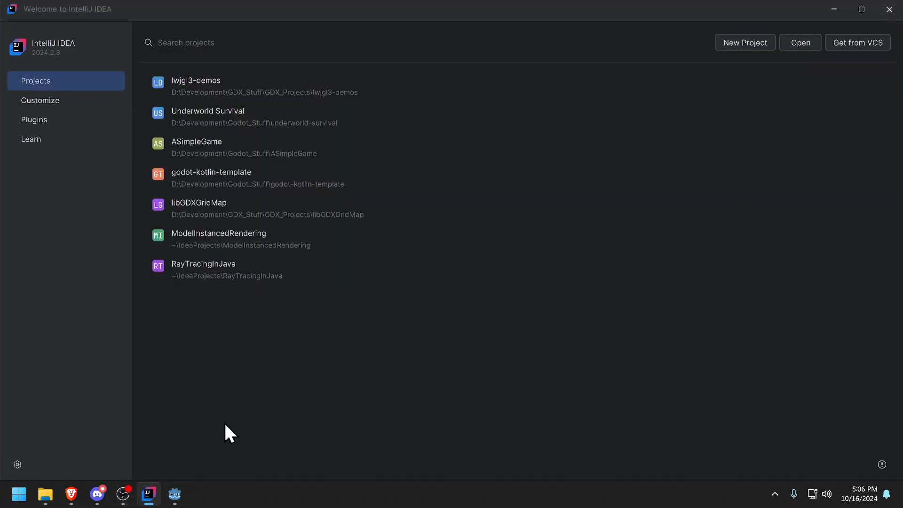
pyautogui.moveTo(375, 315)
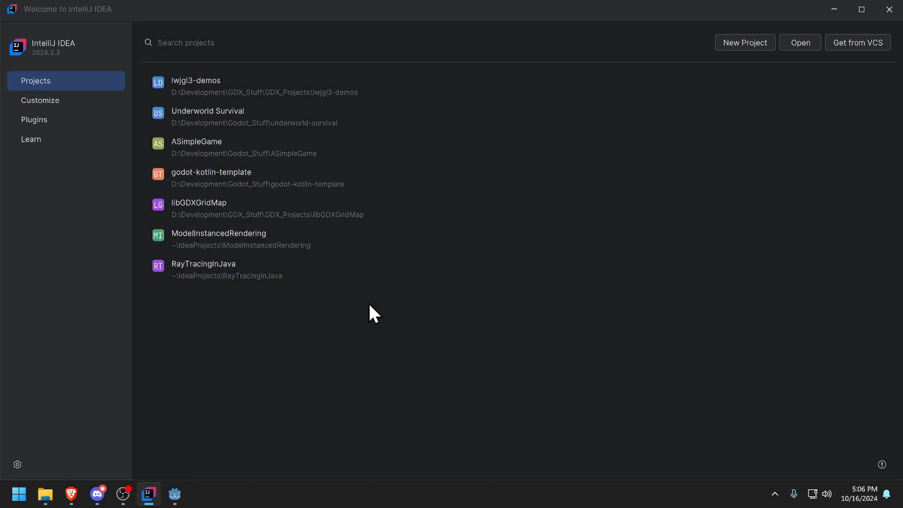
pyautogui.moveTo(344, 326)
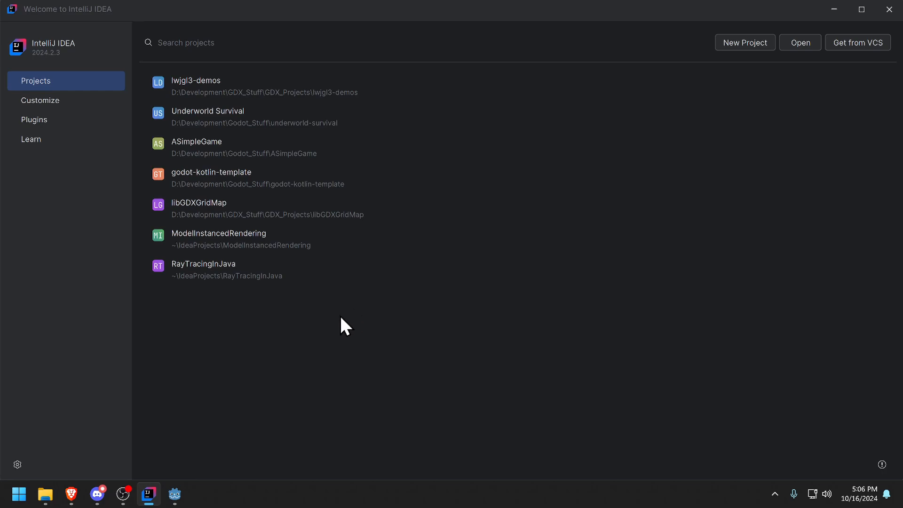
pyautogui.moveTo(321, 315)
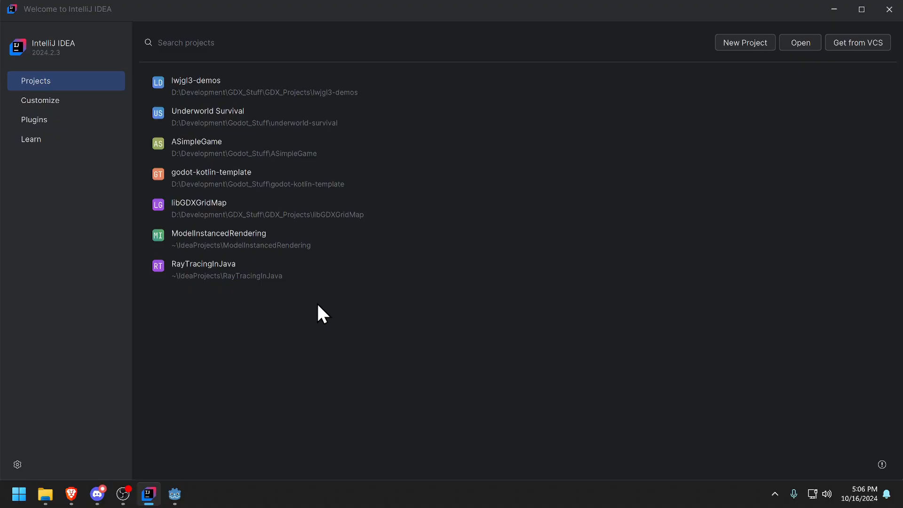
pyautogui.click(800, 42)
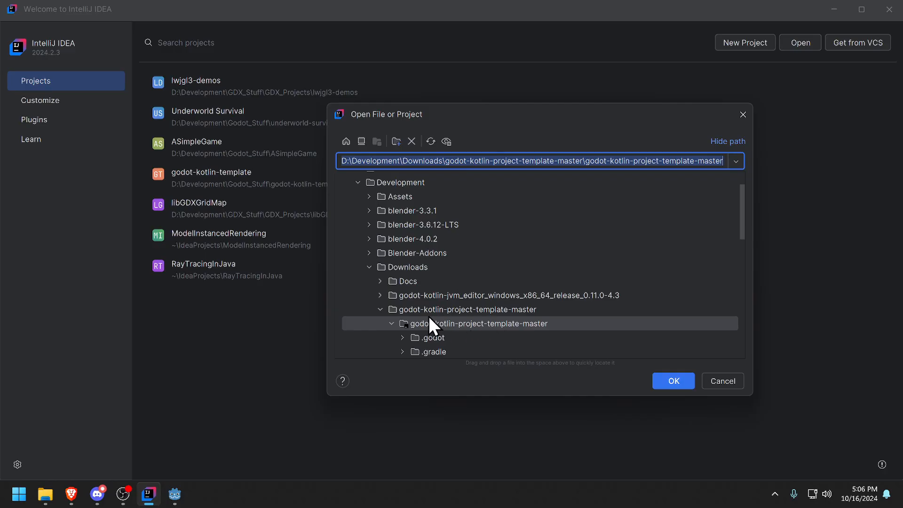
pyautogui.moveTo(647, 401)
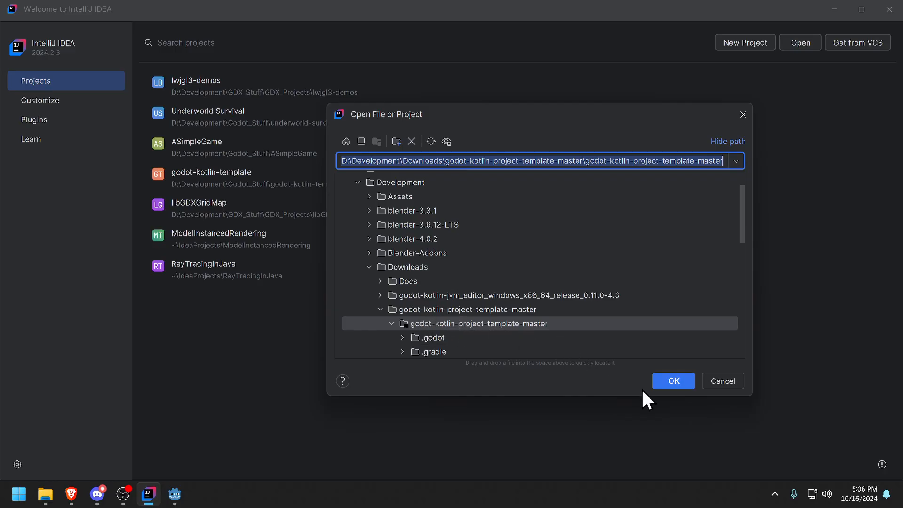
pyautogui.click(672, 381)
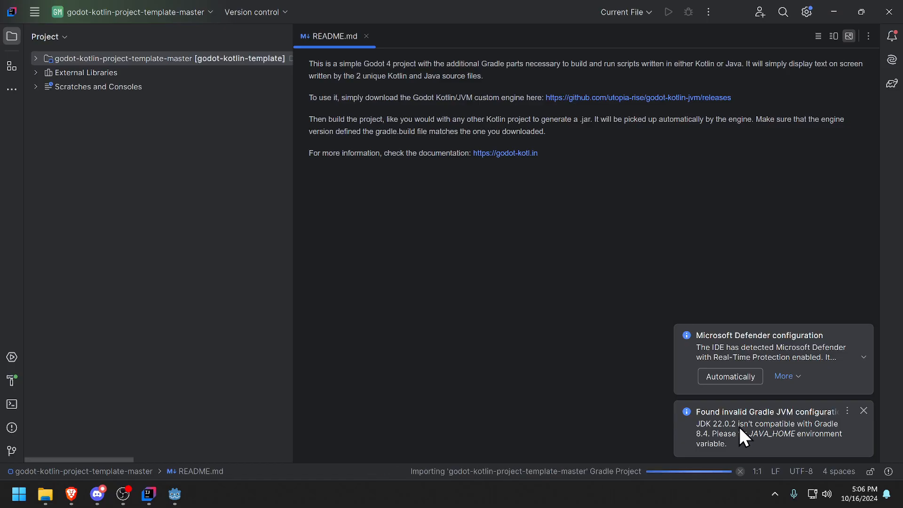
pyautogui.moveTo(821, 452)
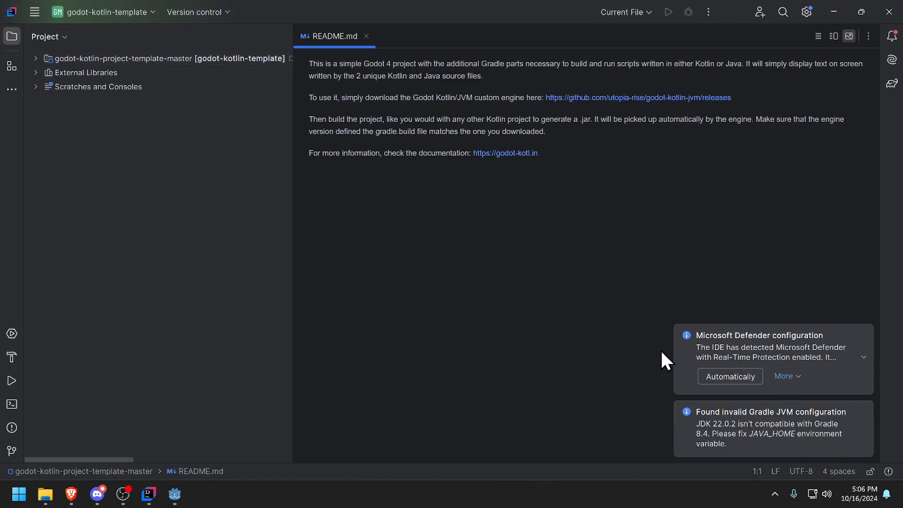
pyautogui.moveTo(824, 370)
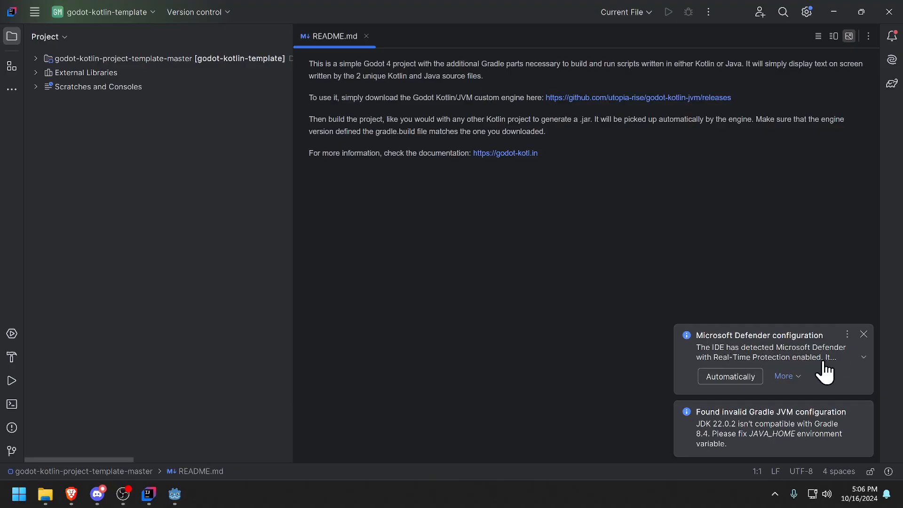
pyautogui.moveTo(570, 310)
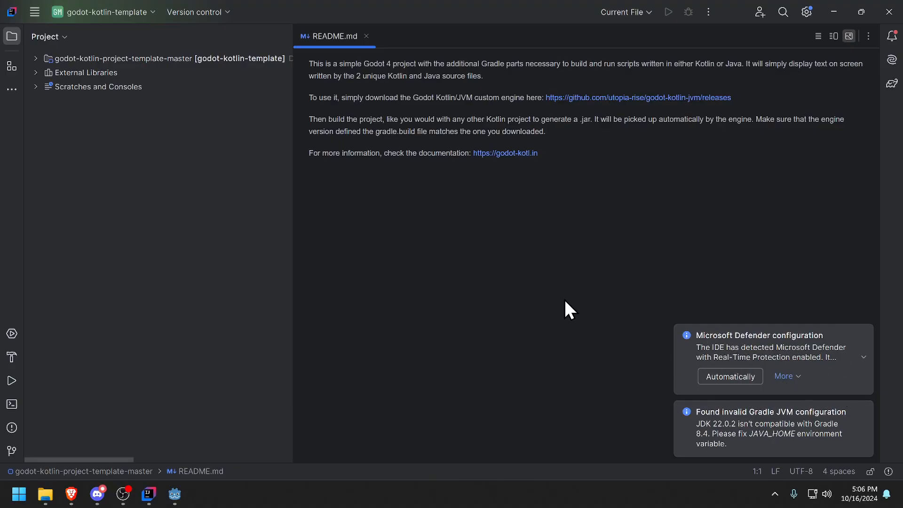
# - Close the Microsoft Defender notification and expand File in the main menu
pyautogui.click(864, 357)
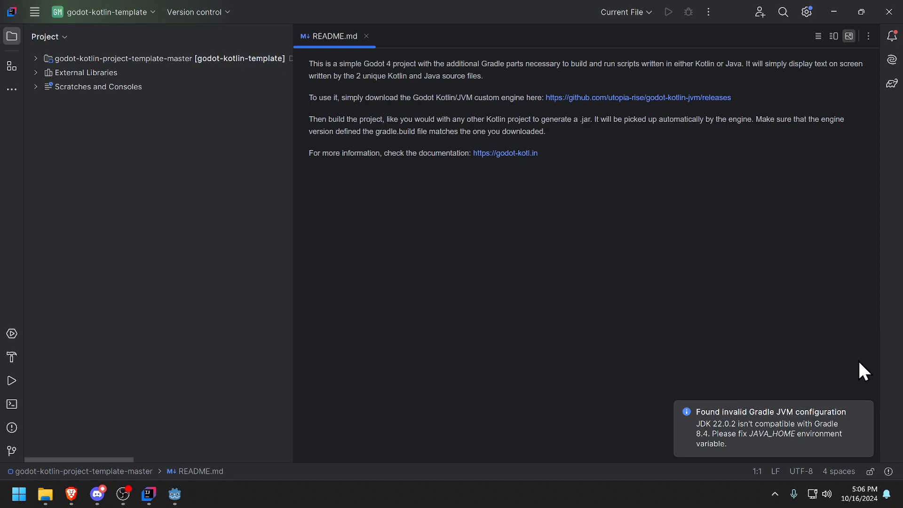
pyautogui.moveTo(411, 277)
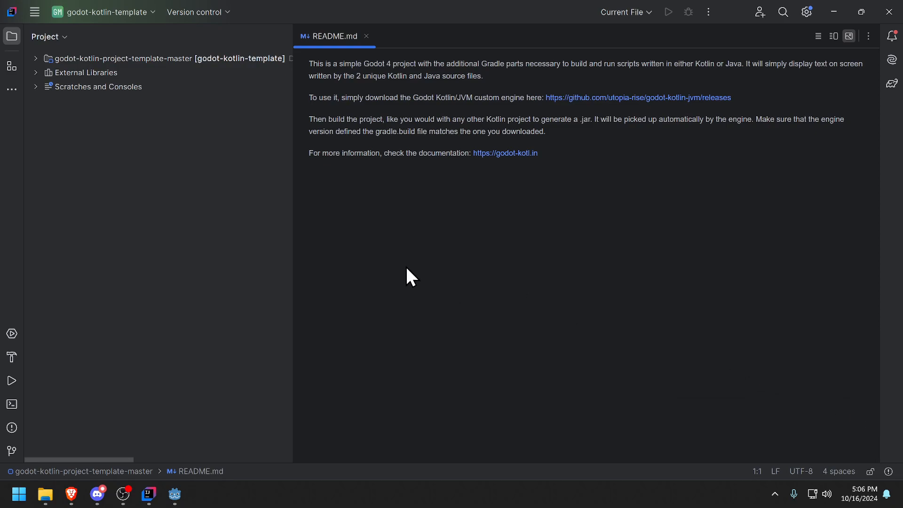
pyautogui.moveTo(97, 56)
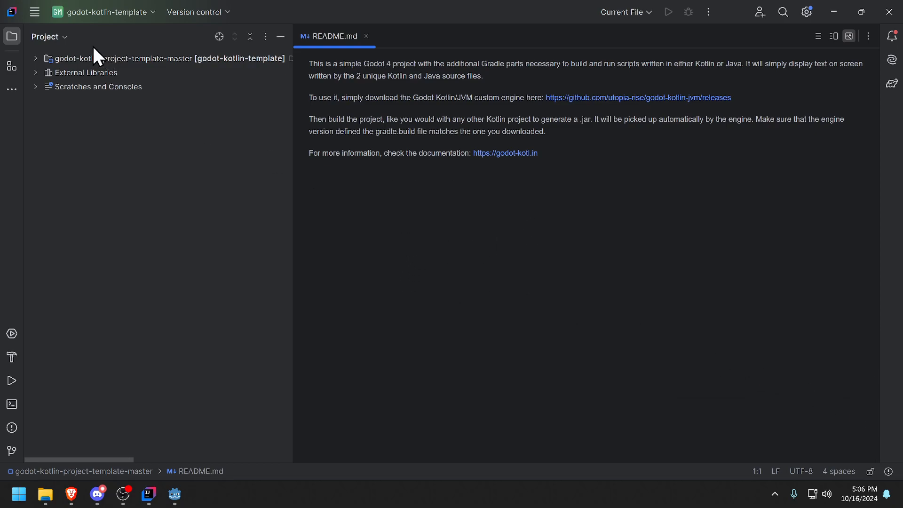
pyautogui.click(34, 11)
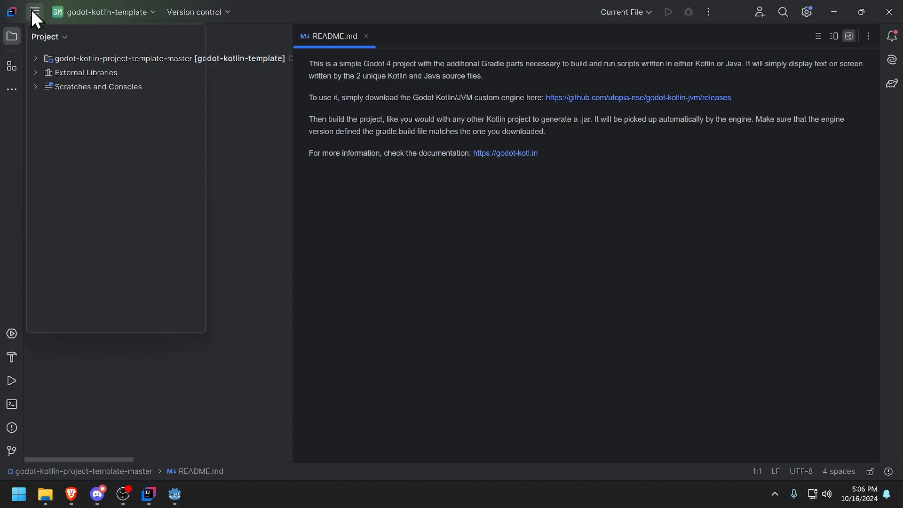
pyautogui.click(34, 11)
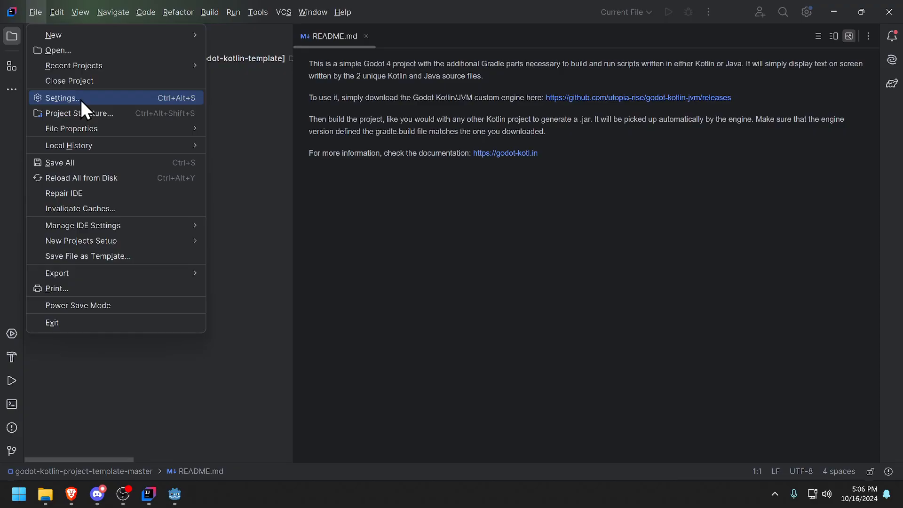
pyautogui.click(62, 97)
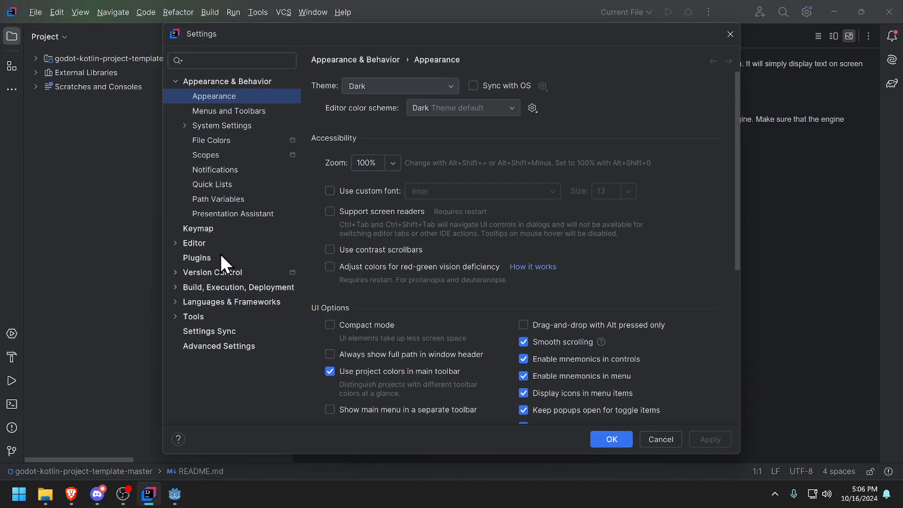
pyautogui.click(197, 257)
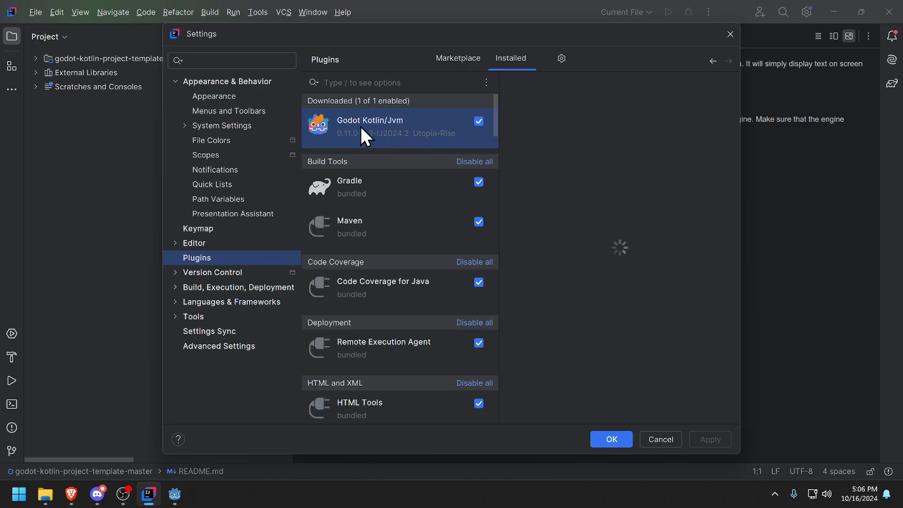
pyautogui.click(371, 120)
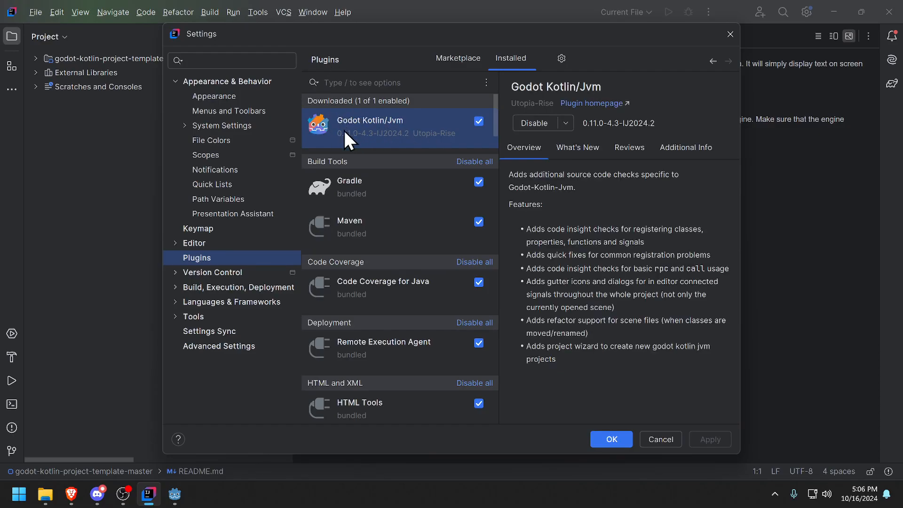
pyautogui.moveTo(390, 134)
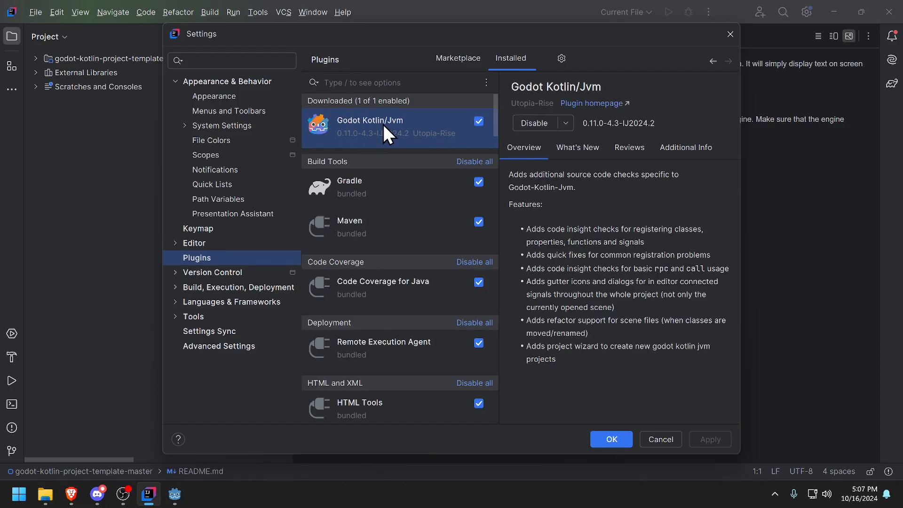
pyautogui.moveTo(498, 308)
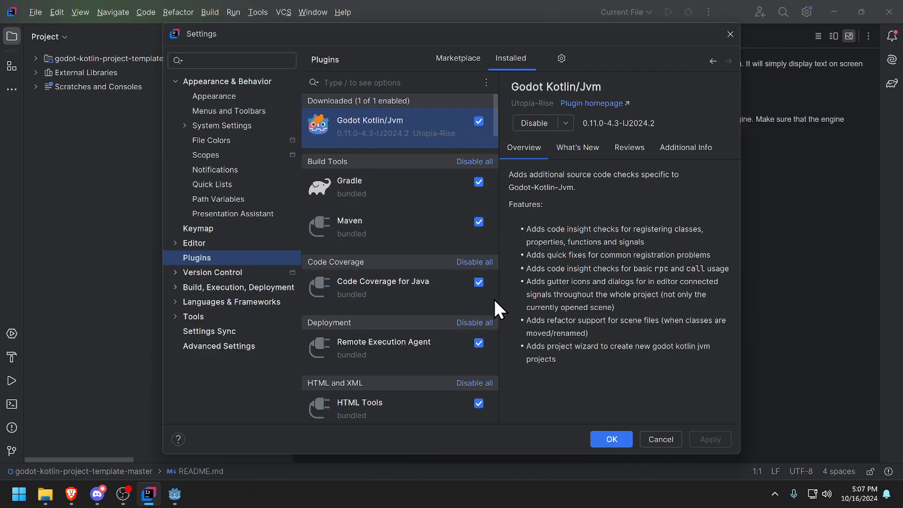
pyautogui.moveTo(428, 143)
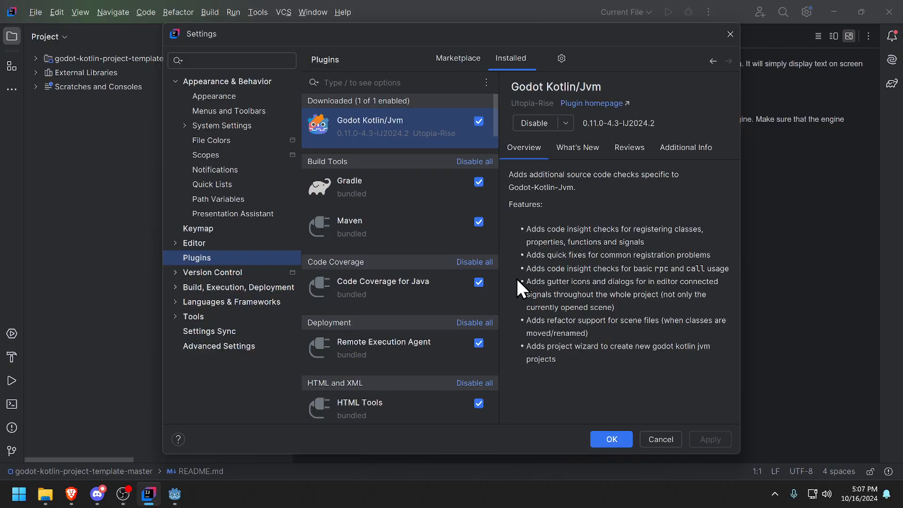
pyautogui.moveTo(660, 439)
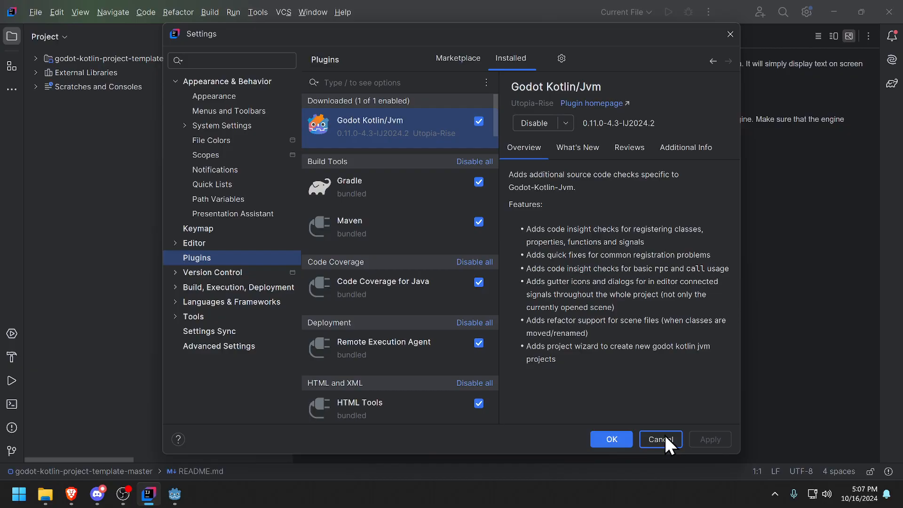
pyautogui.click(660, 439)
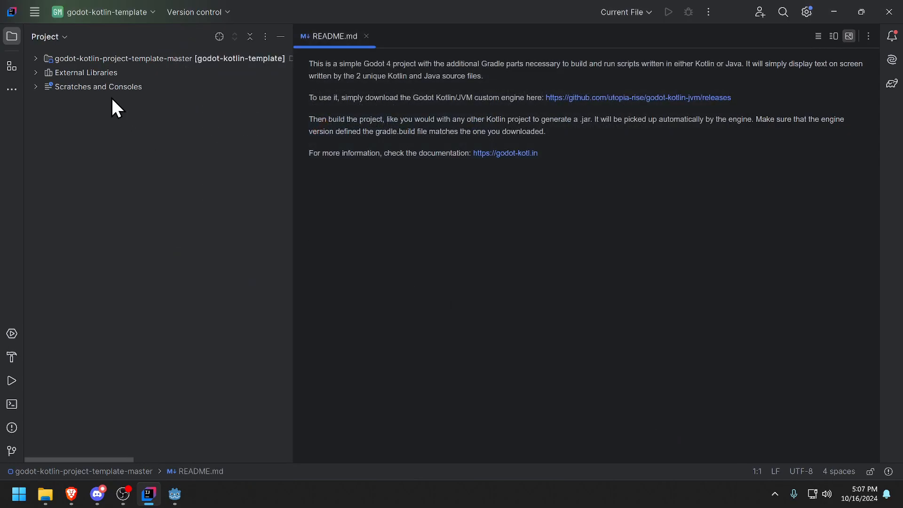
pyautogui.moveTo(38, 64)
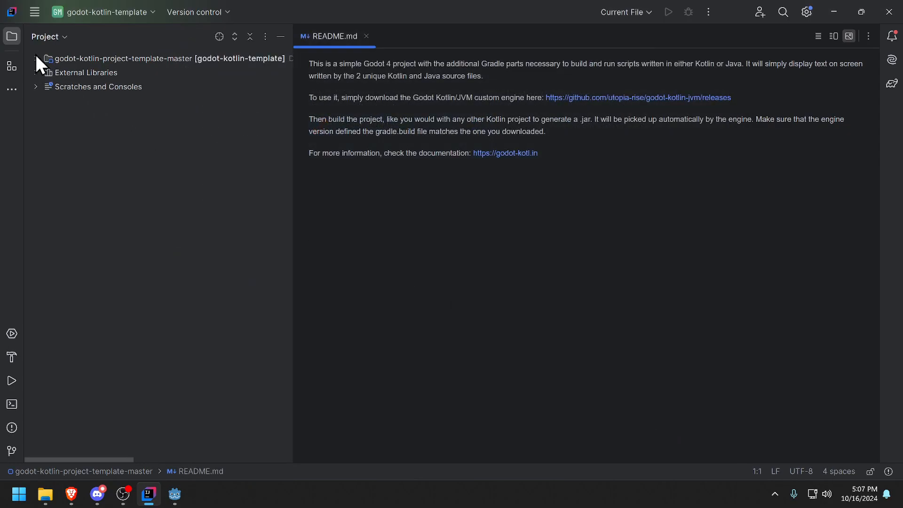
# - Open PrintTextJava.java from src/main/java/godot and delete its setText greeting string
pyautogui.click(36, 58)
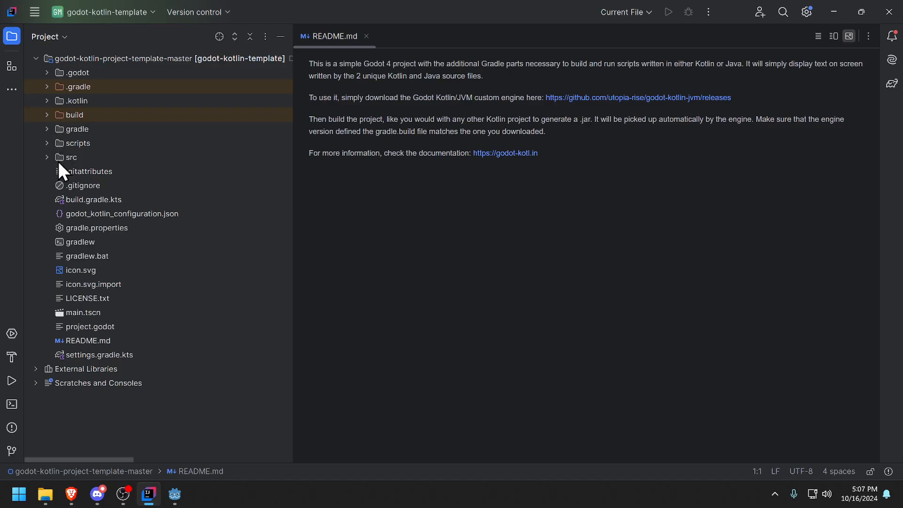
pyautogui.click(71, 157)
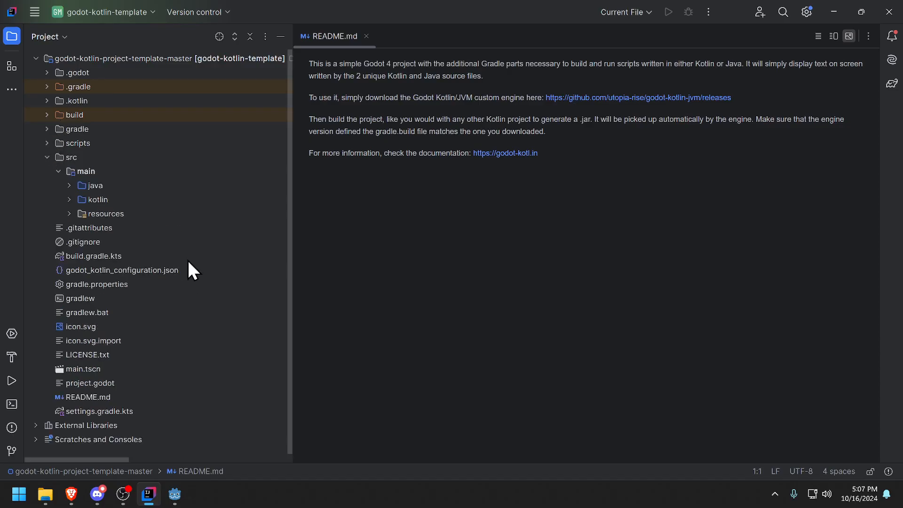
pyautogui.moveTo(152, 274)
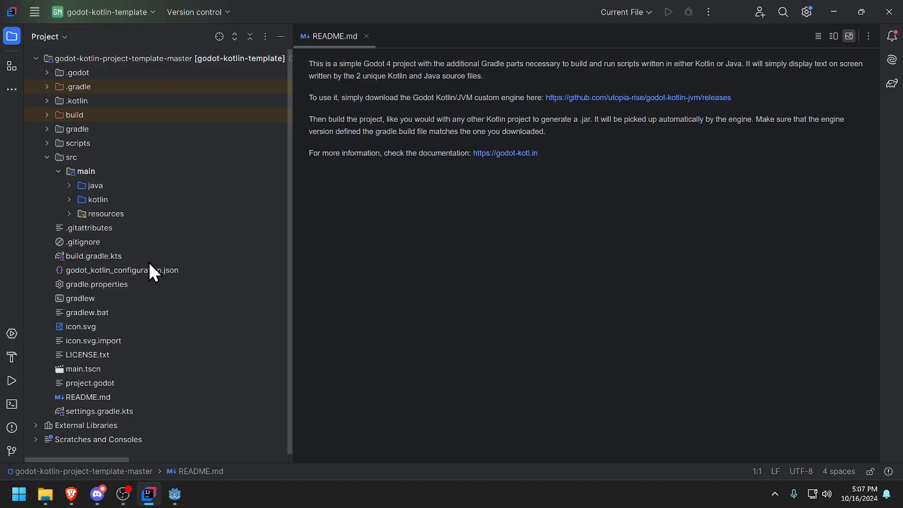
pyautogui.click(96, 185)
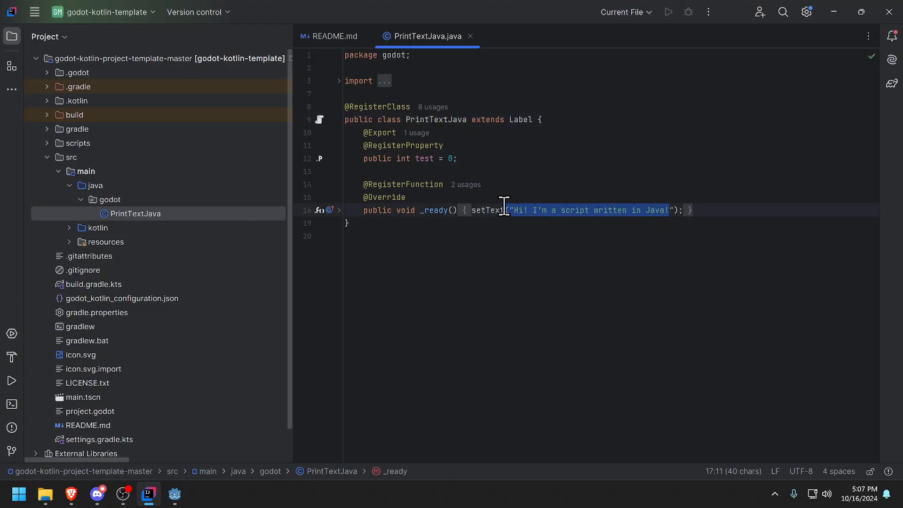
pyautogui.press('Delete')
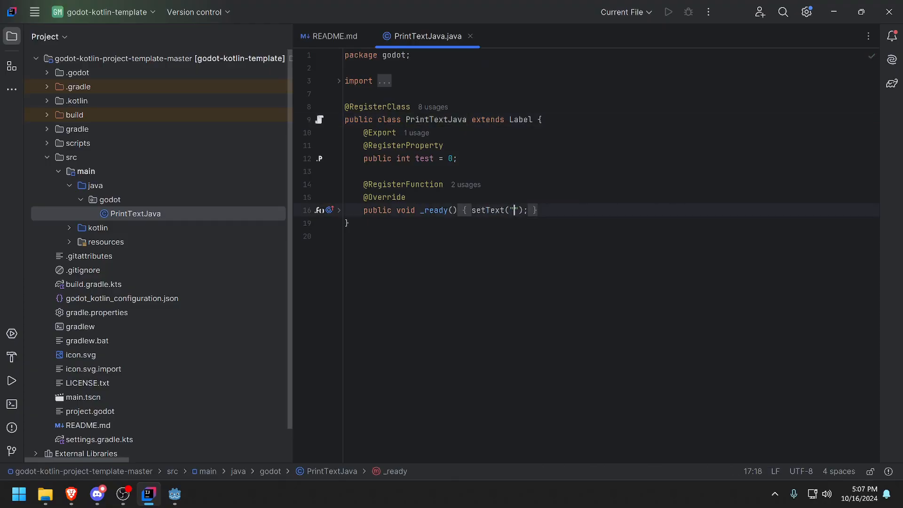
# - Enter "This is ANTZ!" inside the empty setText quotes of PrintTextJava.java
pyautogui.write('Thi')
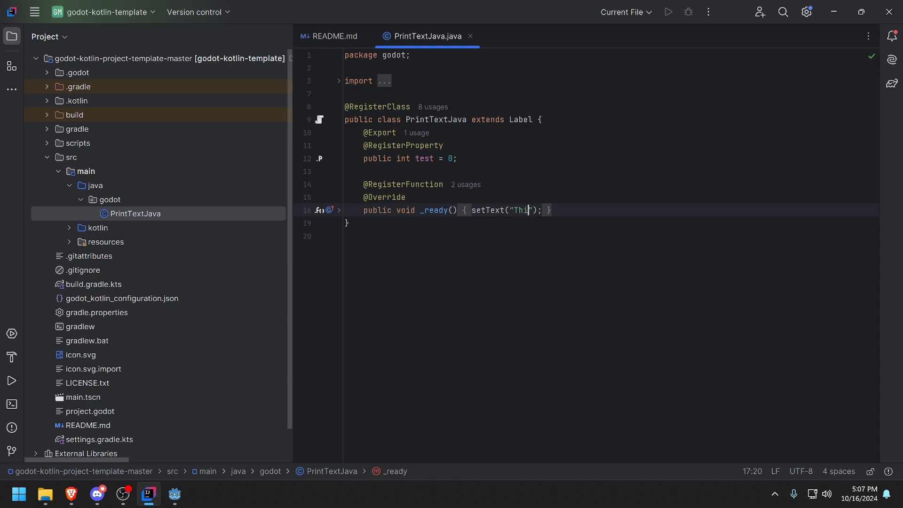
pyautogui.write('s is ANTZ')
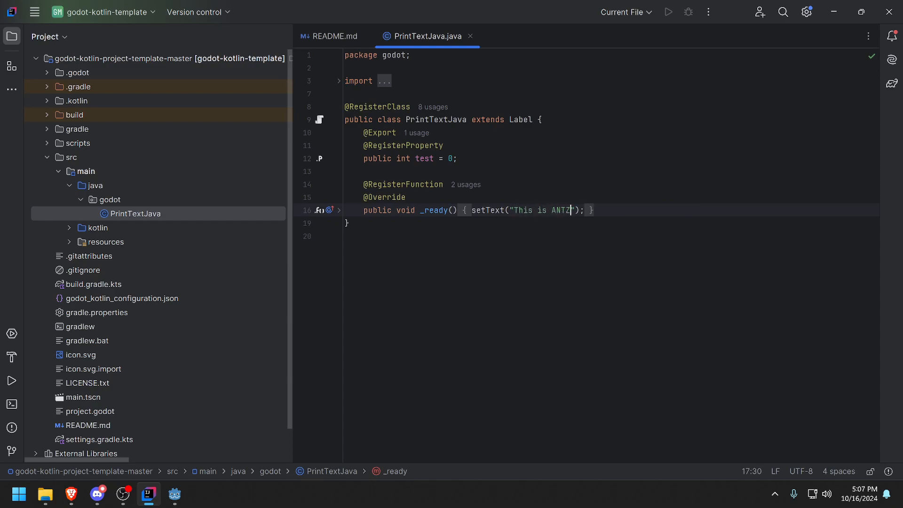
pyautogui.write('!')
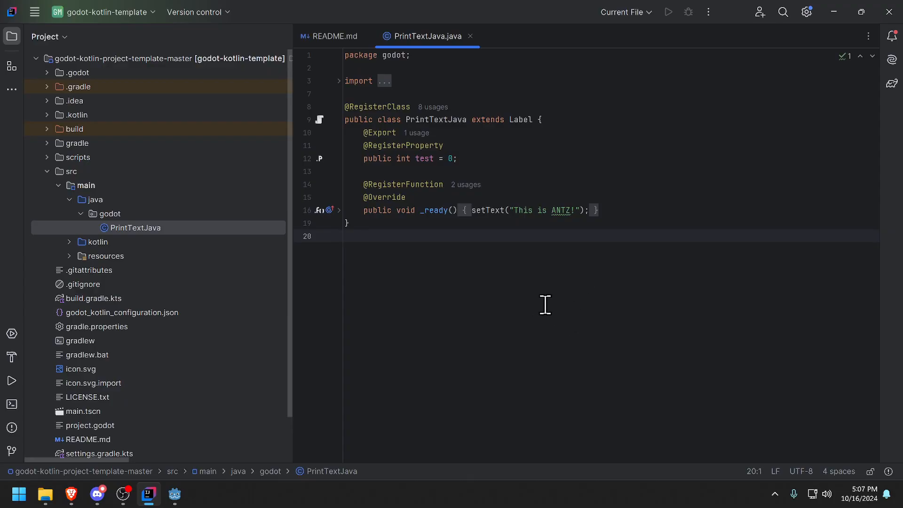
pyautogui.moveTo(175, 495)
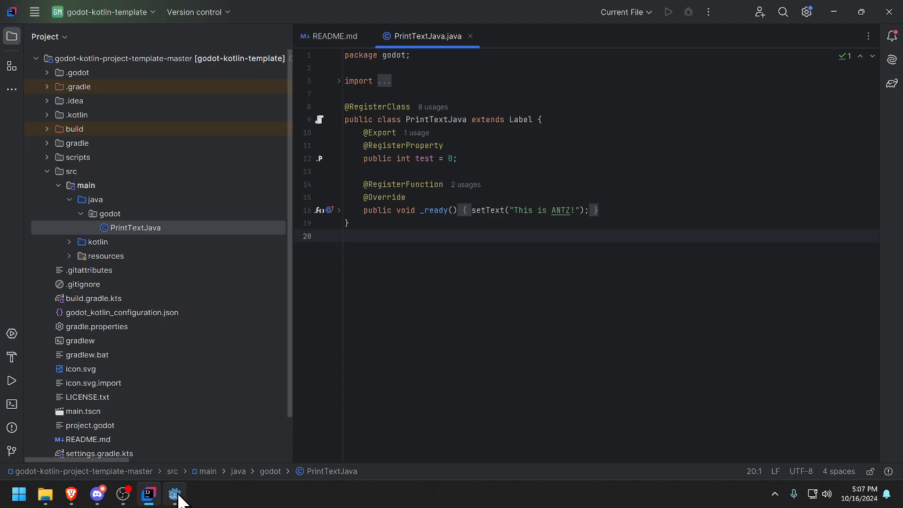
# - Back in Godot, build the JVM scripts and acknowledge the successful Gradle build
pyautogui.click(175, 494)
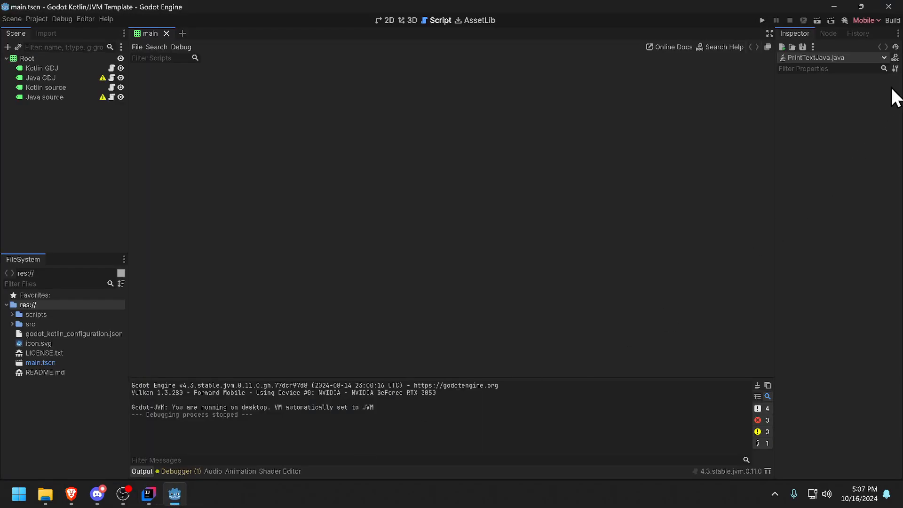
pyautogui.click(893, 20)
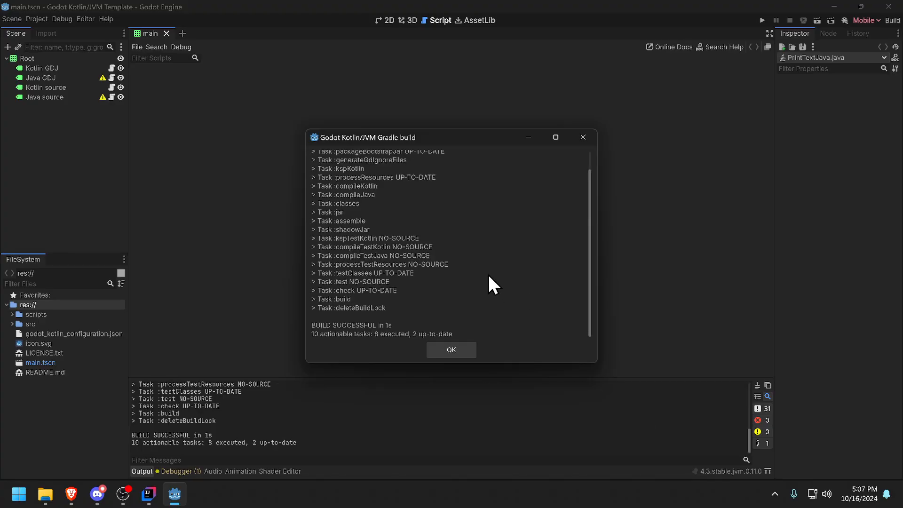
pyautogui.click(451, 350)
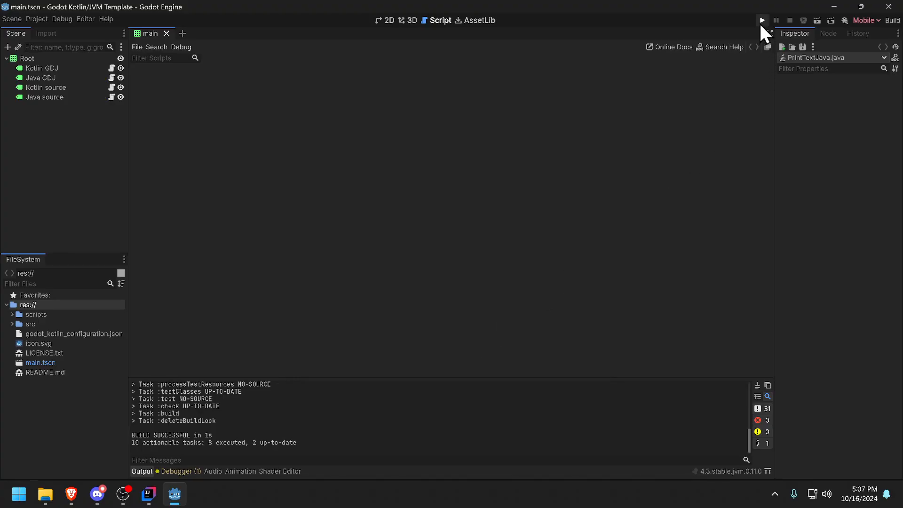
pyautogui.click(762, 20)
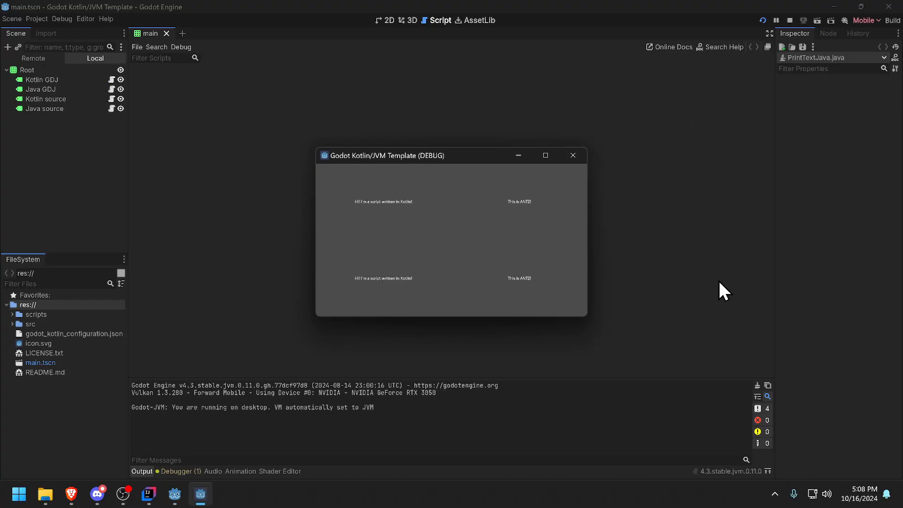
pyautogui.moveTo(528, 295)
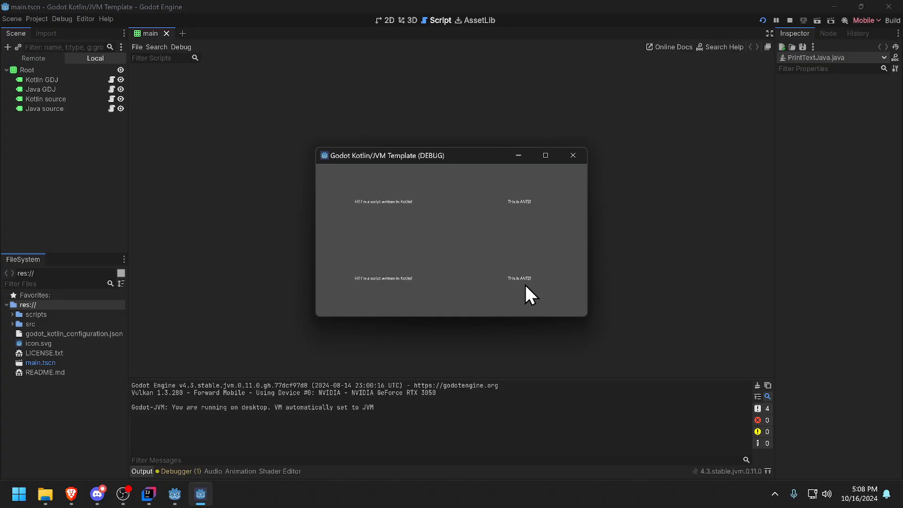
pyautogui.moveTo(529, 242)
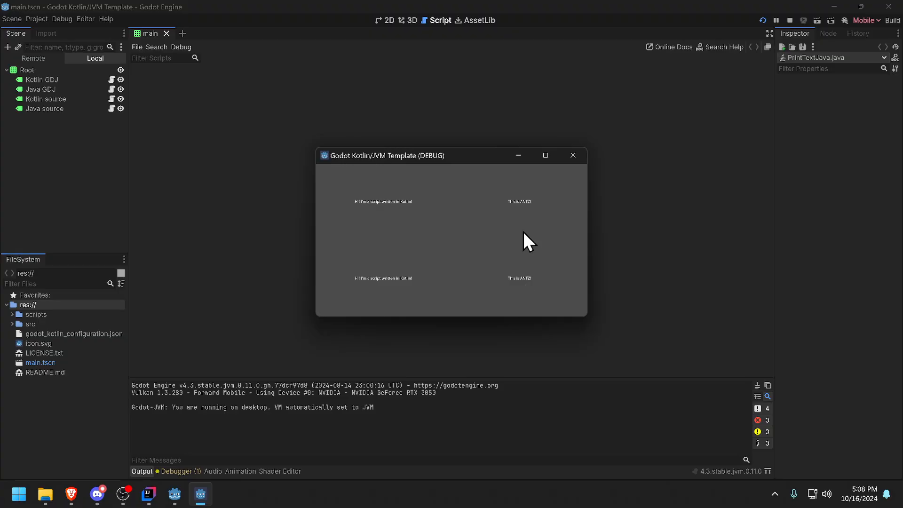
pyautogui.moveTo(529, 218)
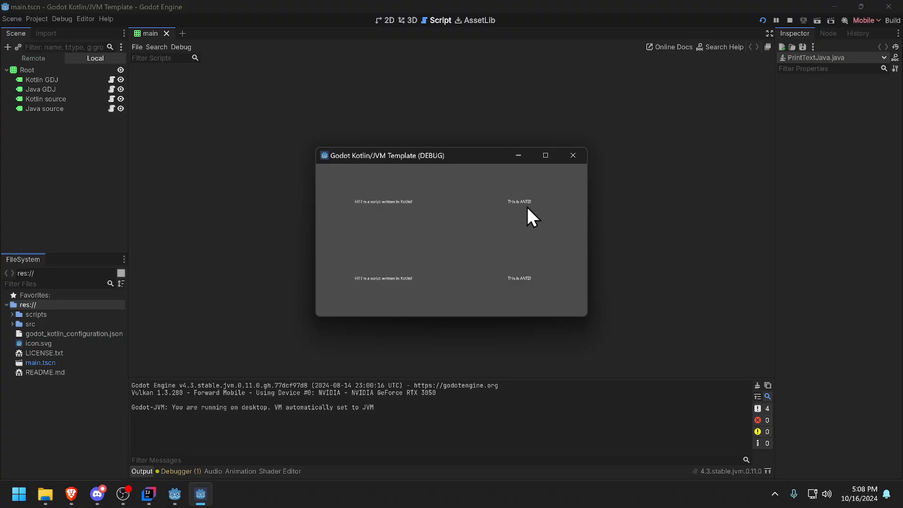
pyautogui.moveTo(560, 307)
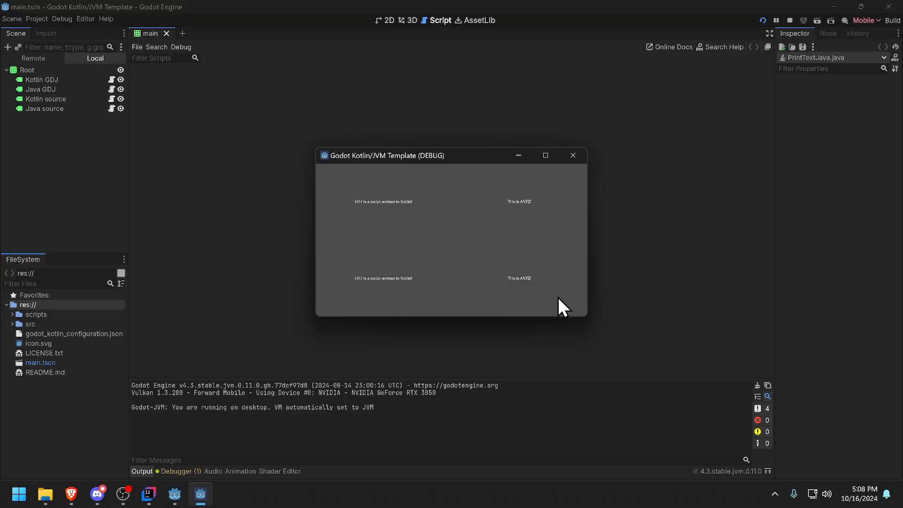
pyautogui.click(572, 155)
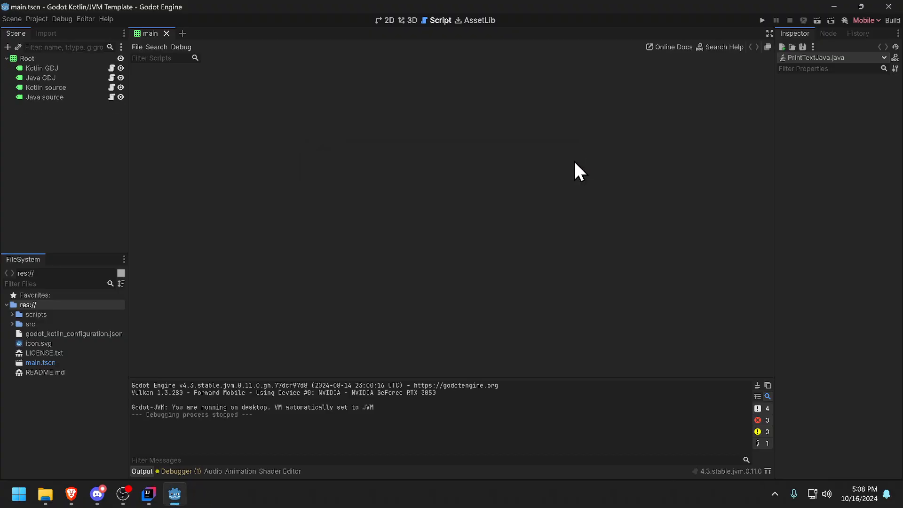
pyautogui.moveTo(79, 110)
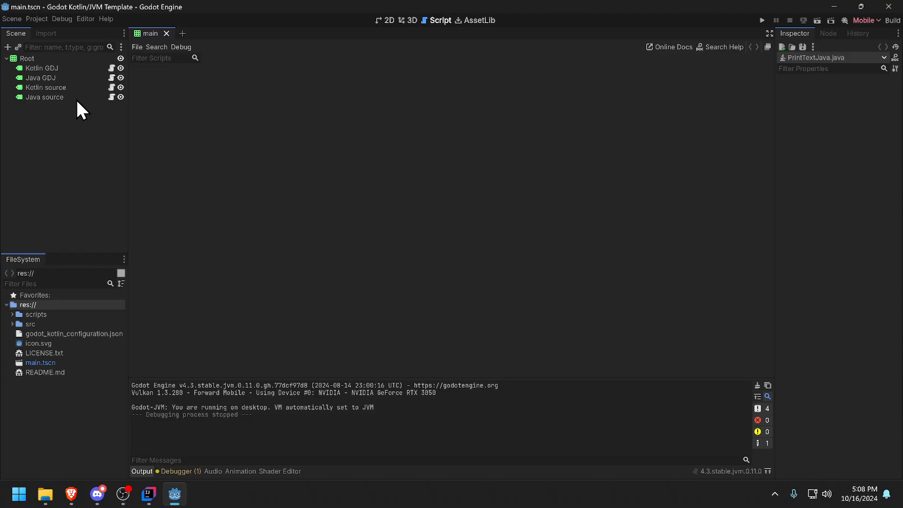
pyautogui.moveTo(424, 257)
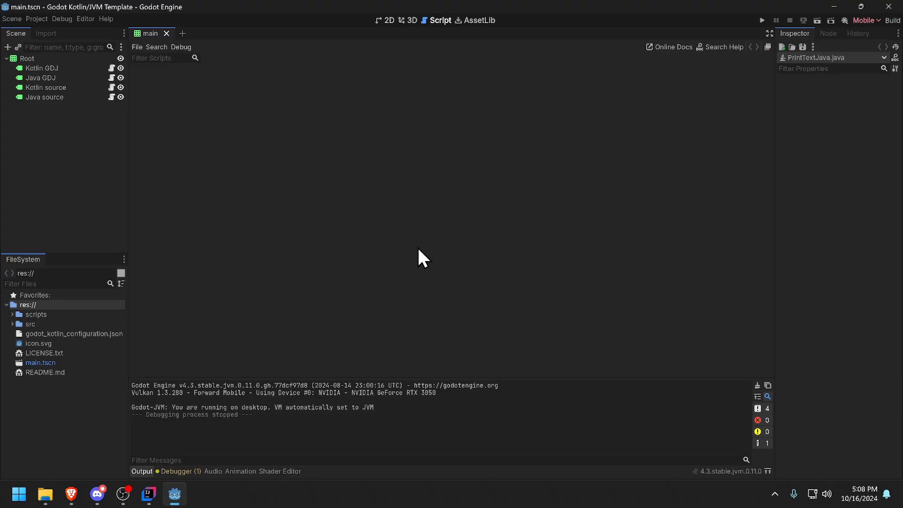
pyautogui.moveTo(248, 167)
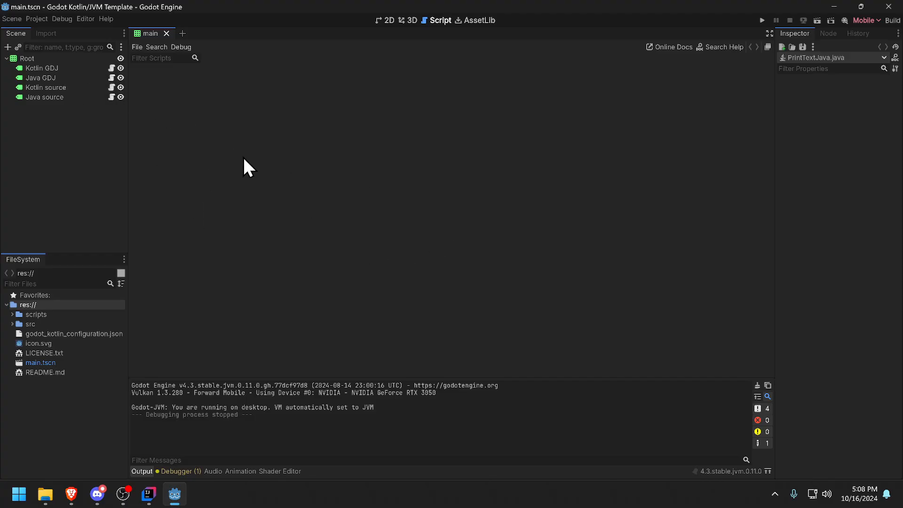
pyautogui.moveTo(248, 172)
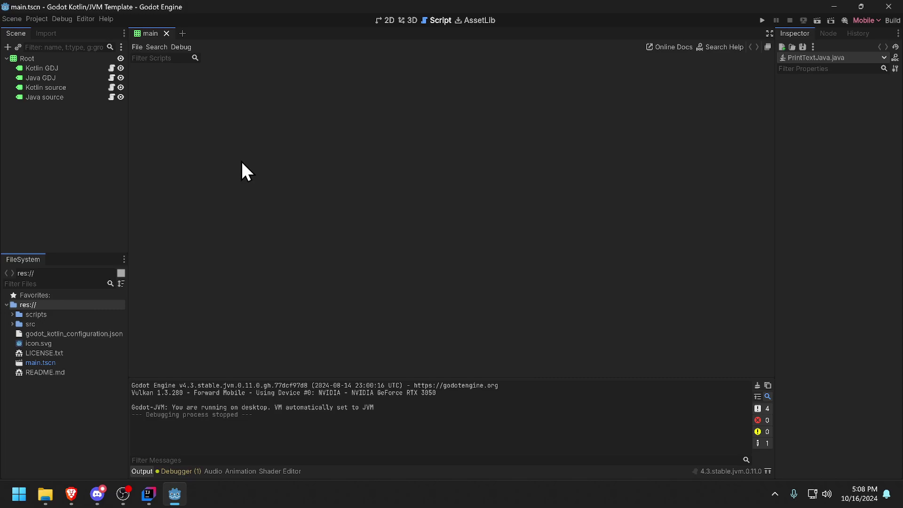
pyautogui.moveTo(75, 42)
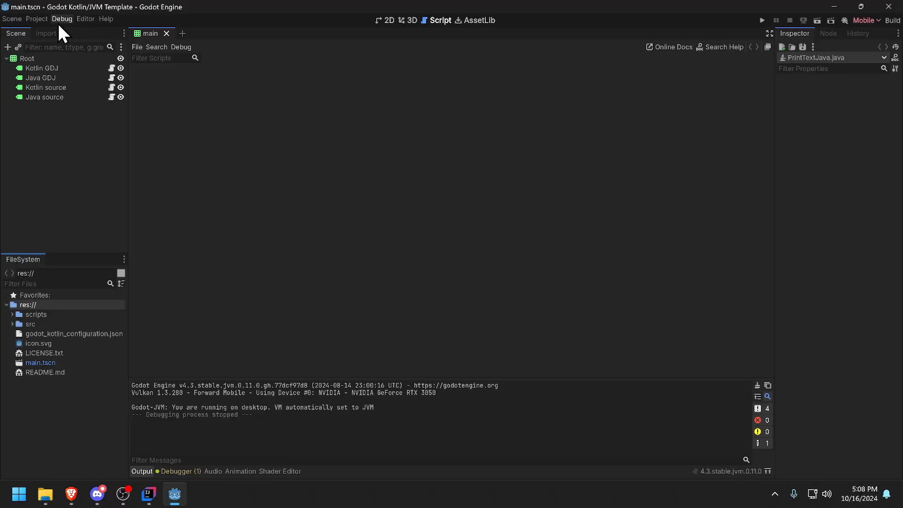
# - Bring up JVM project generation from the Project menu, then close the prompt unused
pyautogui.click(36, 18)
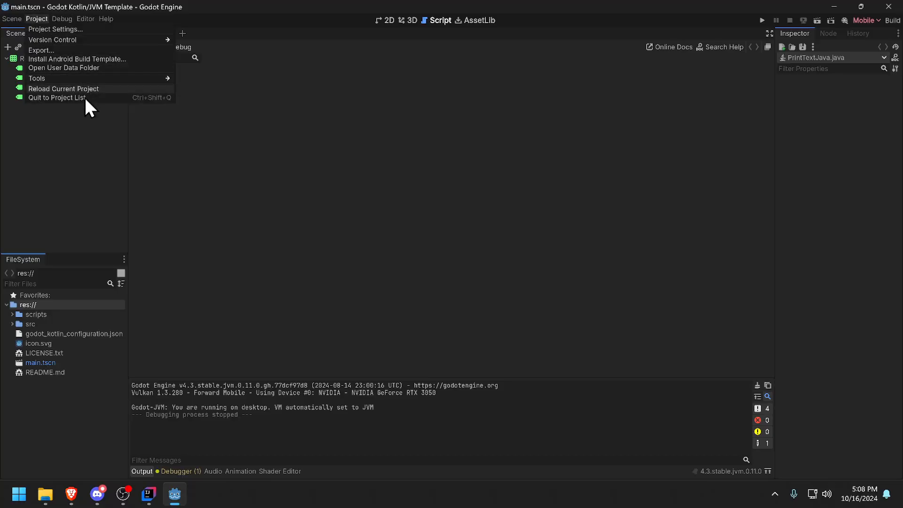
pyautogui.moveTo(55, 77)
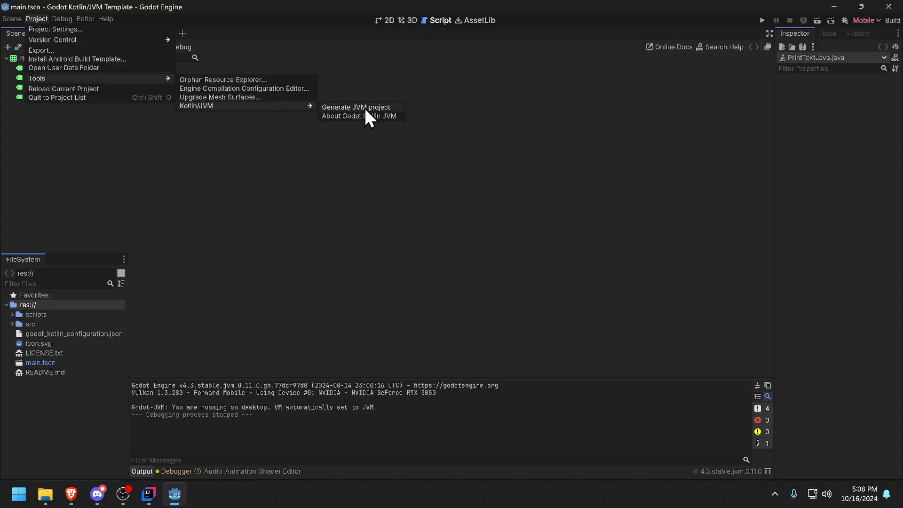
pyautogui.click(356, 108)
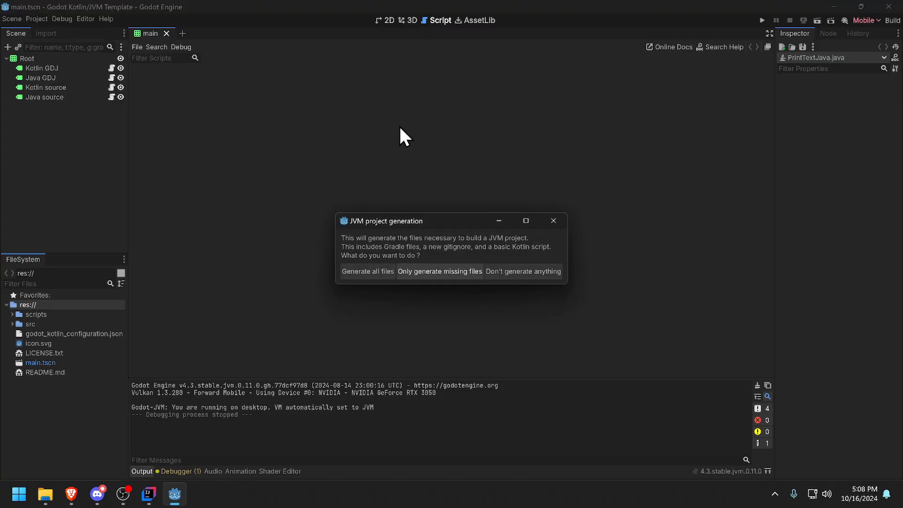
pyautogui.moveTo(363, 367)
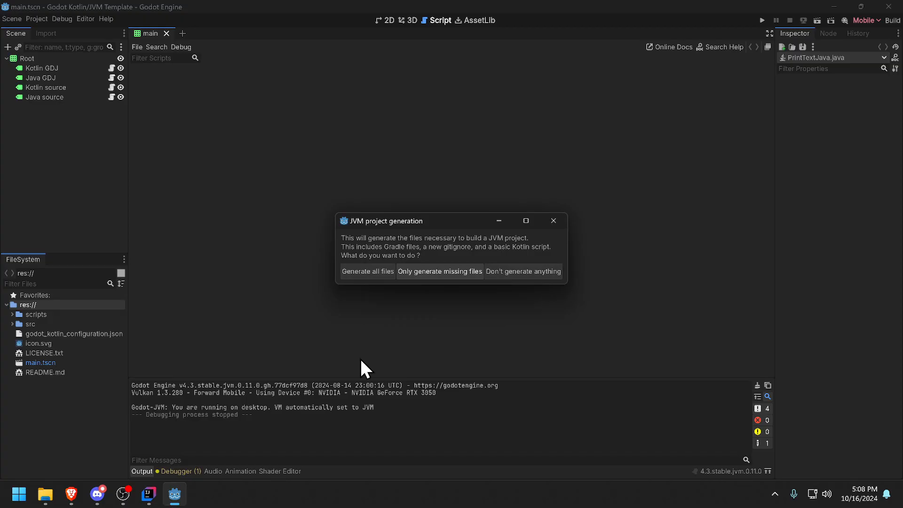
pyautogui.moveTo(299, 356)
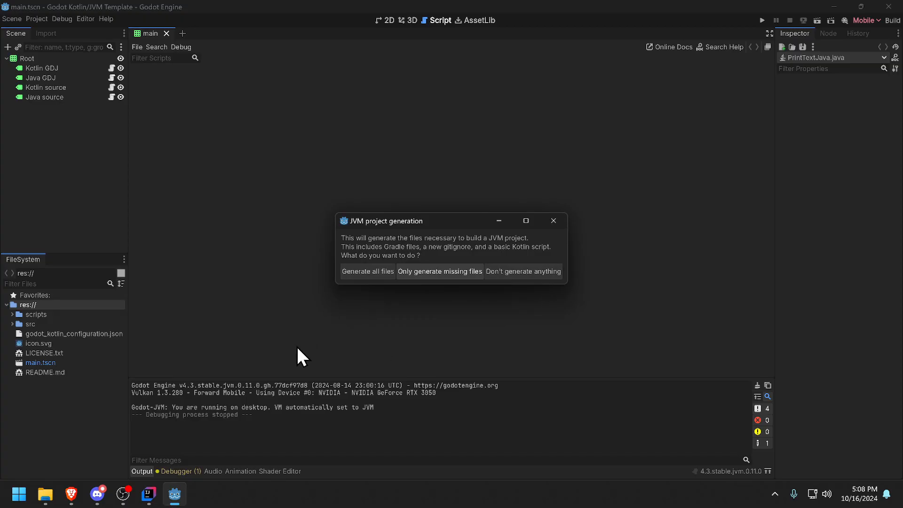
pyautogui.moveTo(306, 349)
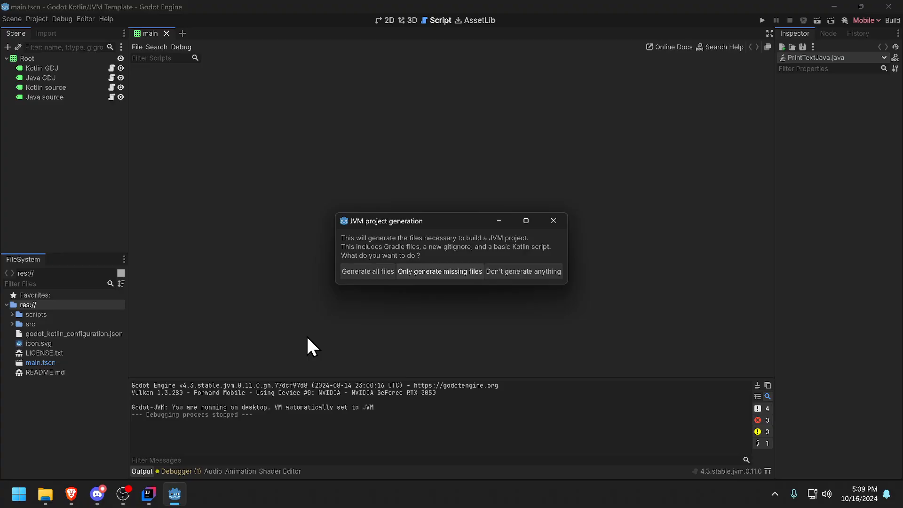
pyautogui.moveTo(336, 337)
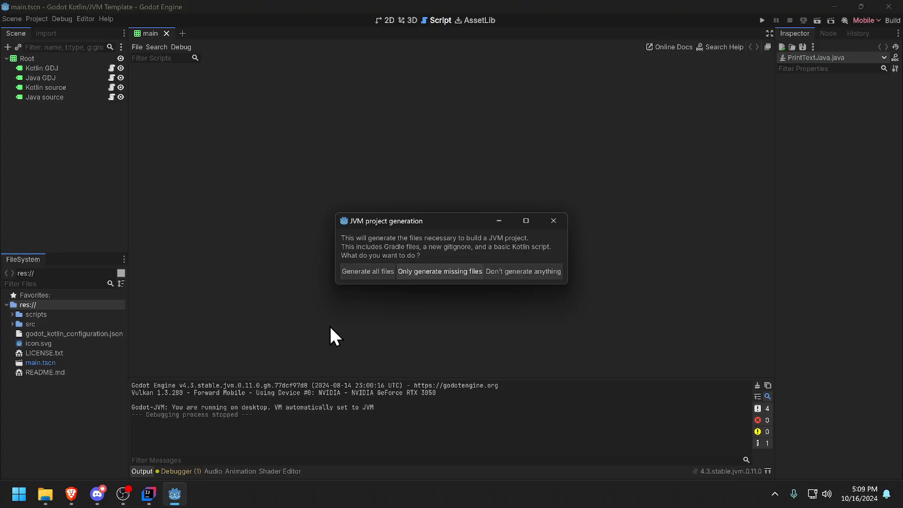
pyautogui.moveTo(343, 339)
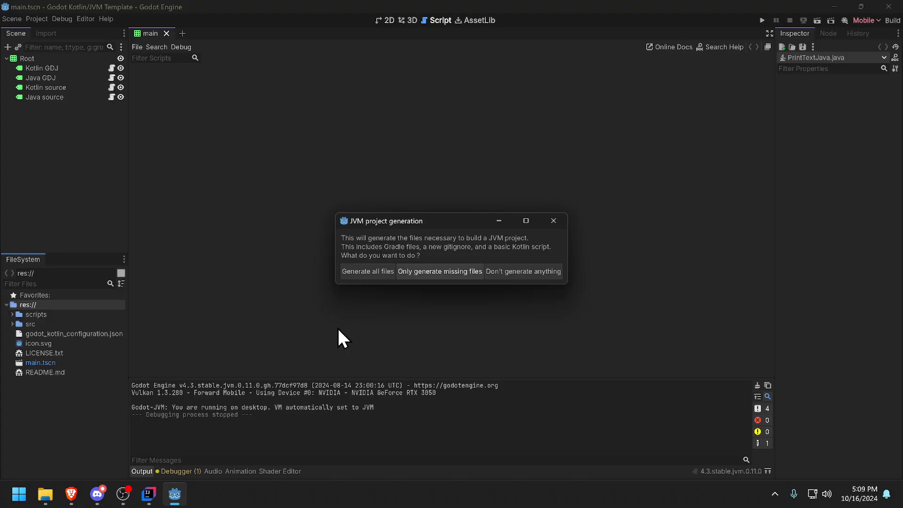
pyautogui.moveTo(345, 334)
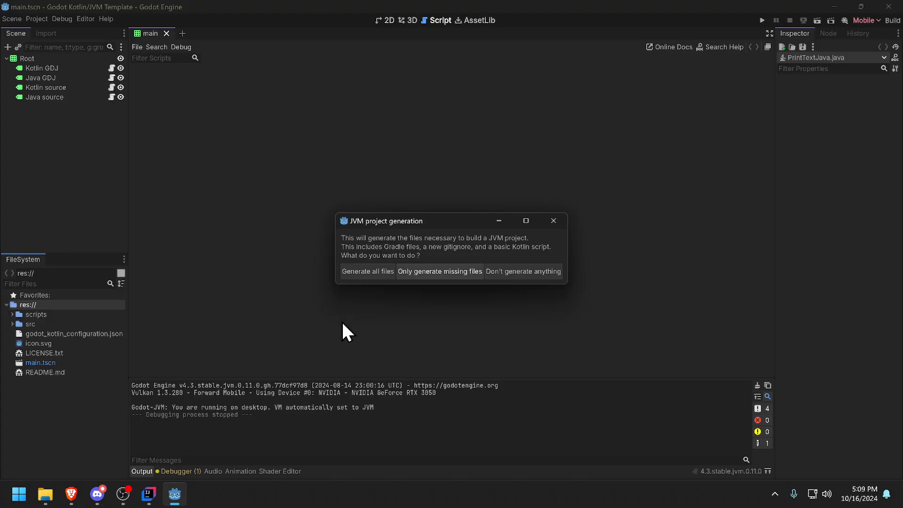
pyautogui.moveTo(382, 339)
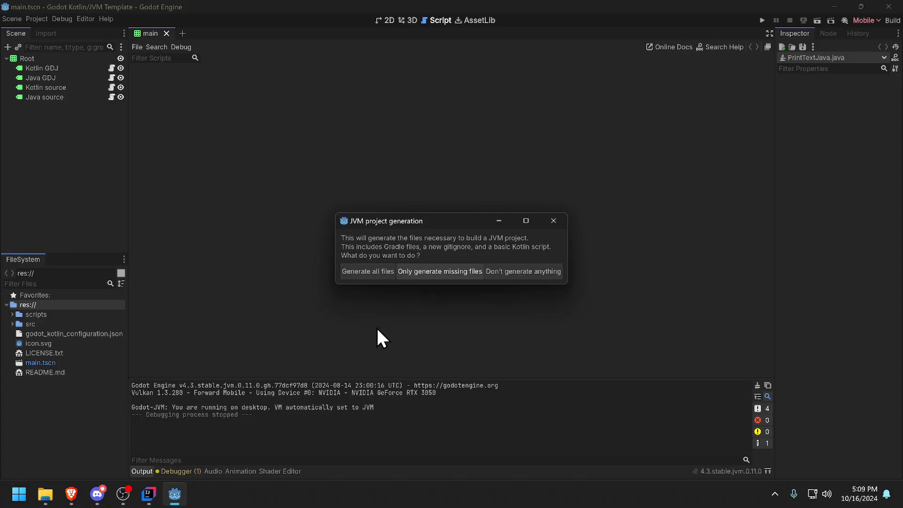
pyautogui.moveTo(391, 328)
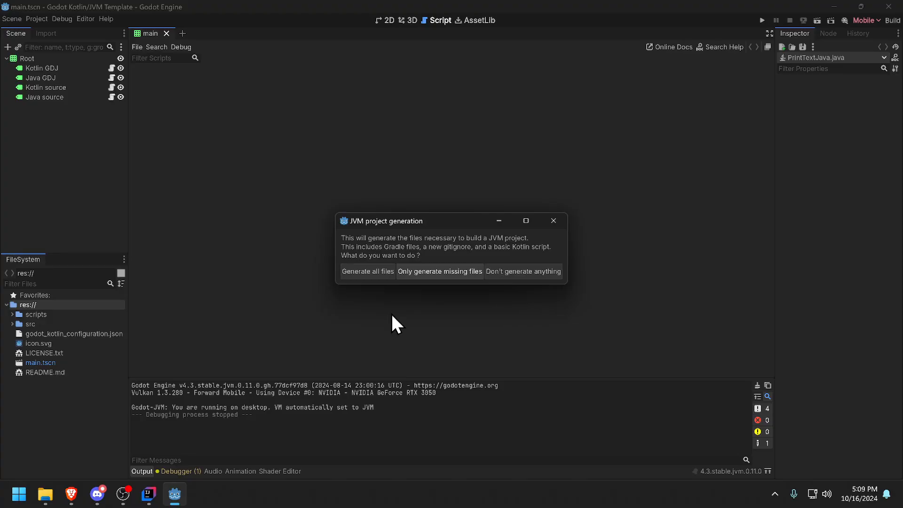
pyautogui.moveTo(609, 241)
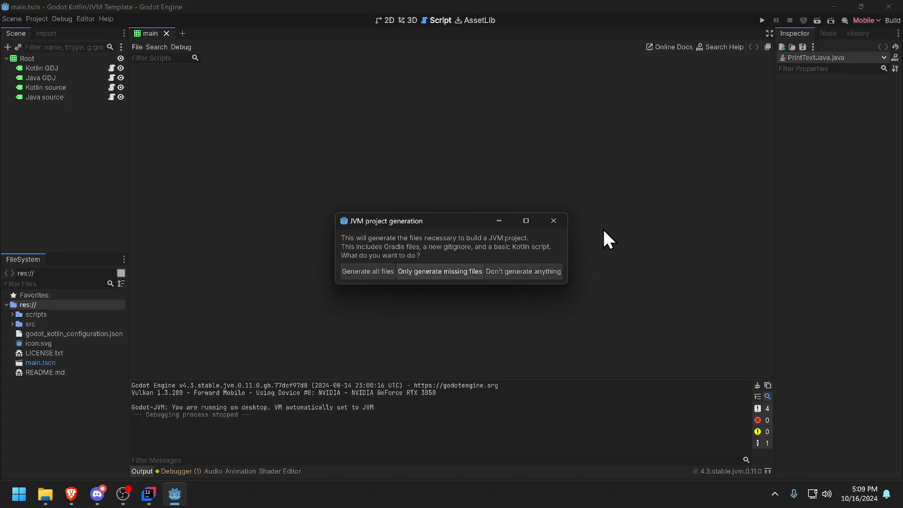
pyautogui.moveTo(554, 220)
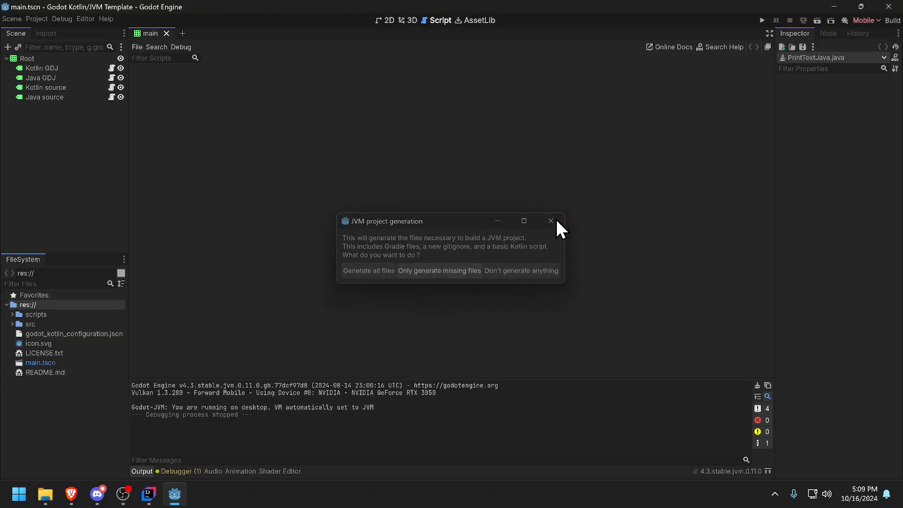
pyautogui.click(550, 221)
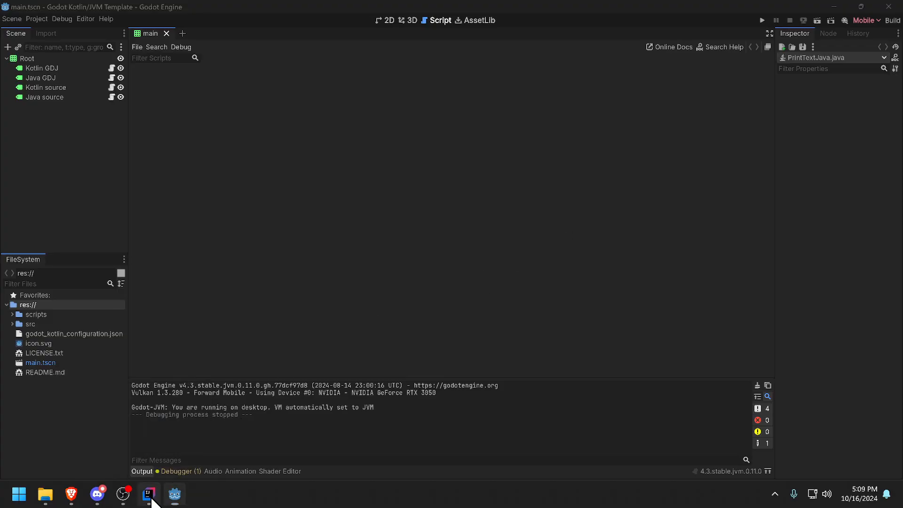
# - In IntelliJ, expand the java and kotlin source folders, then close the template project
pyautogui.click(149, 494)
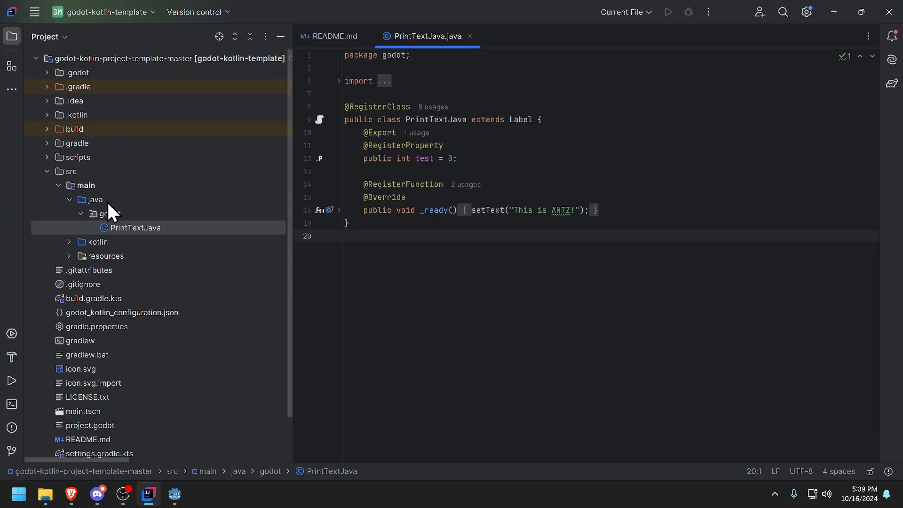
pyautogui.click(95, 200)
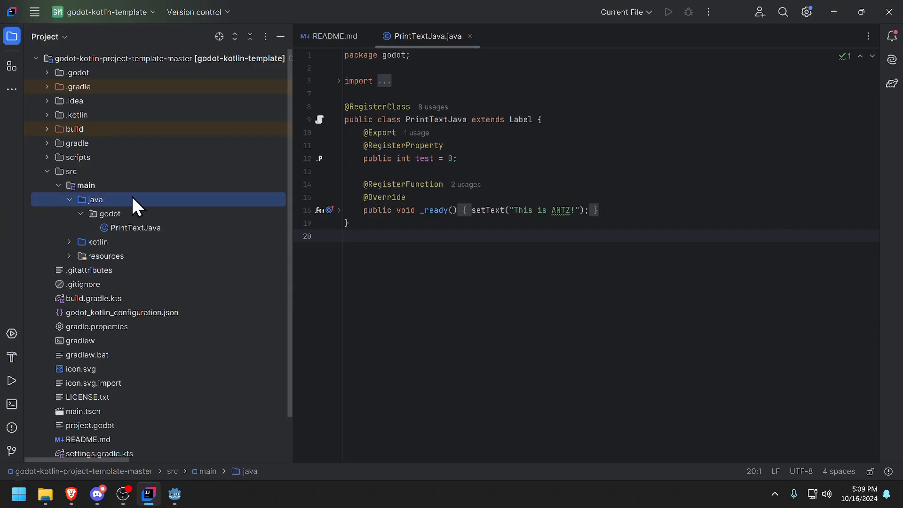
pyautogui.moveTo(83, 214)
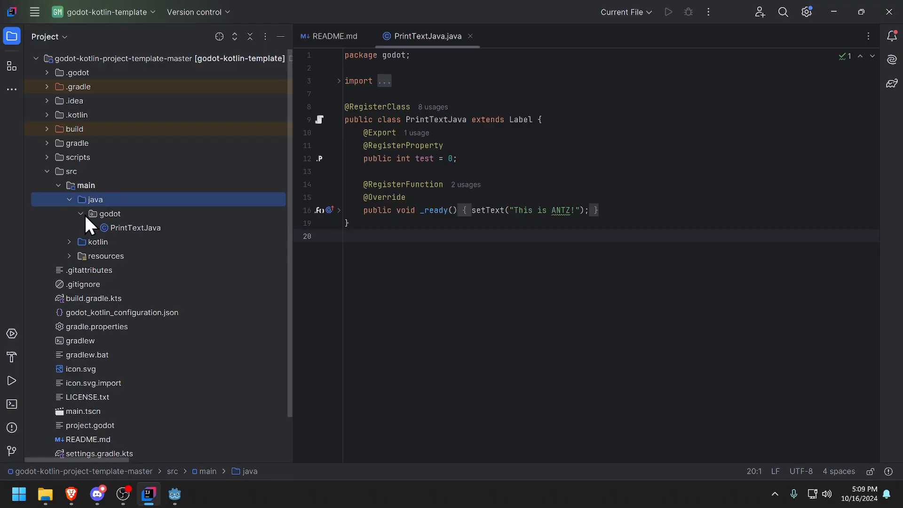
pyautogui.moveTo(138, 216)
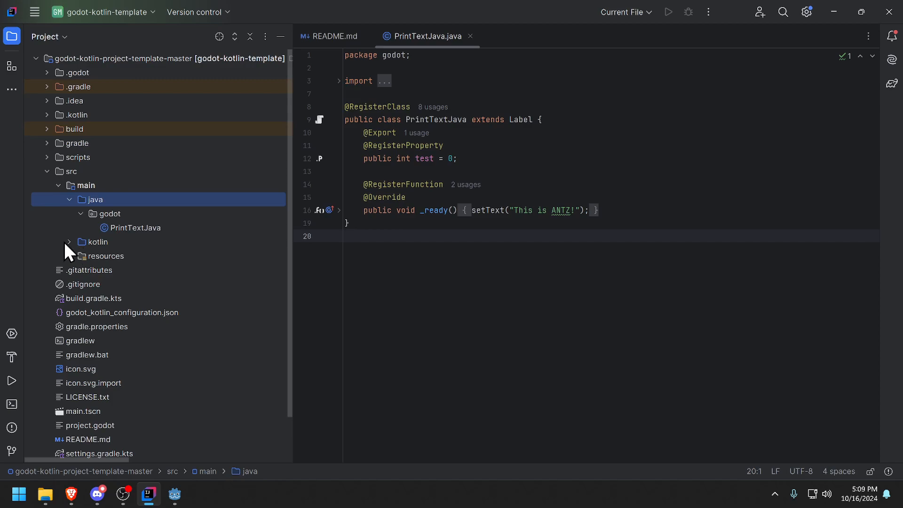
pyautogui.click(69, 241)
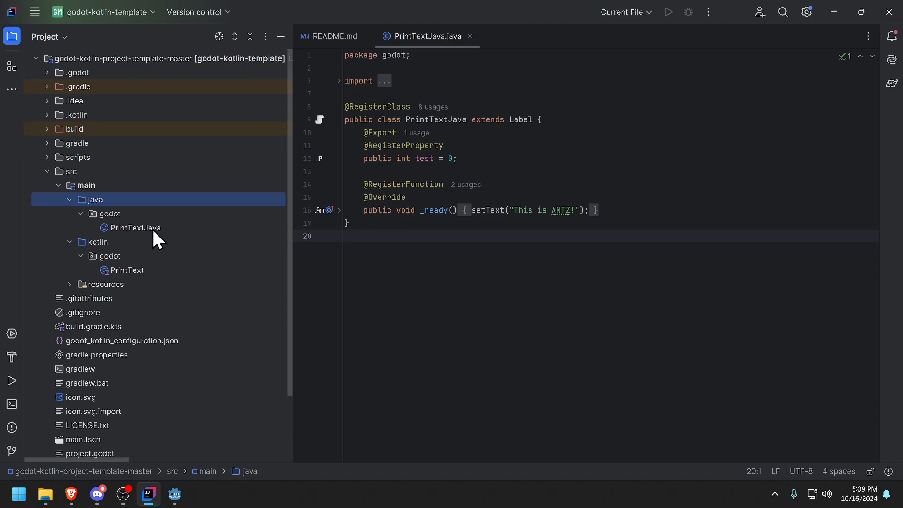
pyautogui.moveTo(34, 11)
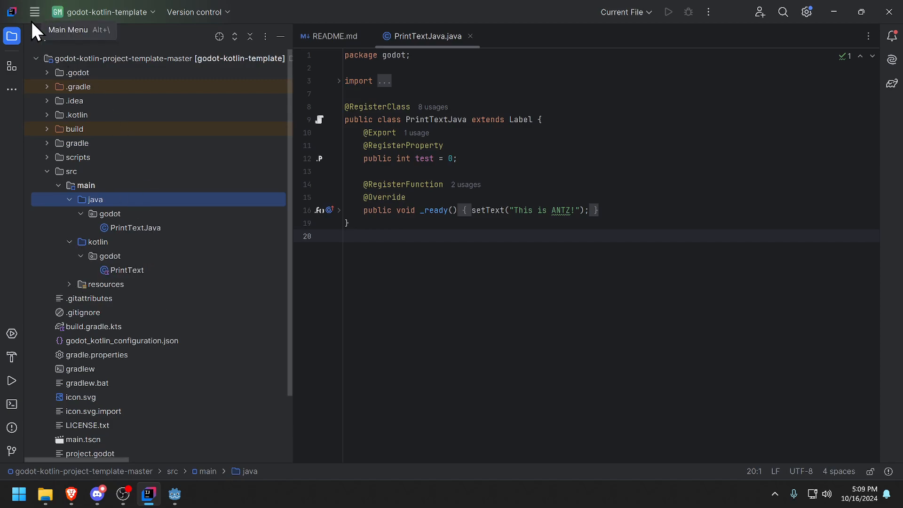
pyautogui.moveTo(46, 36)
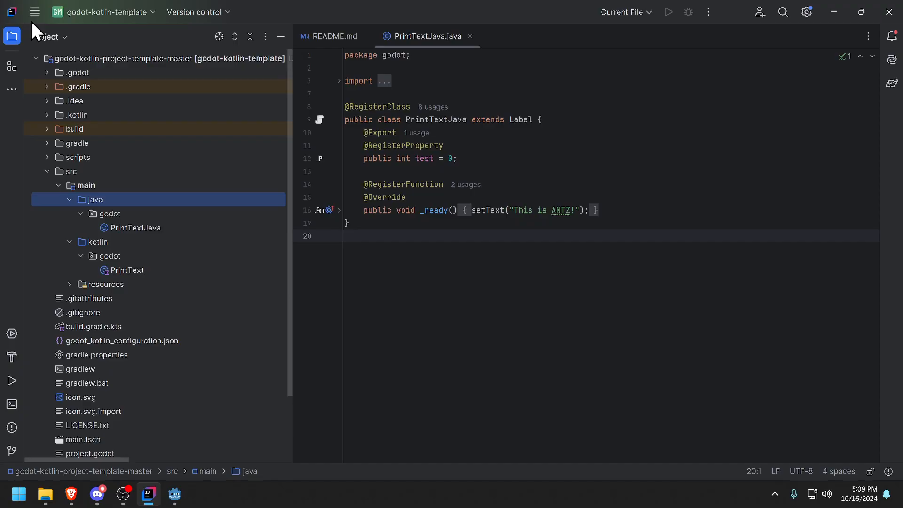
pyautogui.moveTo(34, 12)
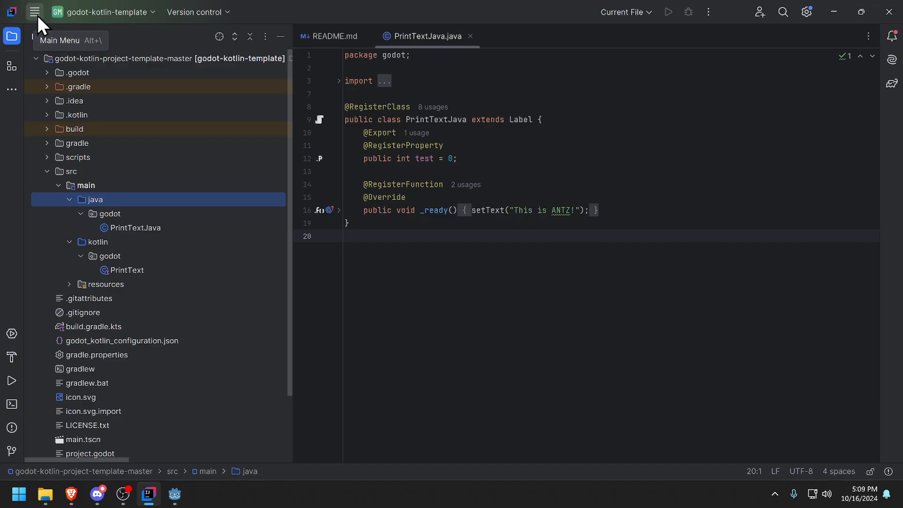
pyautogui.click(34, 11)
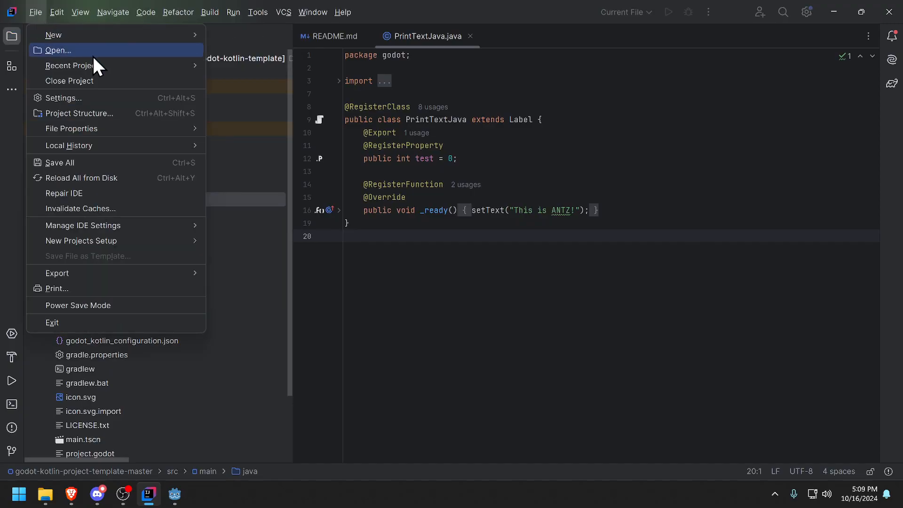
pyautogui.click(69, 80)
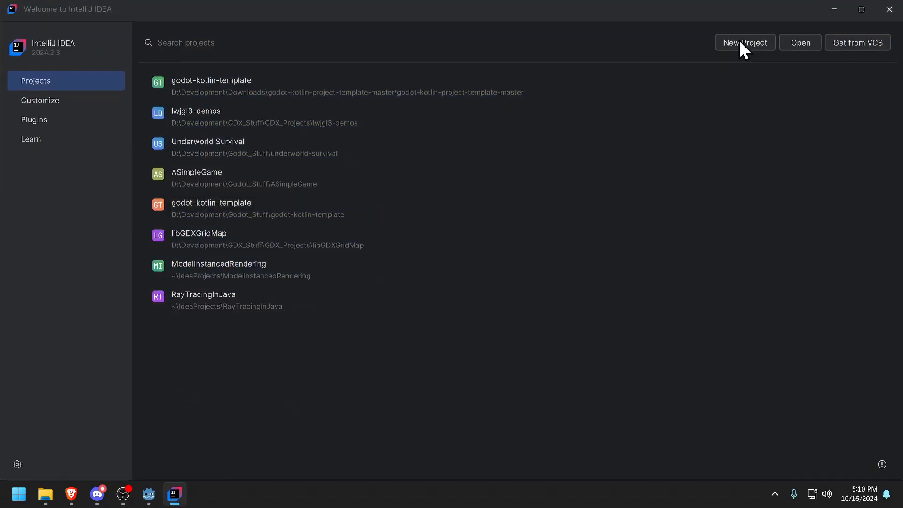
# - Start a New Project and review the Godot Kotlin JVM generator's default settings
pyautogui.click(745, 42)
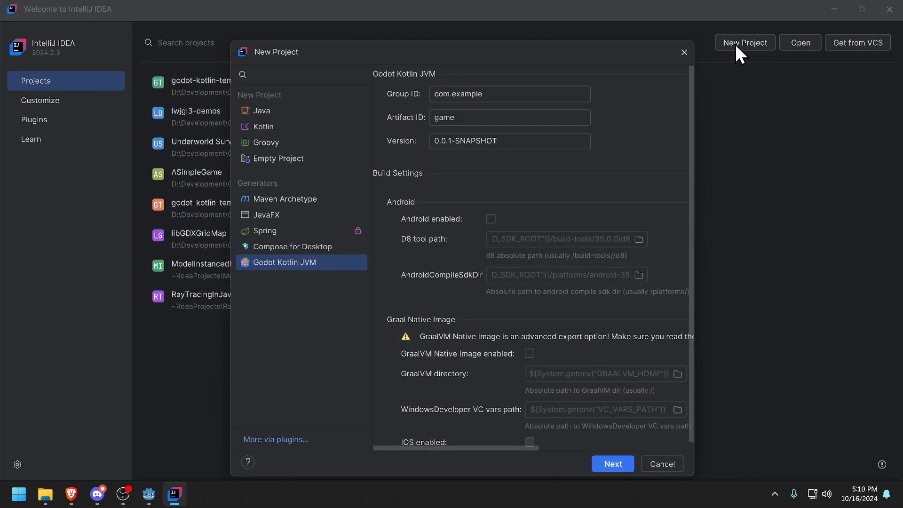
pyautogui.moveTo(259, 293)
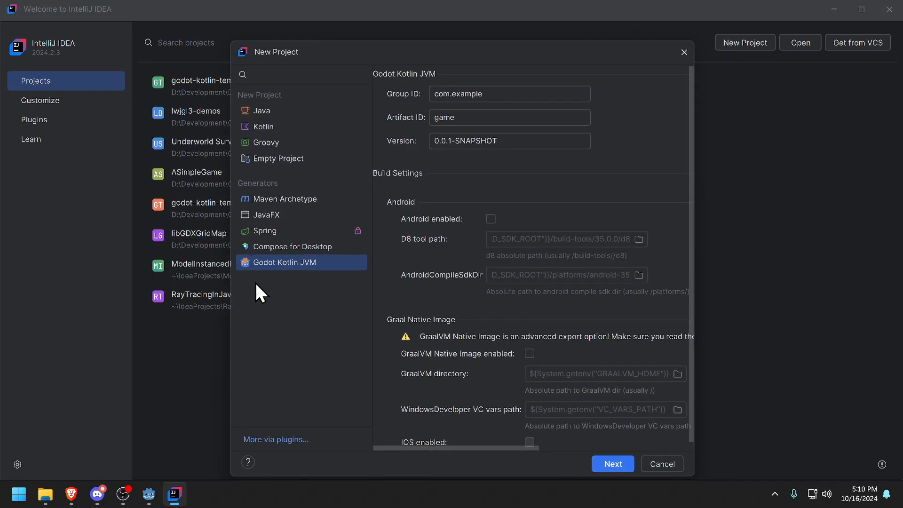
pyautogui.moveTo(290, 286)
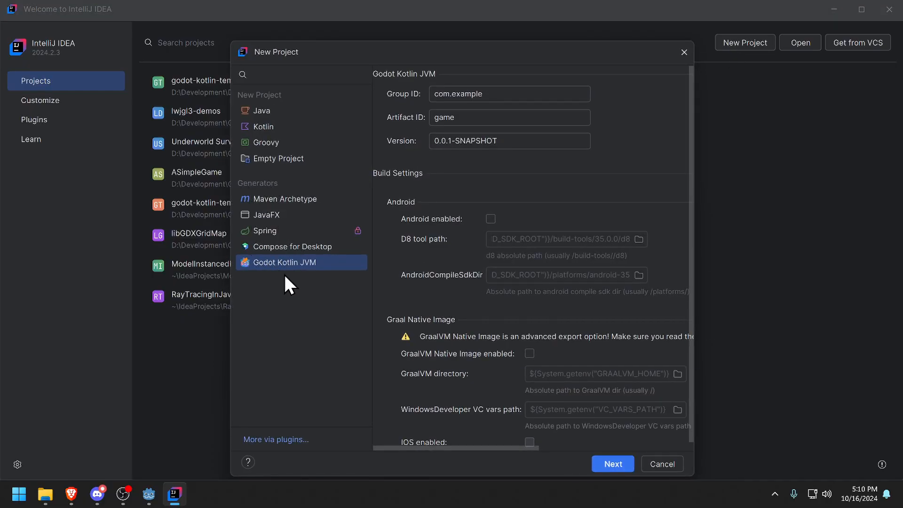
pyautogui.moveTo(300, 304)
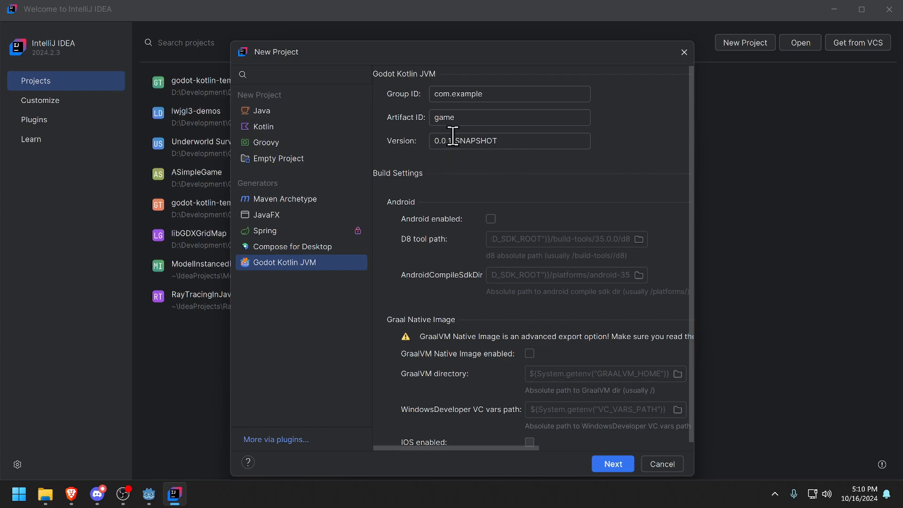
pyautogui.moveTo(562, 224)
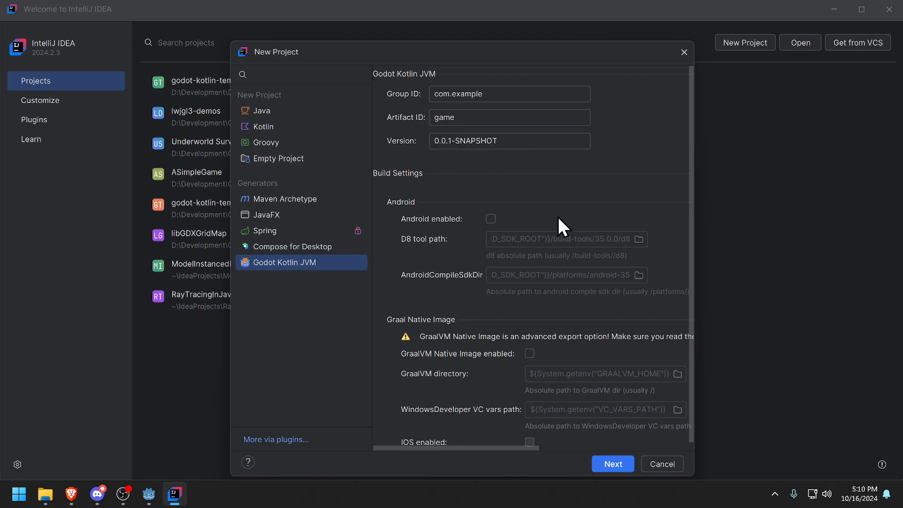
pyautogui.moveTo(521, 223)
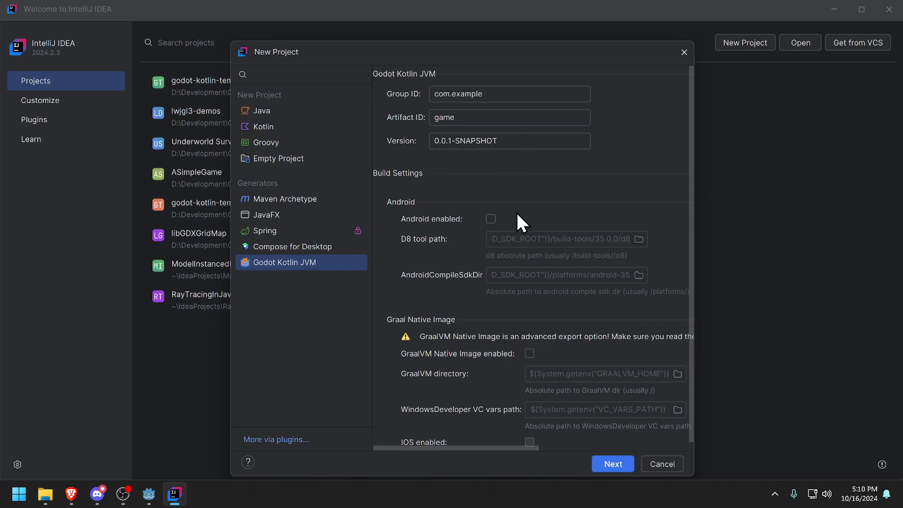
pyautogui.moveTo(524, 373)
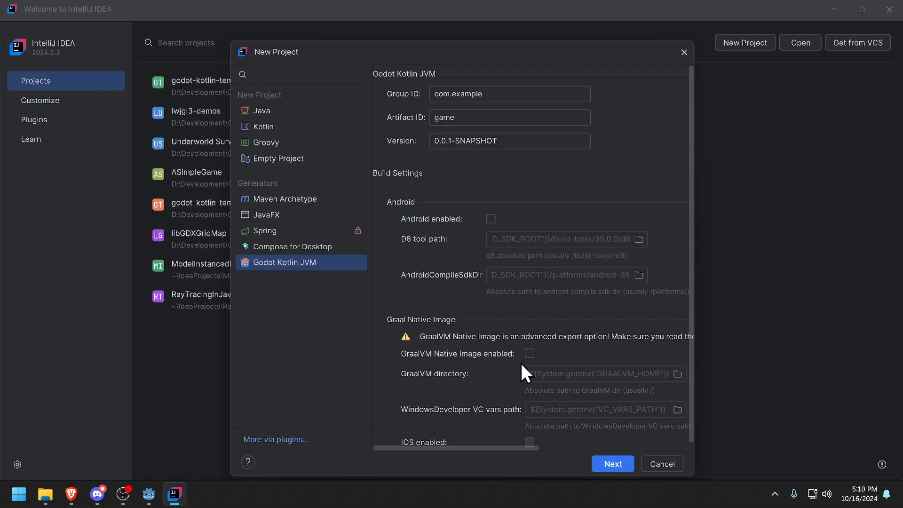
pyautogui.moveTo(517, 364)
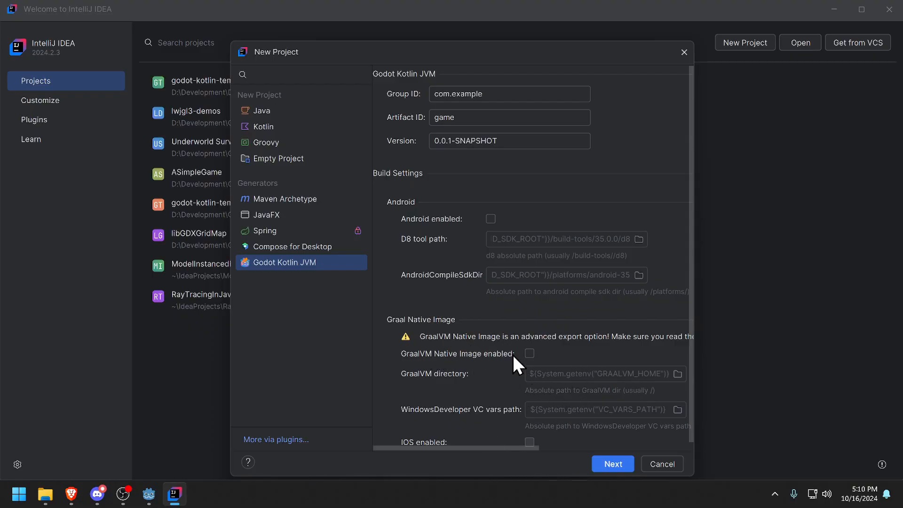
pyautogui.scroll(3)
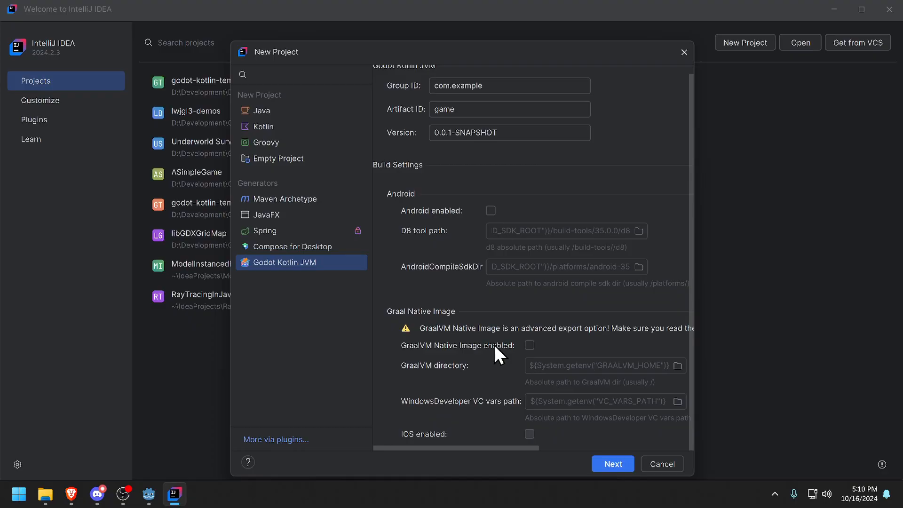
pyautogui.moveTo(553, 346)
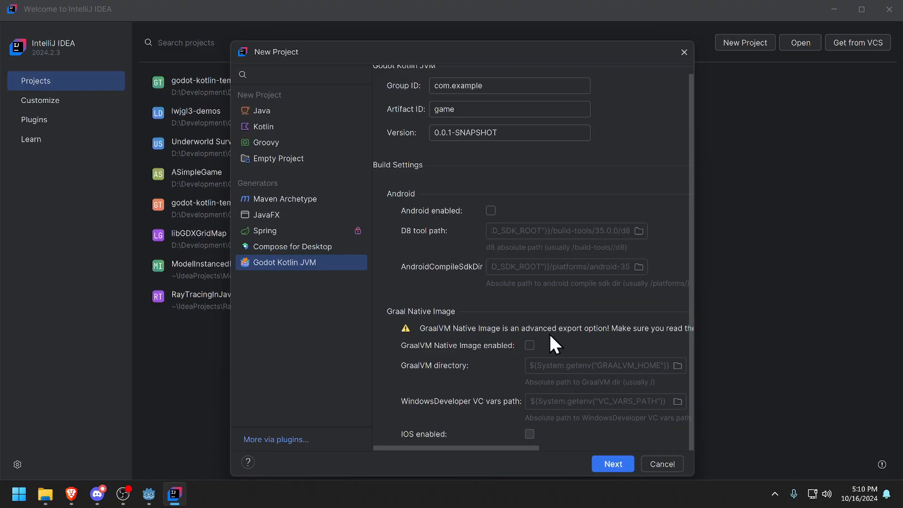
pyautogui.moveTo(504, 297)
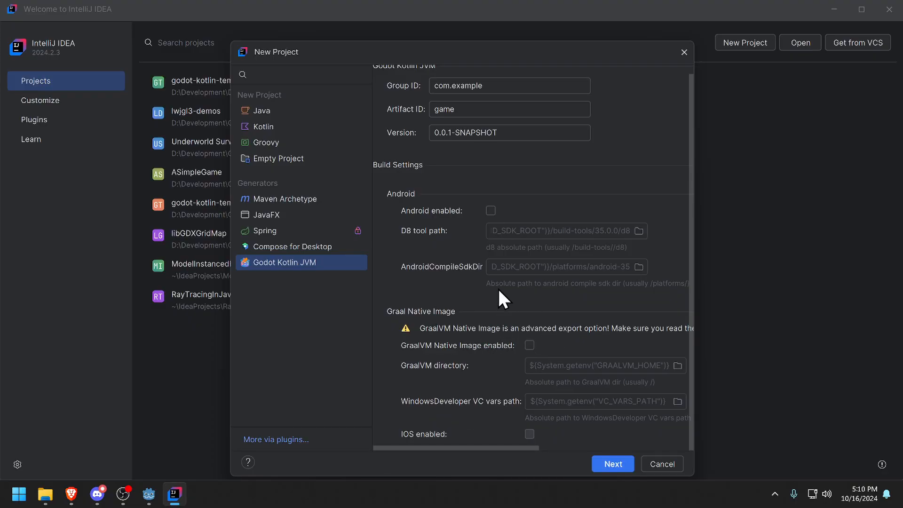
pyautogui.moveTo(552, 287)
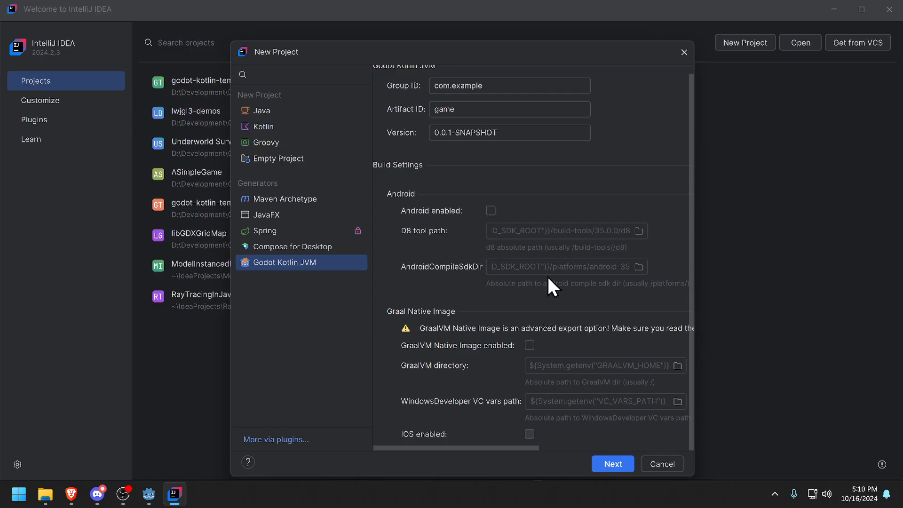
pyautogui.moveTo(516, 320)
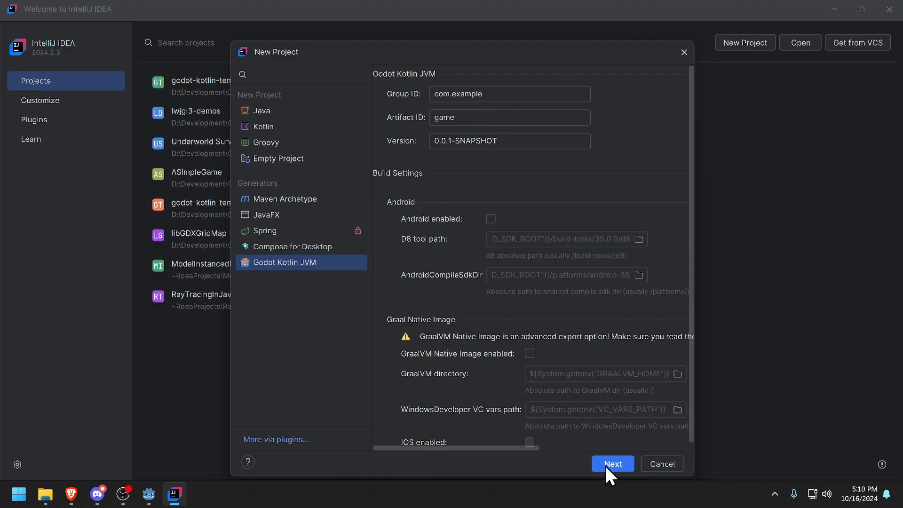
pyautogui.moveTo(603, 467)
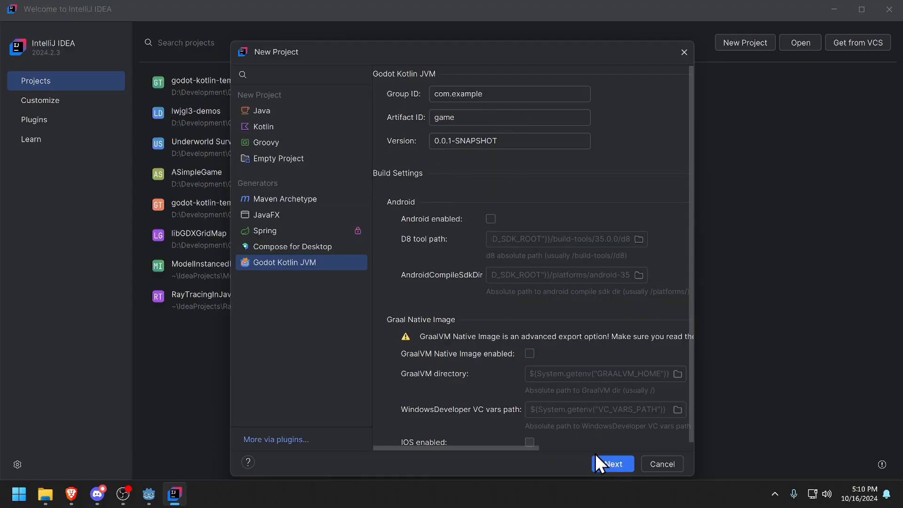
pyautogui.moveTo(607, 471)
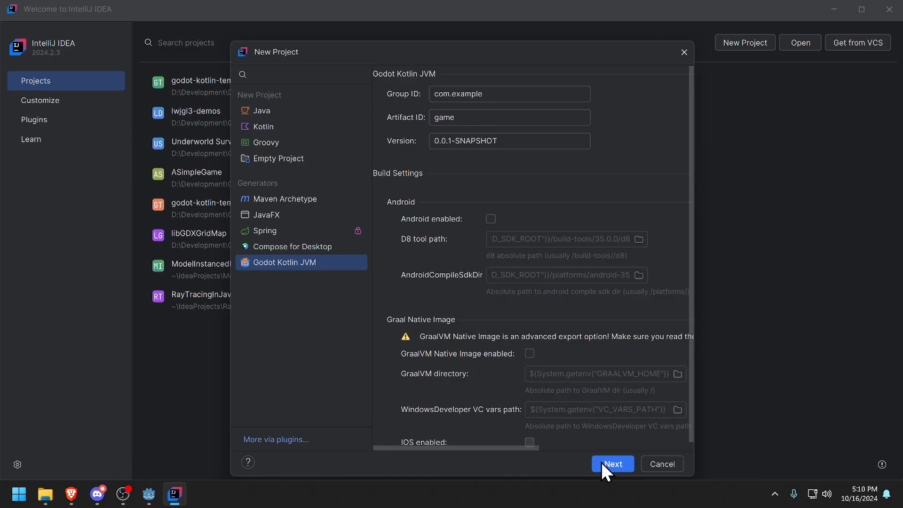
# - Advance to the project name and location page, then cancel the New Project wizard
pyautogui.click(613, 464)
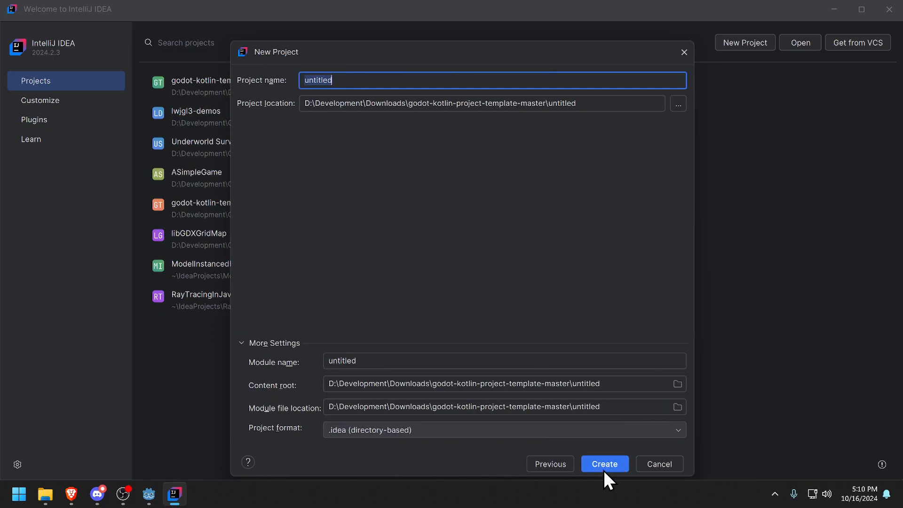
pyautogui.moveTo(714, 409)
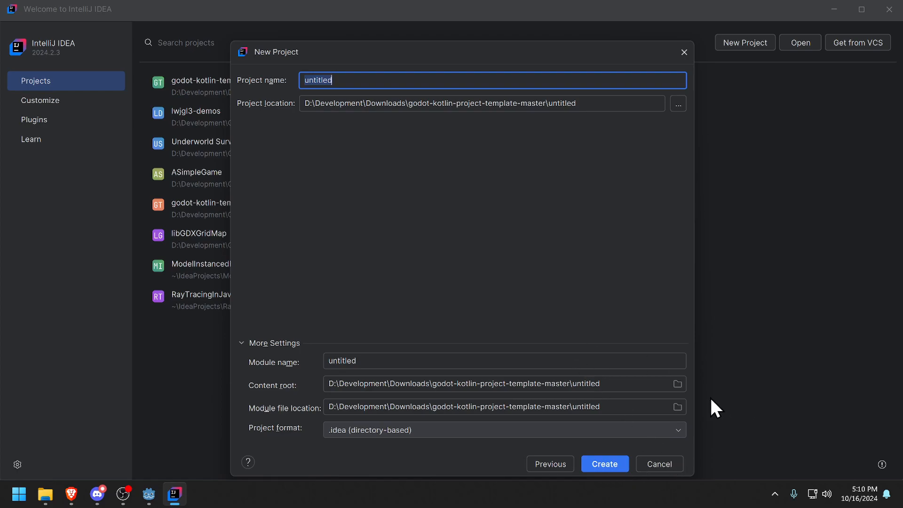
pyautogui.moveTo(659, 464)
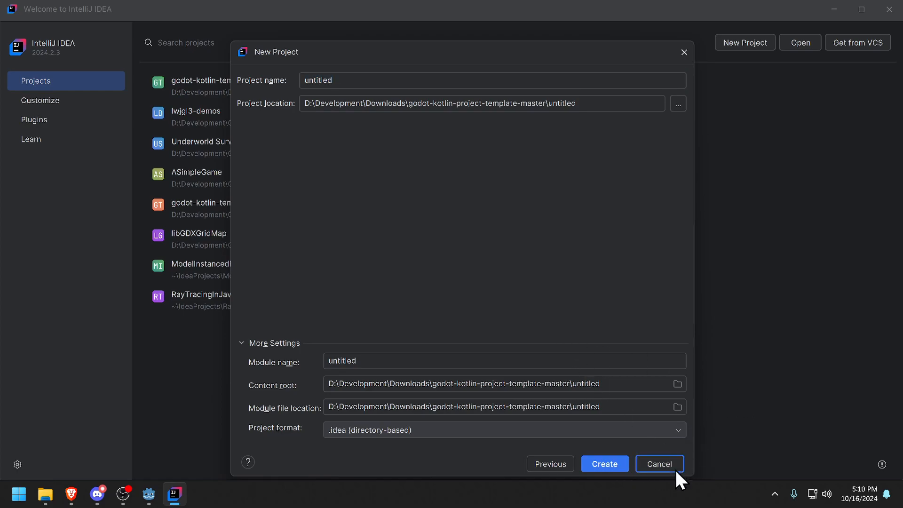
pyautogui.click(603, 464)
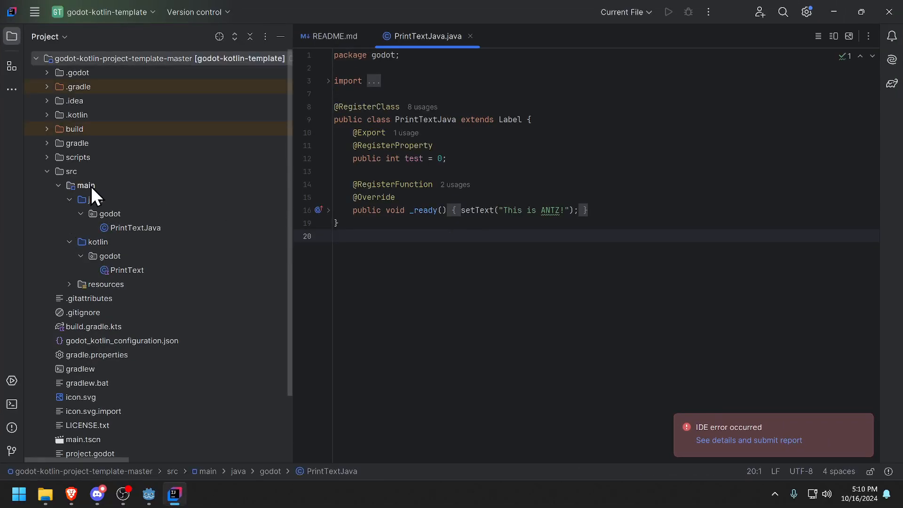
pyautogui.rightClick(86, 185)
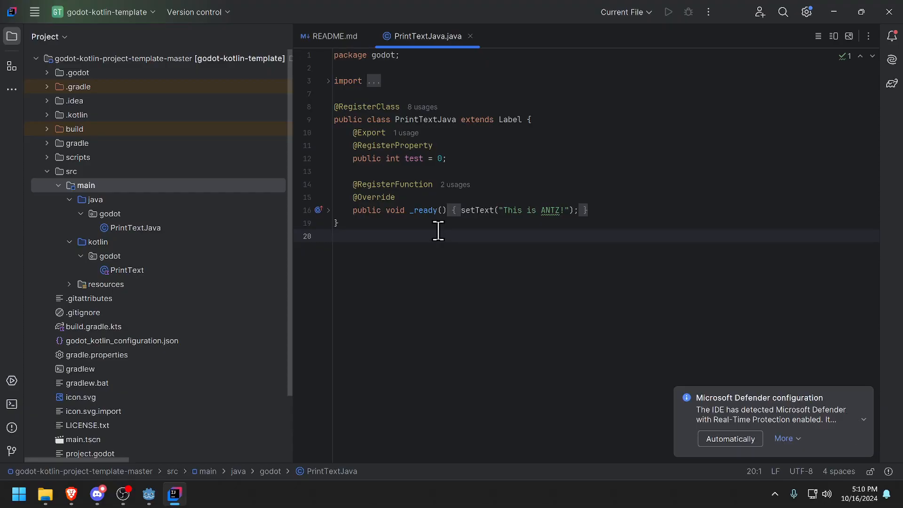
pyautogui.moveTo(449, 231)
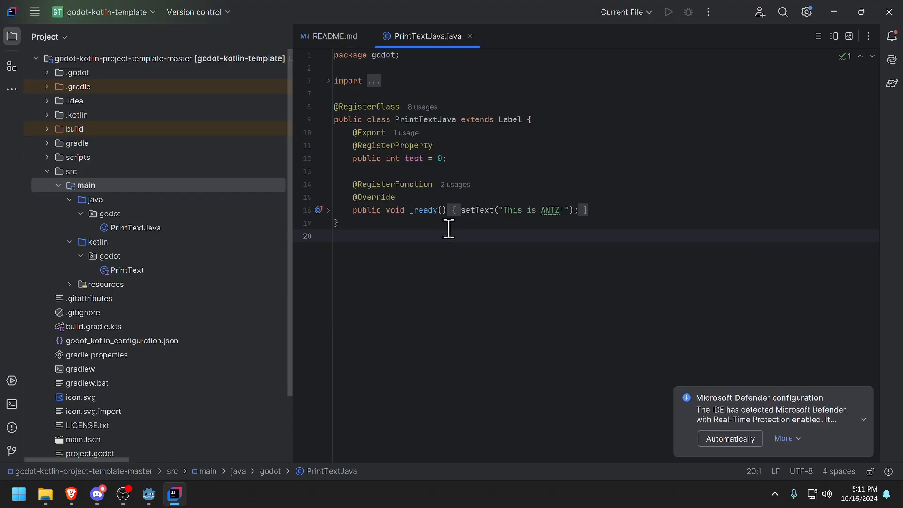
pyautogui.click(336, 236)
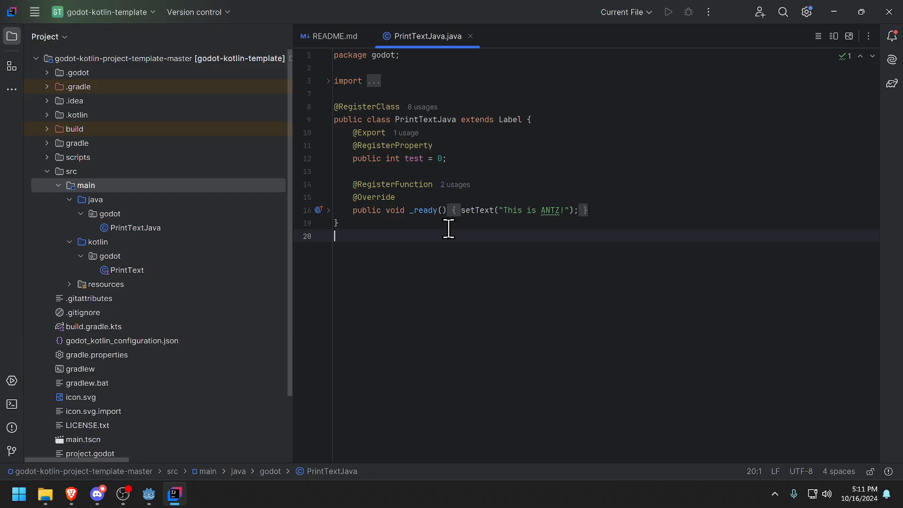
pyautogui.click(149, 495)
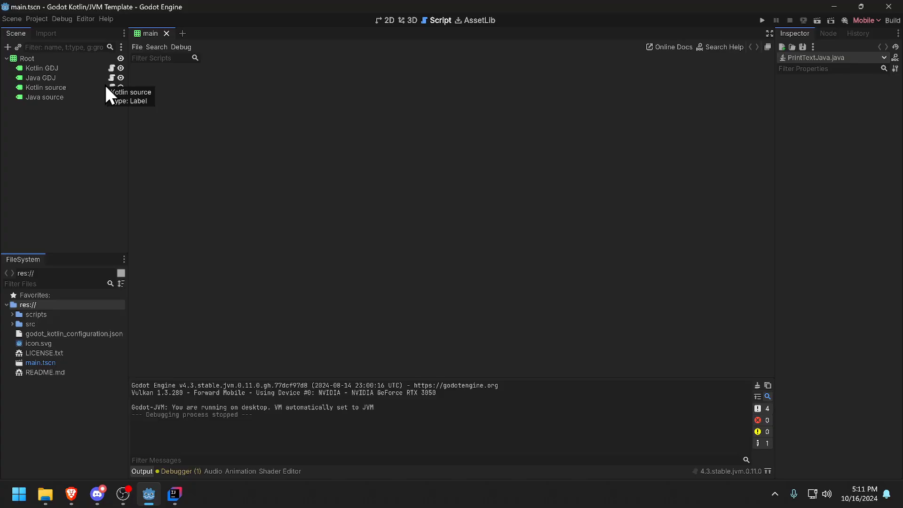
pyautogui.moveTo(89, 85)
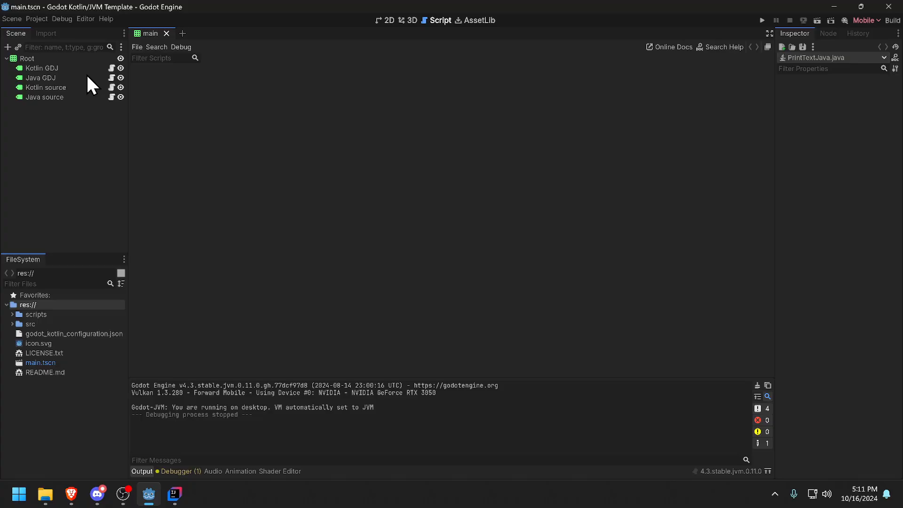
pyautogui.moveTo(193, 175)
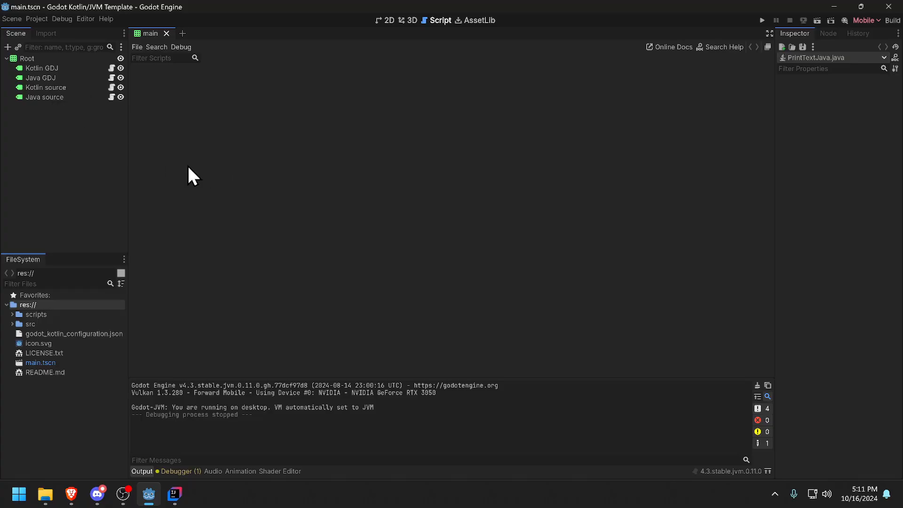
pyautogui.moveTo(90, 110)
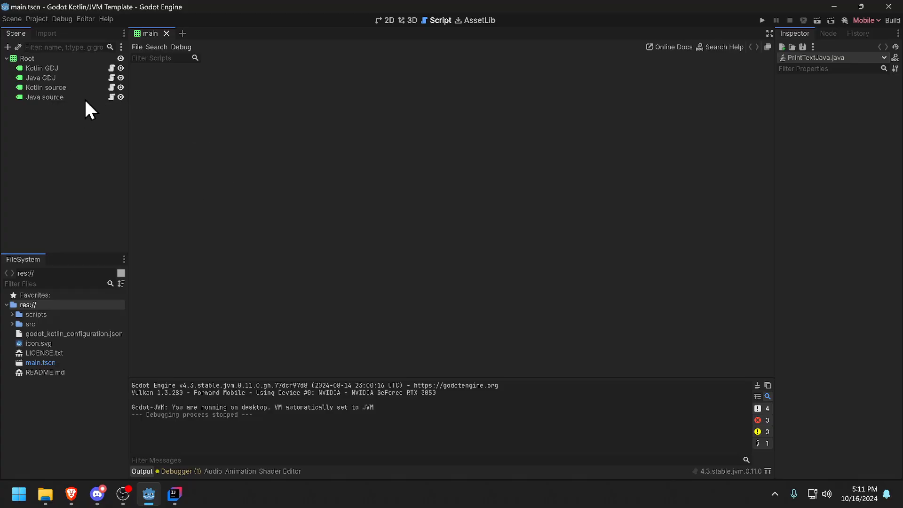
pyautogui.moveTo(277, 181)
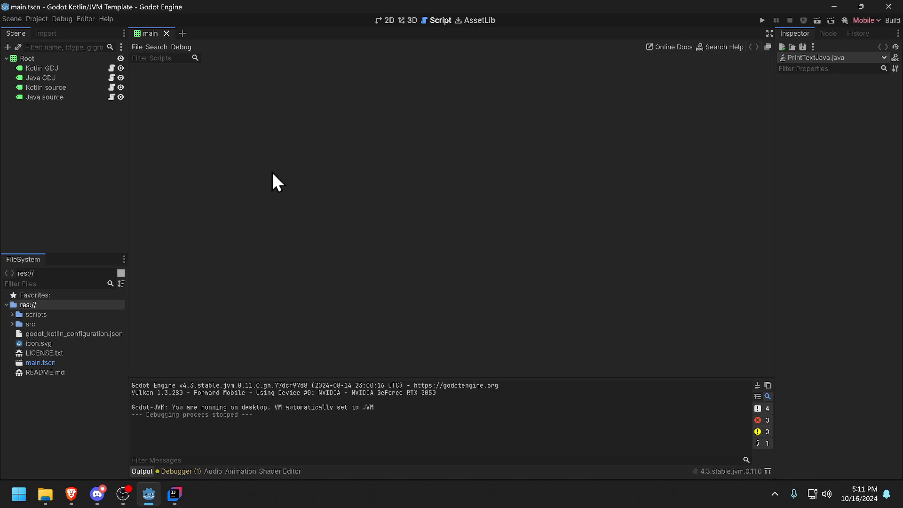
pyautogui.moveTo(114, 74)
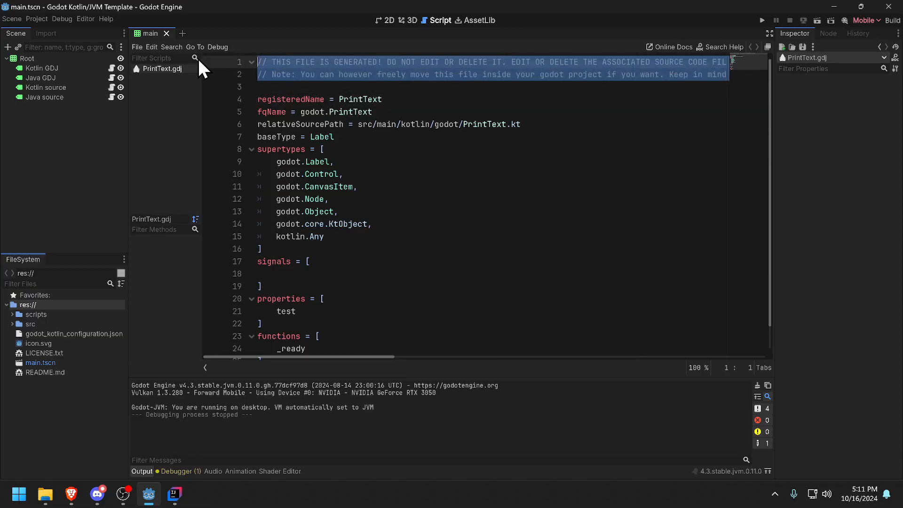
pyautogui.moveTo(61, 103)
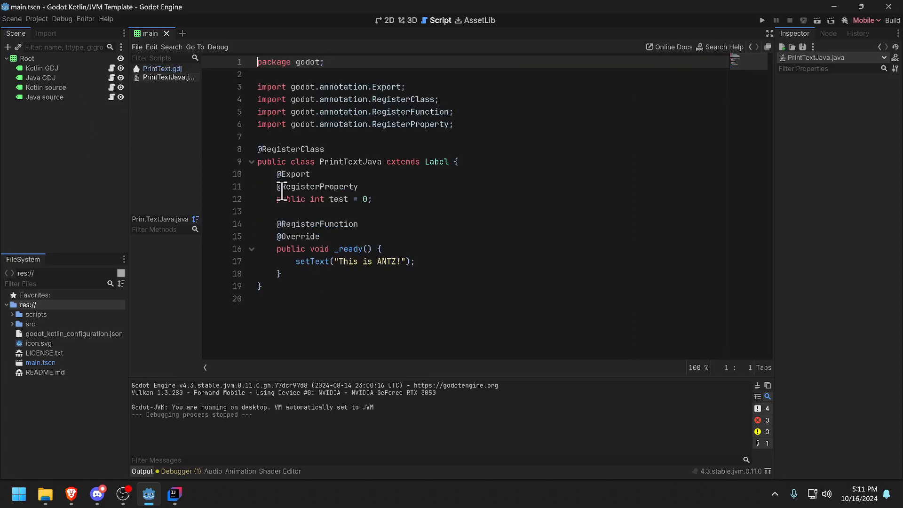
pyautogui.moveTo(54, 90)
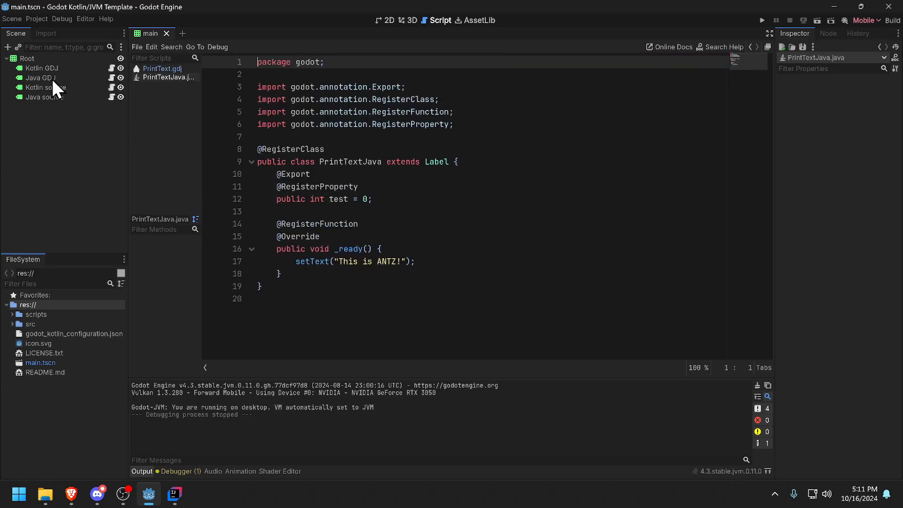
pyautogui.moveTo(69, 107)
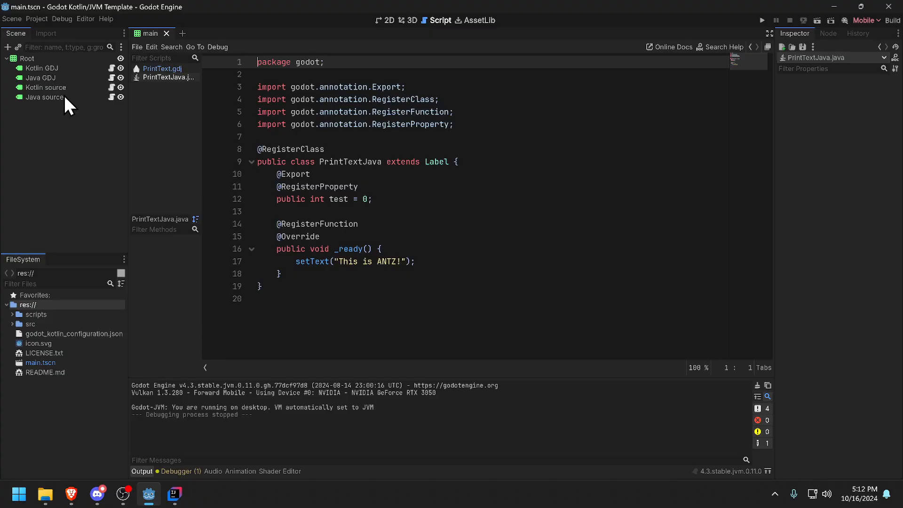
pyautogui.moveTo(43, 97)
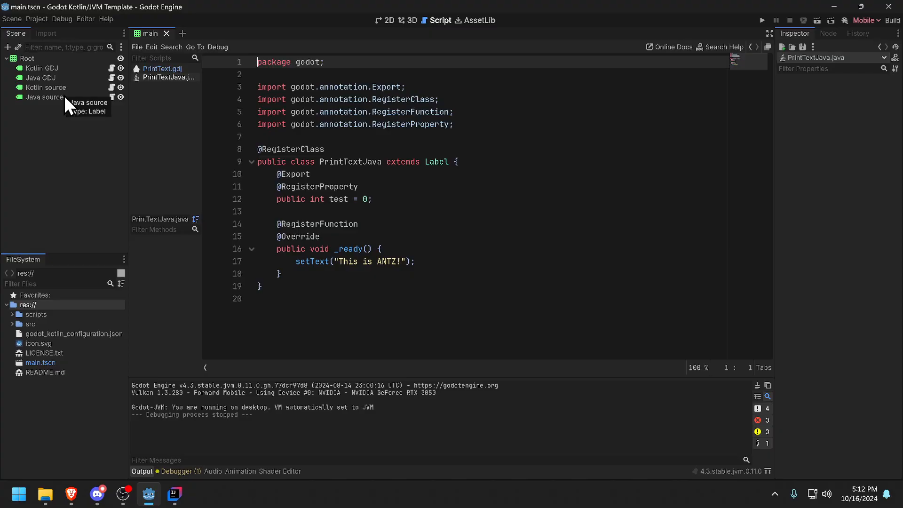
pyautogui.moveTo(303, 182)
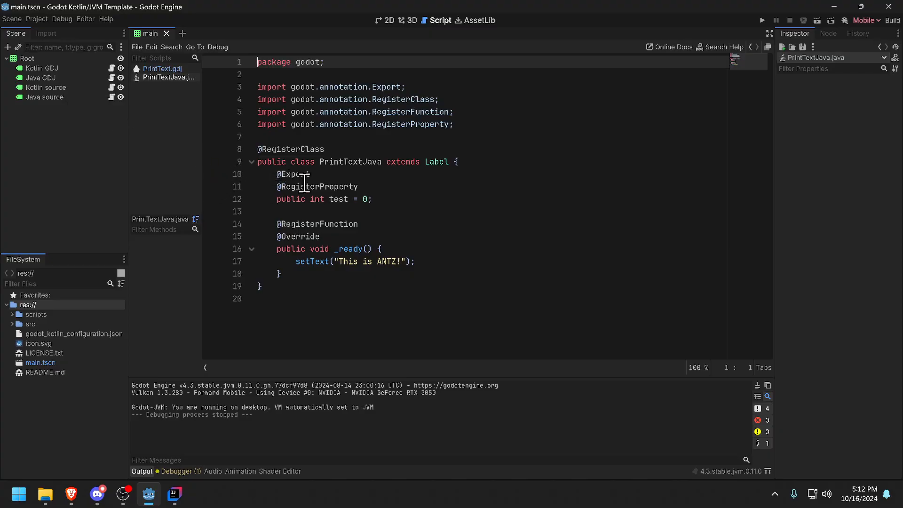
pyautogui.moveTo(465, 202)
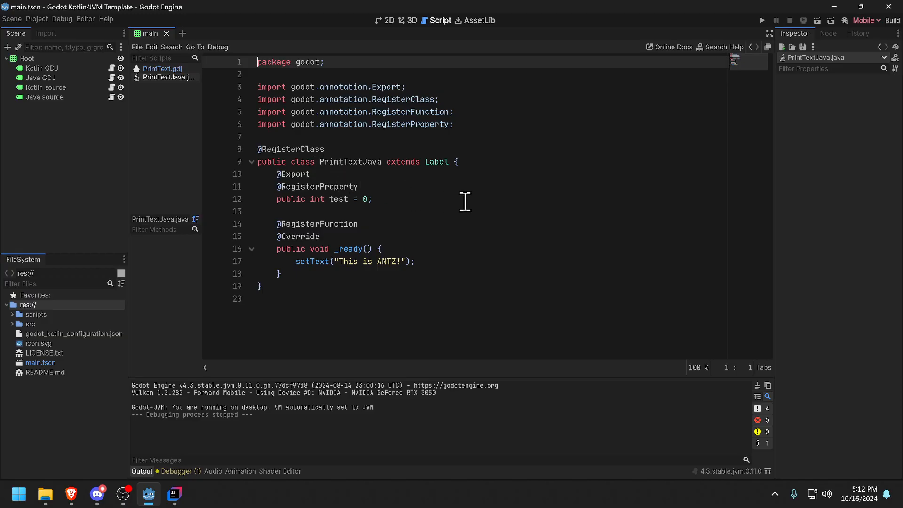
pyautogui.moveTo(453, 191)
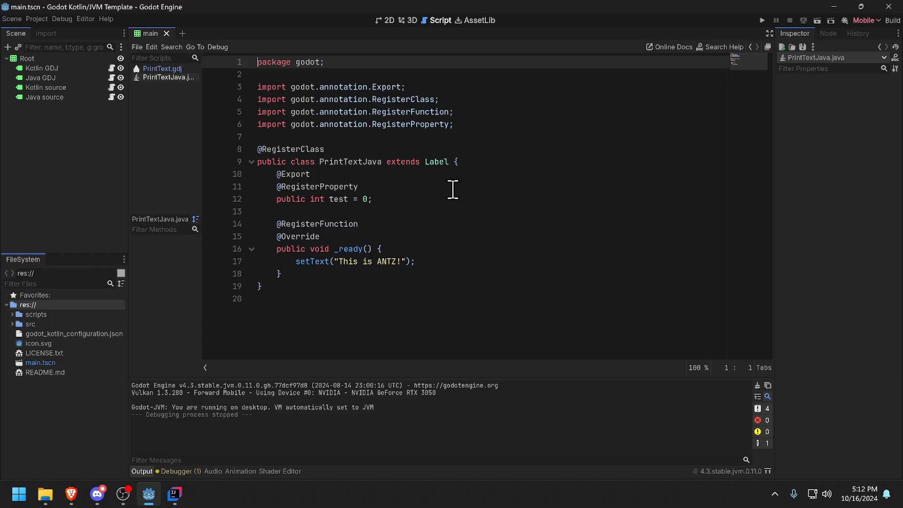